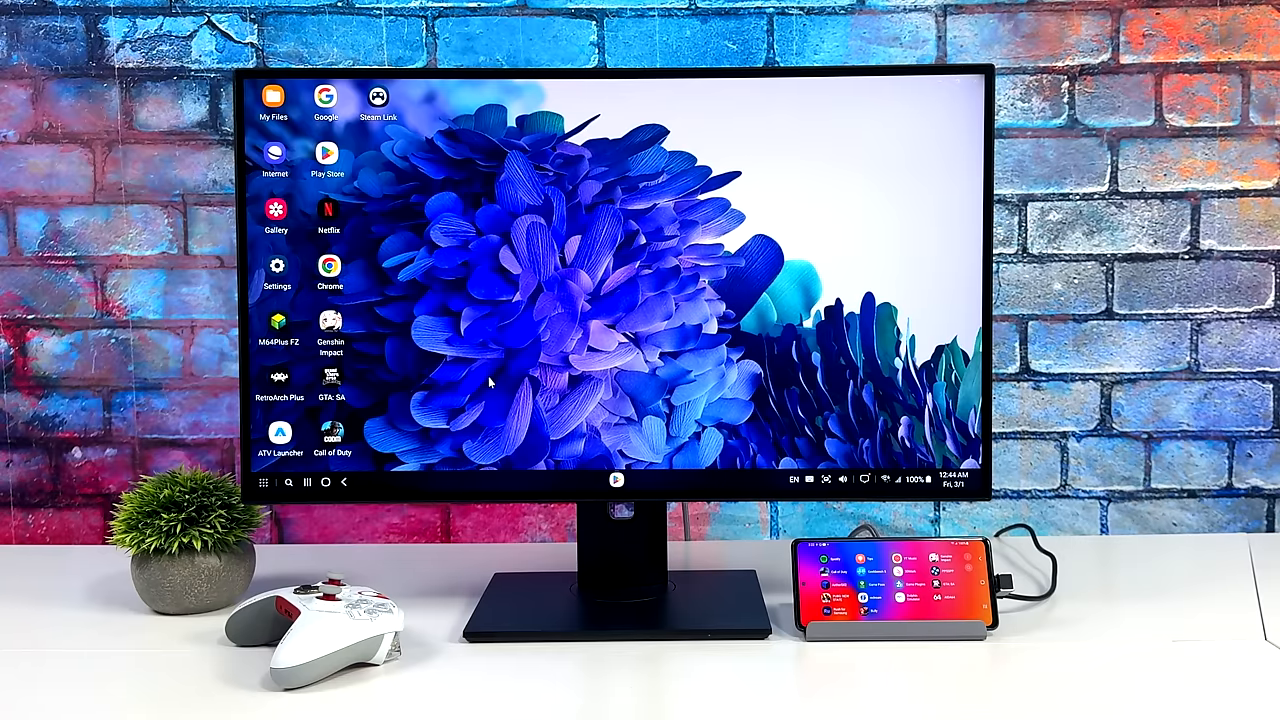
pyautogui.moveTo(635, 318)
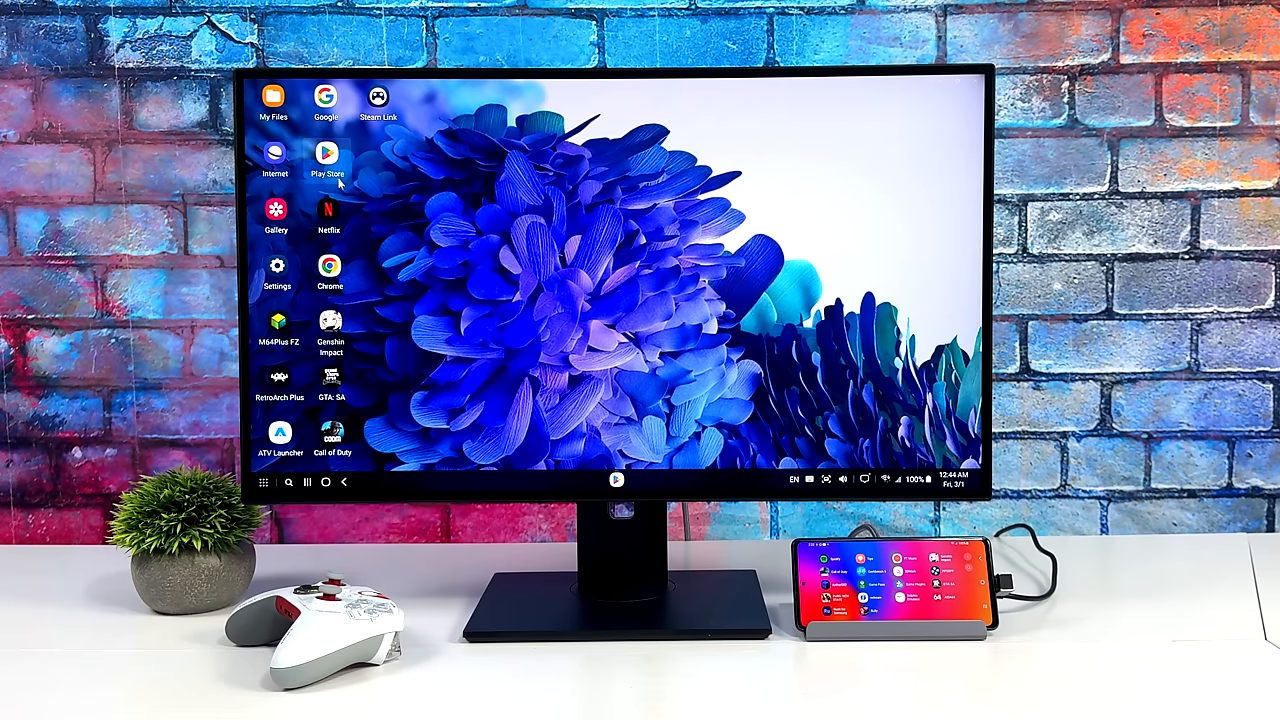
# Open the DeX app drawer showing every installed app across its pages
pyautogui.click(328, 154)
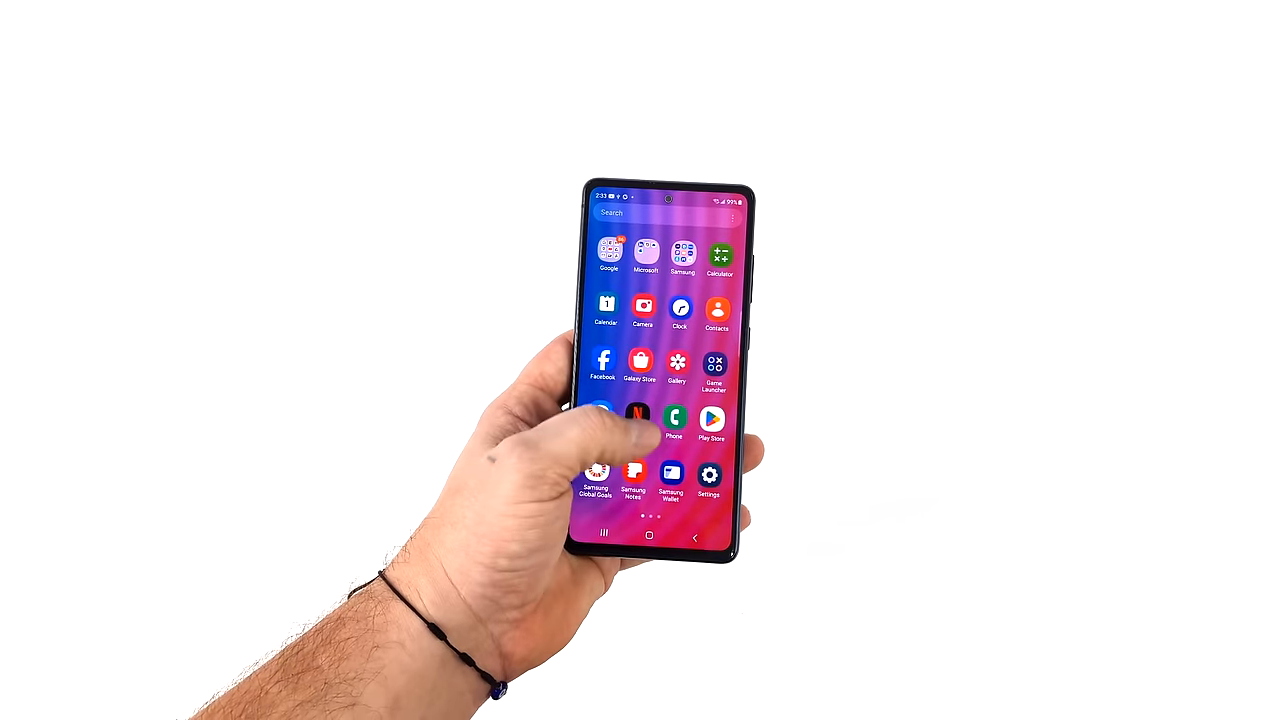
pyautogui.hscroll(-3)
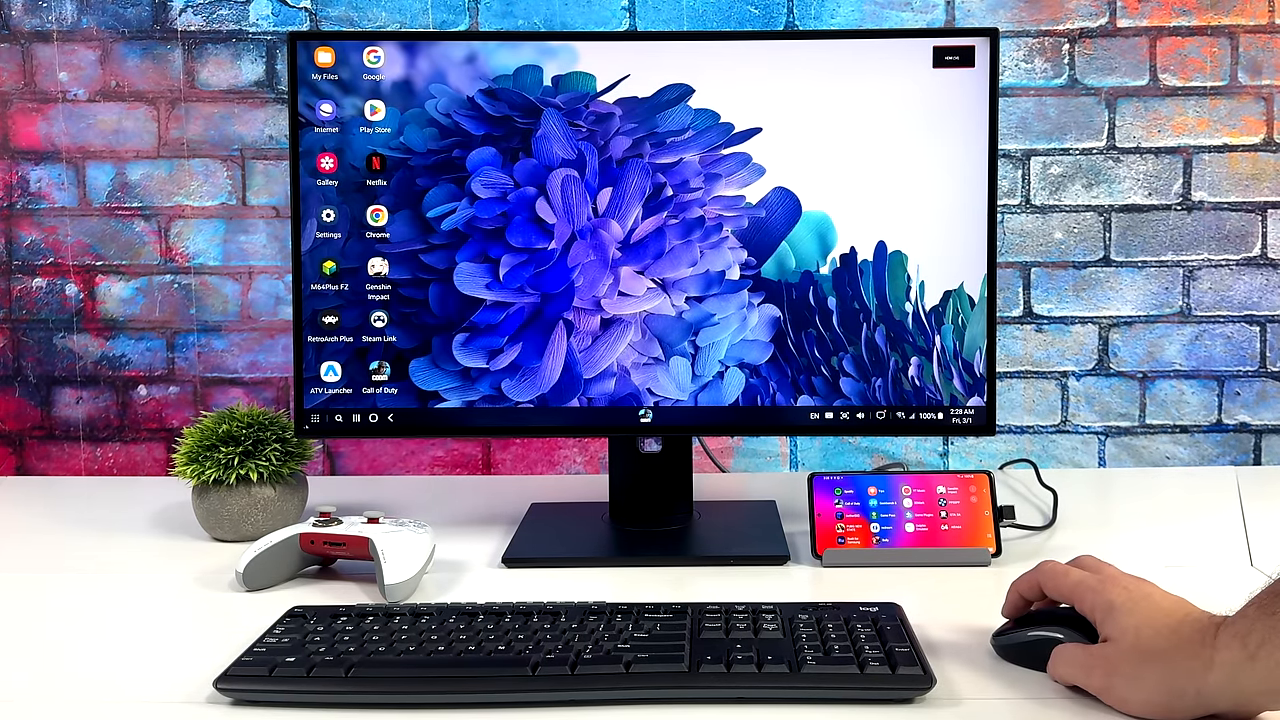
pyautogui.click(314, 417)
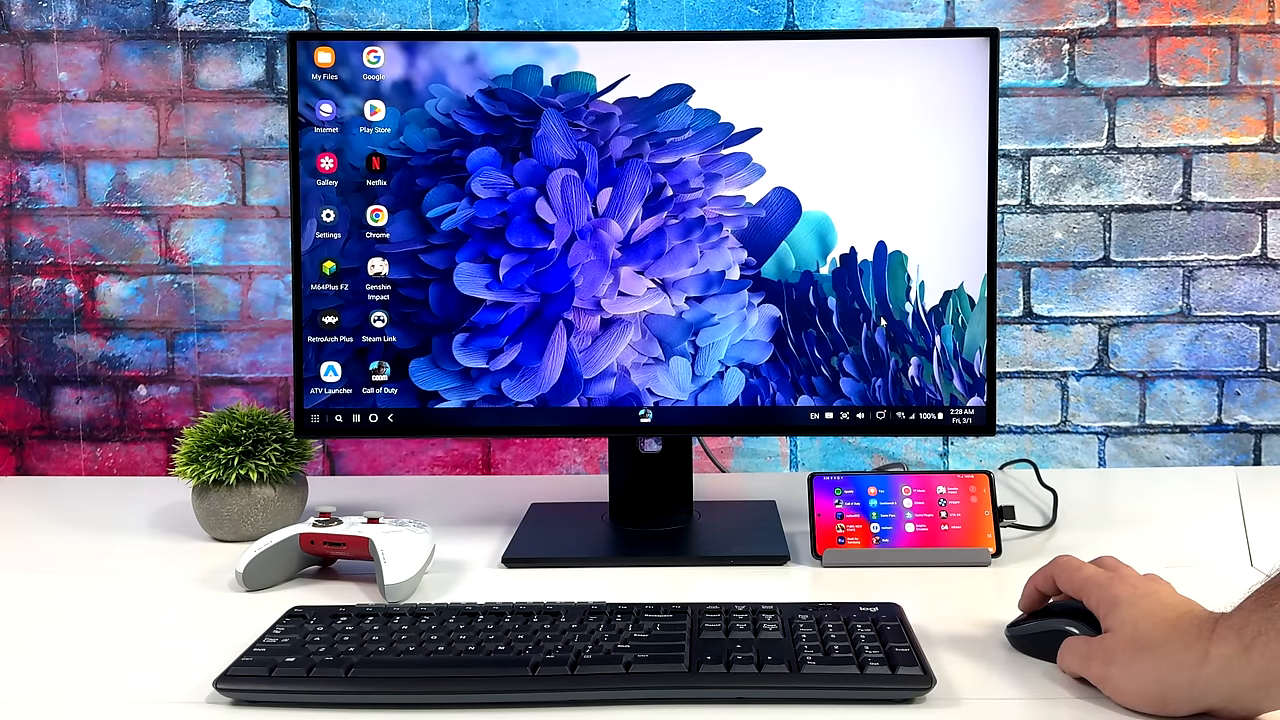
pyautogui.click(314, 417)
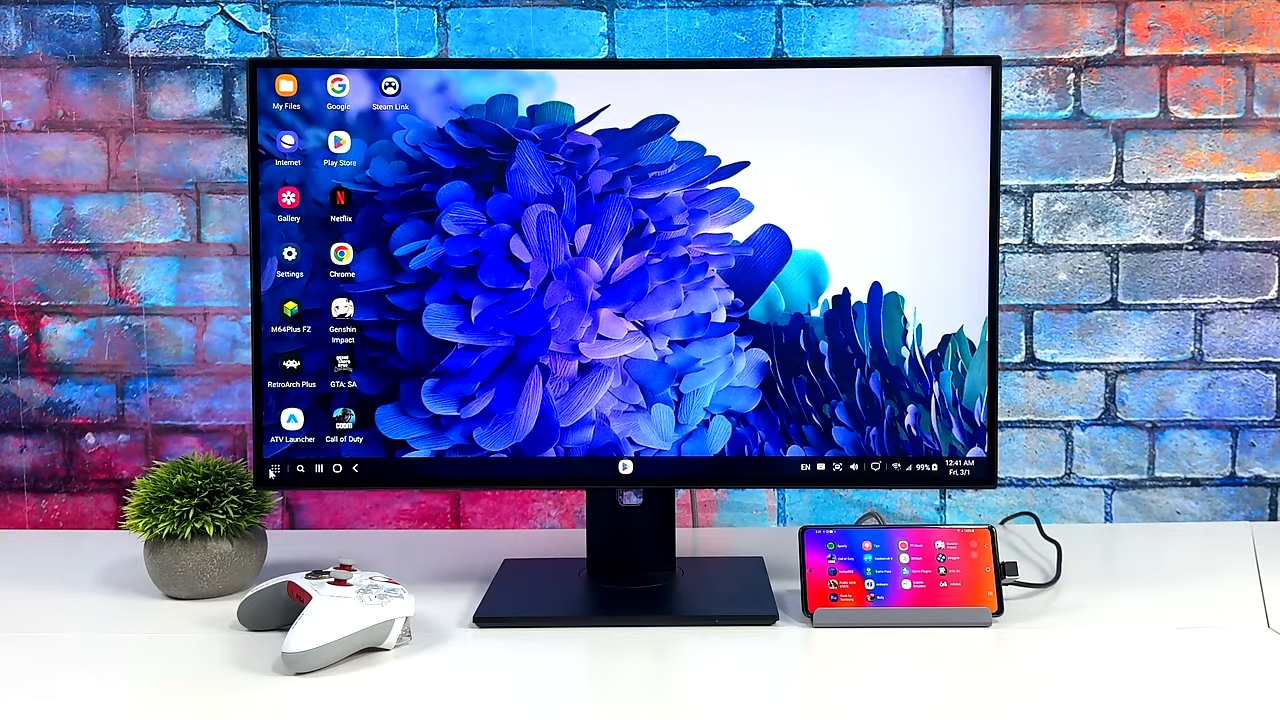
pyautogui.click(274, 468)
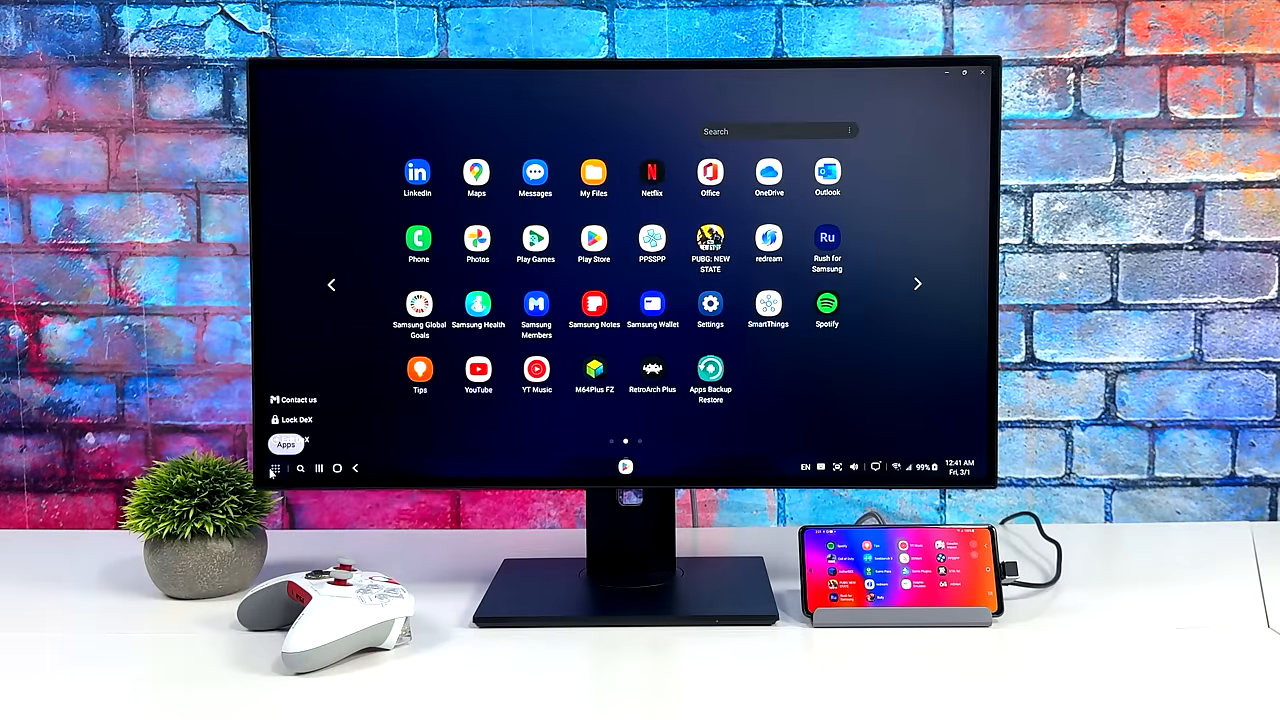
# Open My Files and check the SD card and USB storage 1, both empty
pyautogui.click(593, 170)
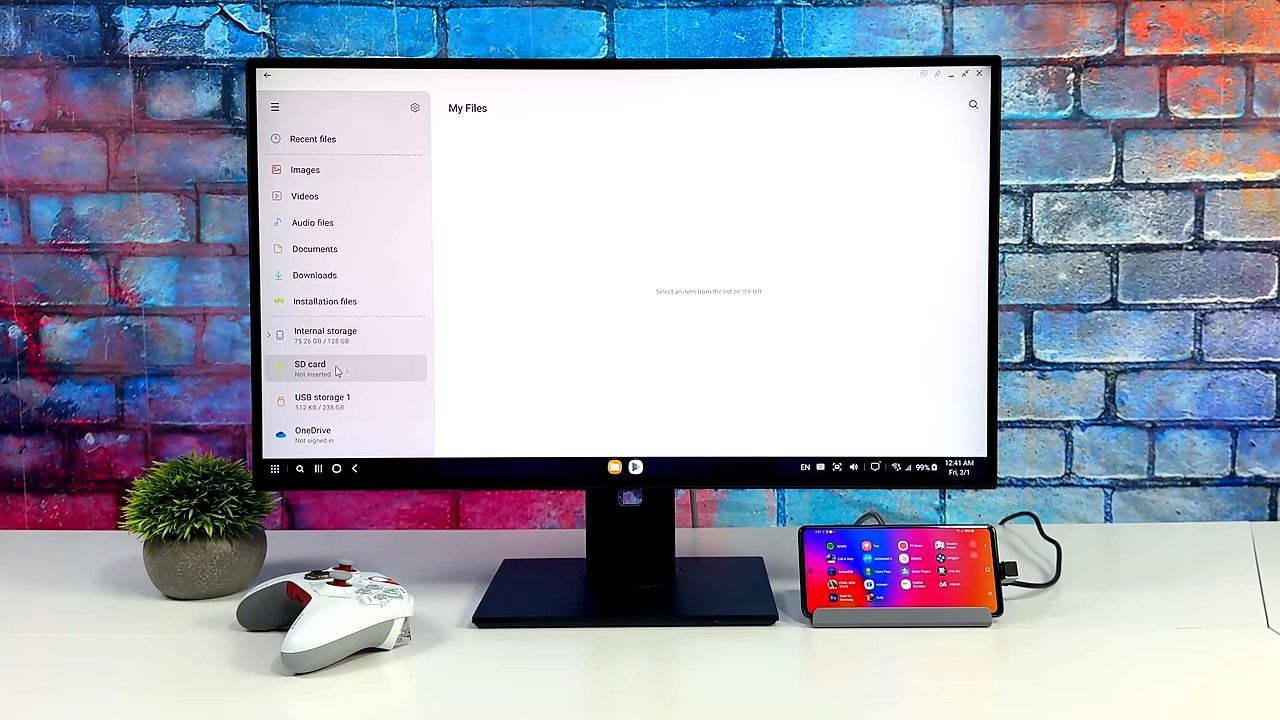
pyautogui.click(310, 368)
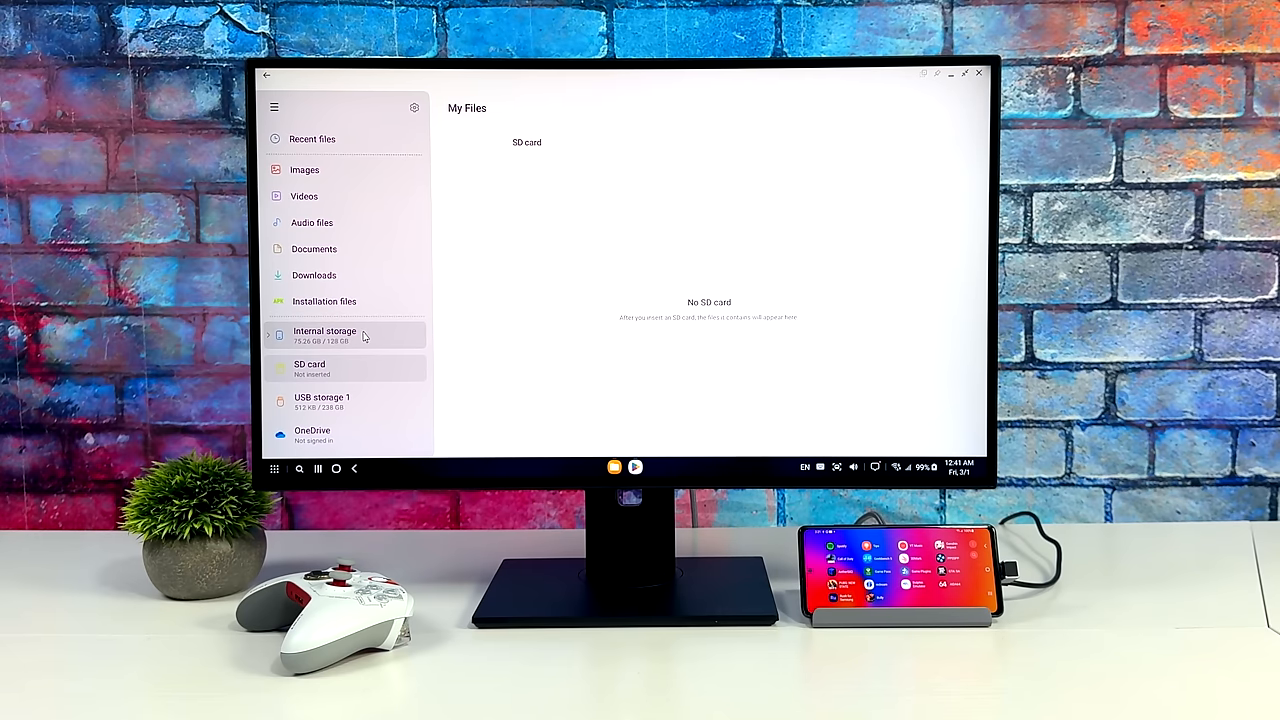
pyautogui.moveTo(355, 400)
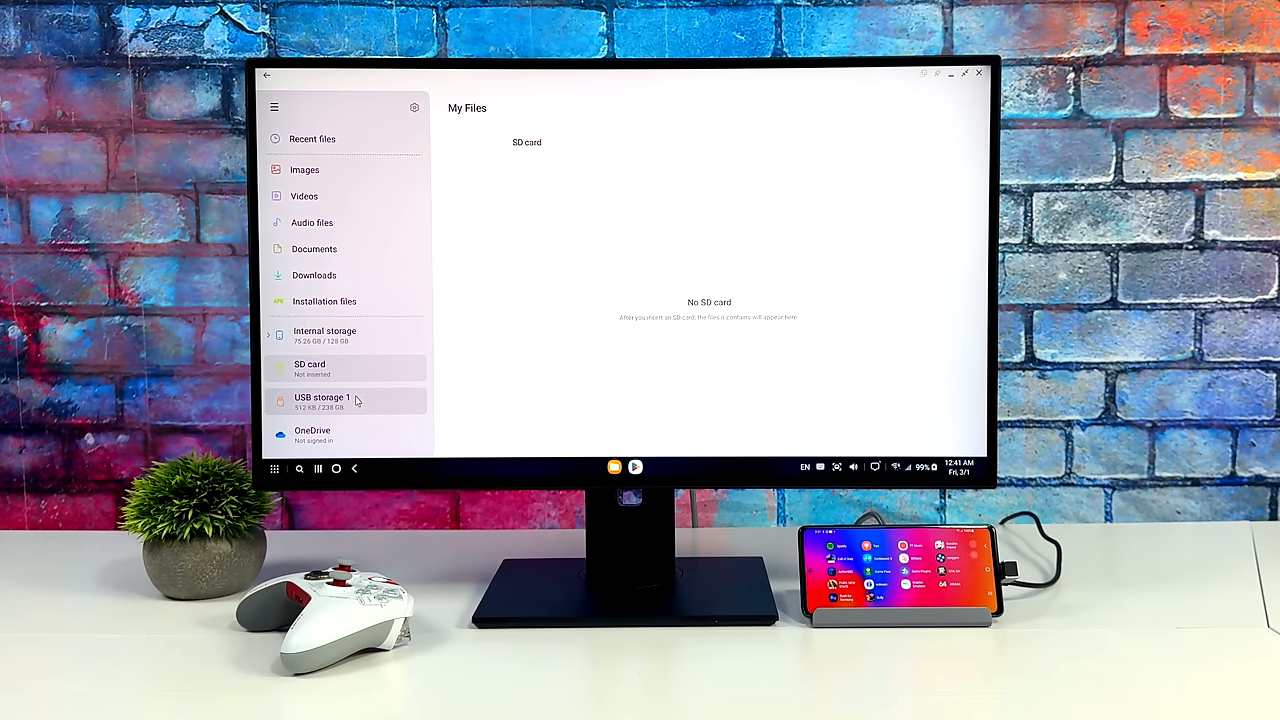
pyautogui.click(322, 401)
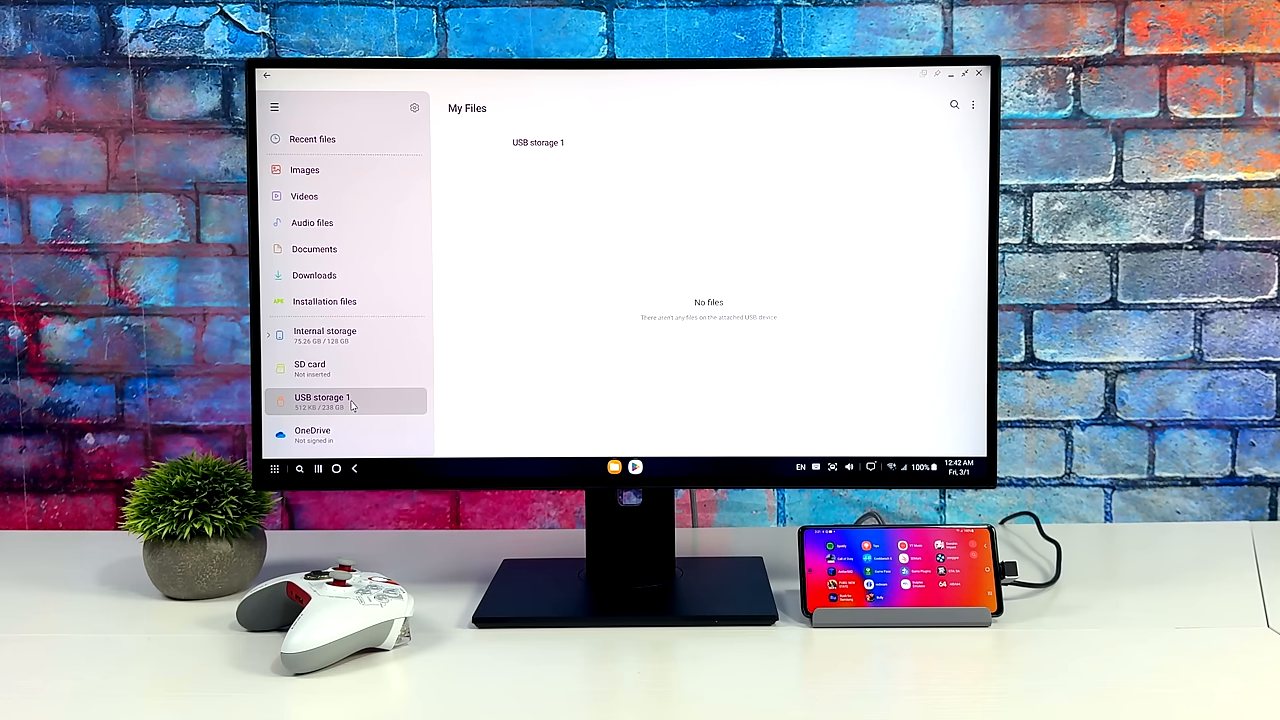
pyautogui.moveTo(392, 405)
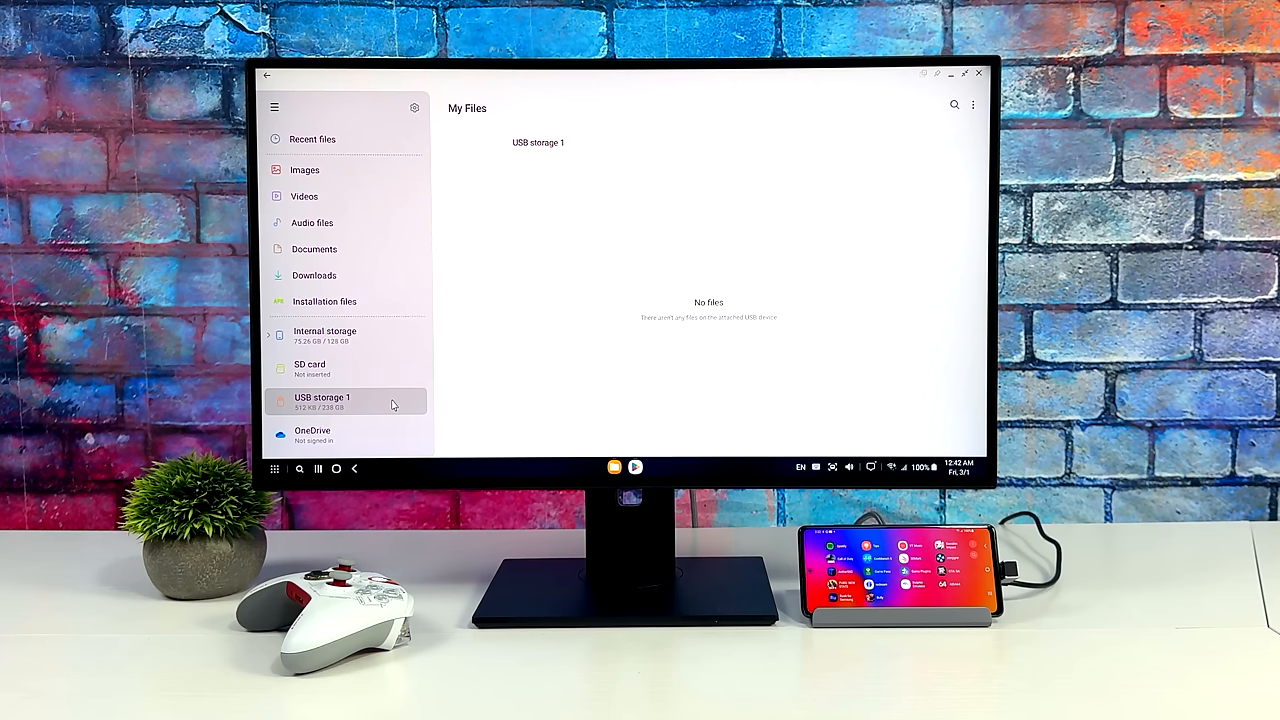
pyautogui.moveTo(318, 425)
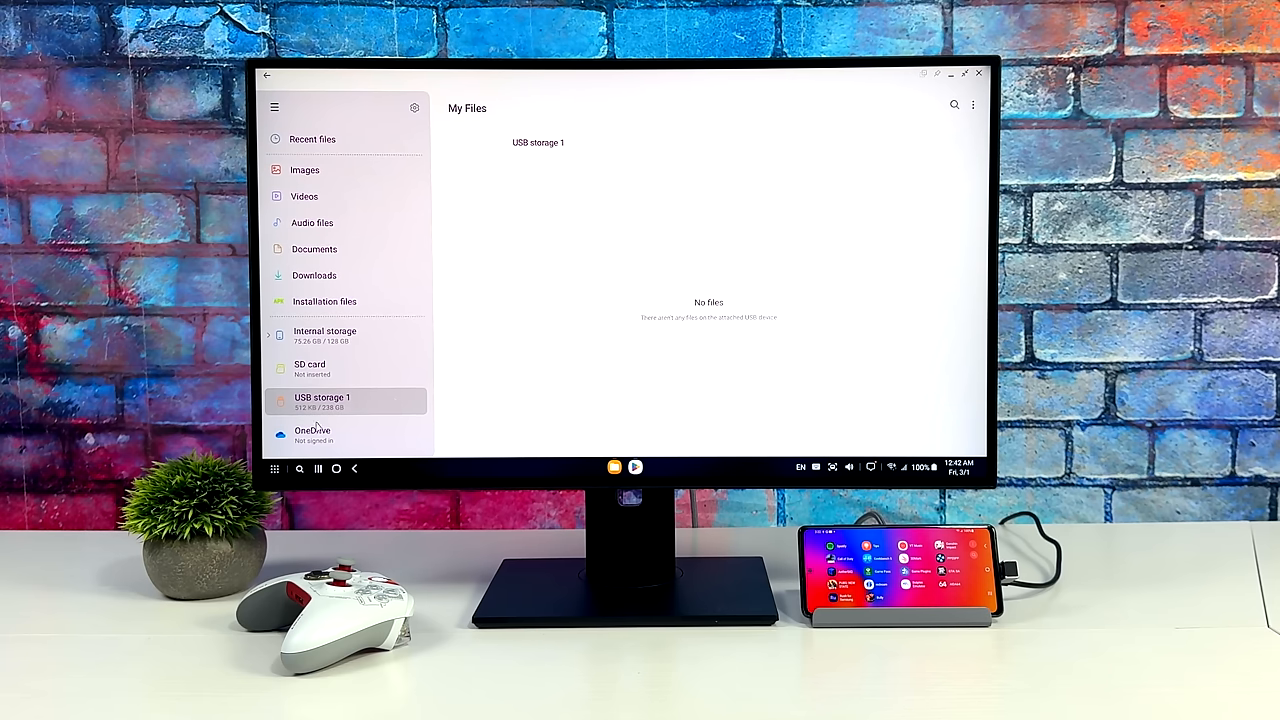
pyautogui.moveTo(370, 398)
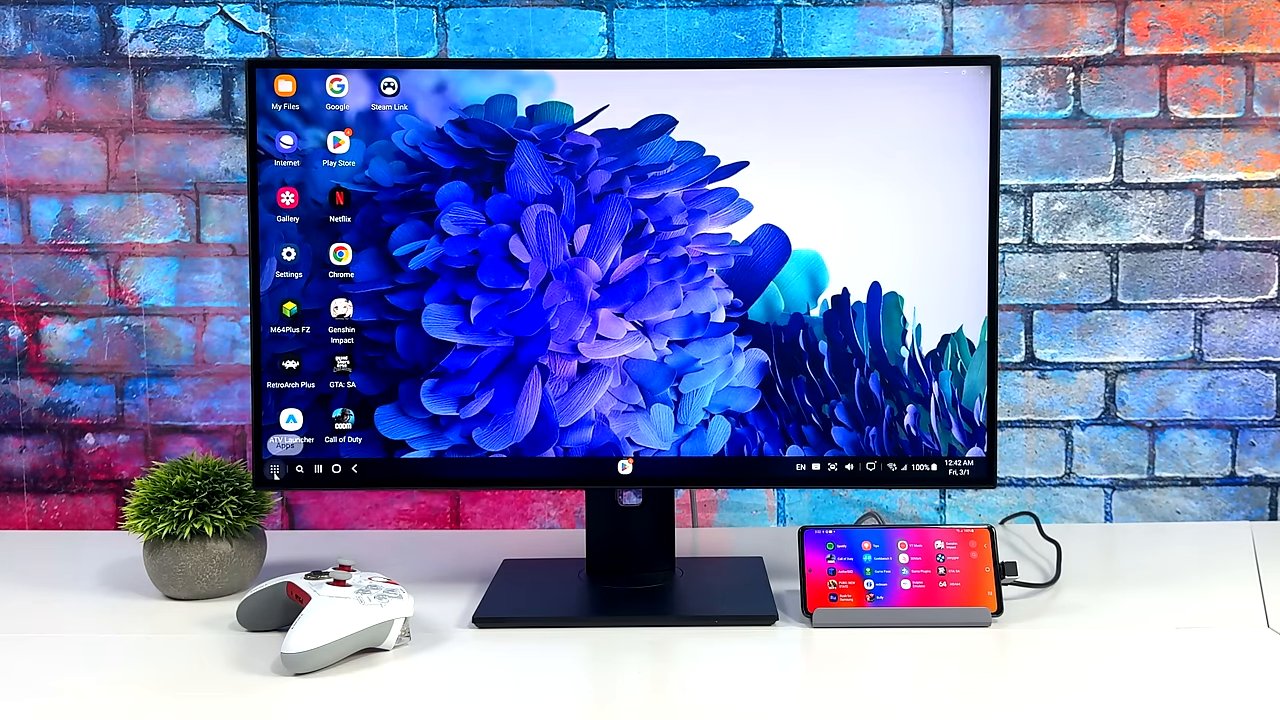
pyautogui.click(275, 468)
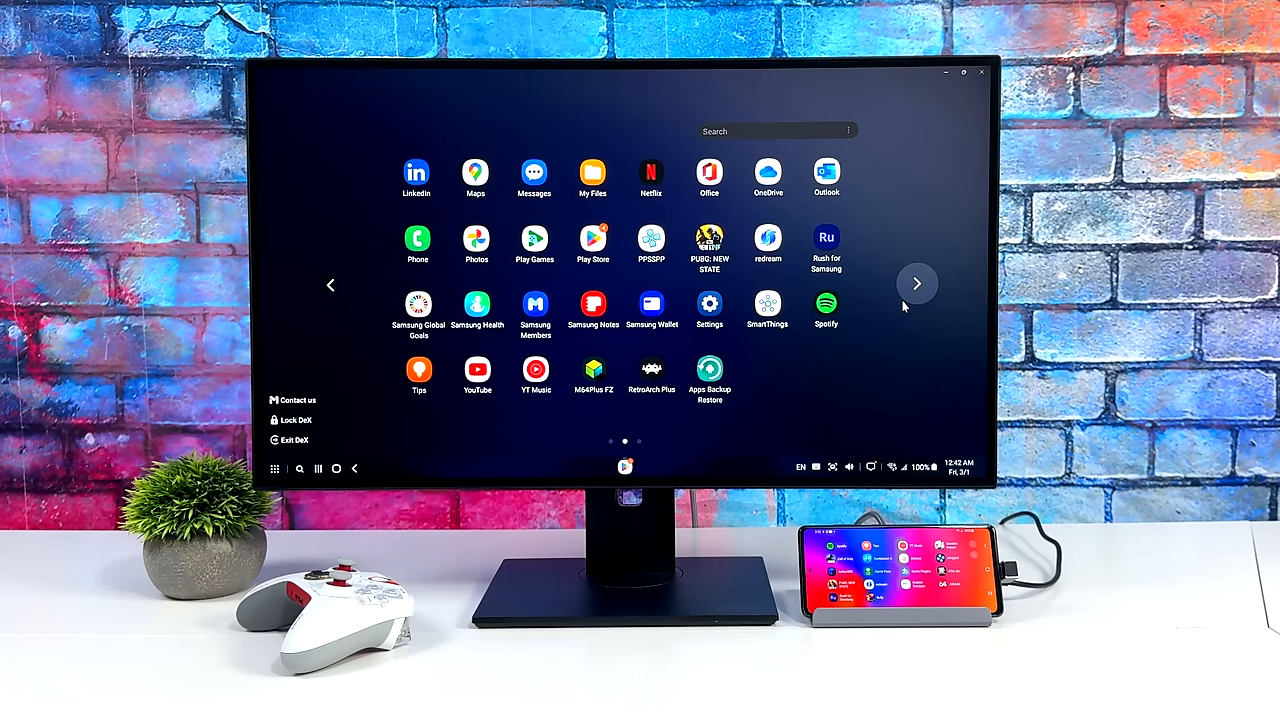
pyautogui.click(916, 285)
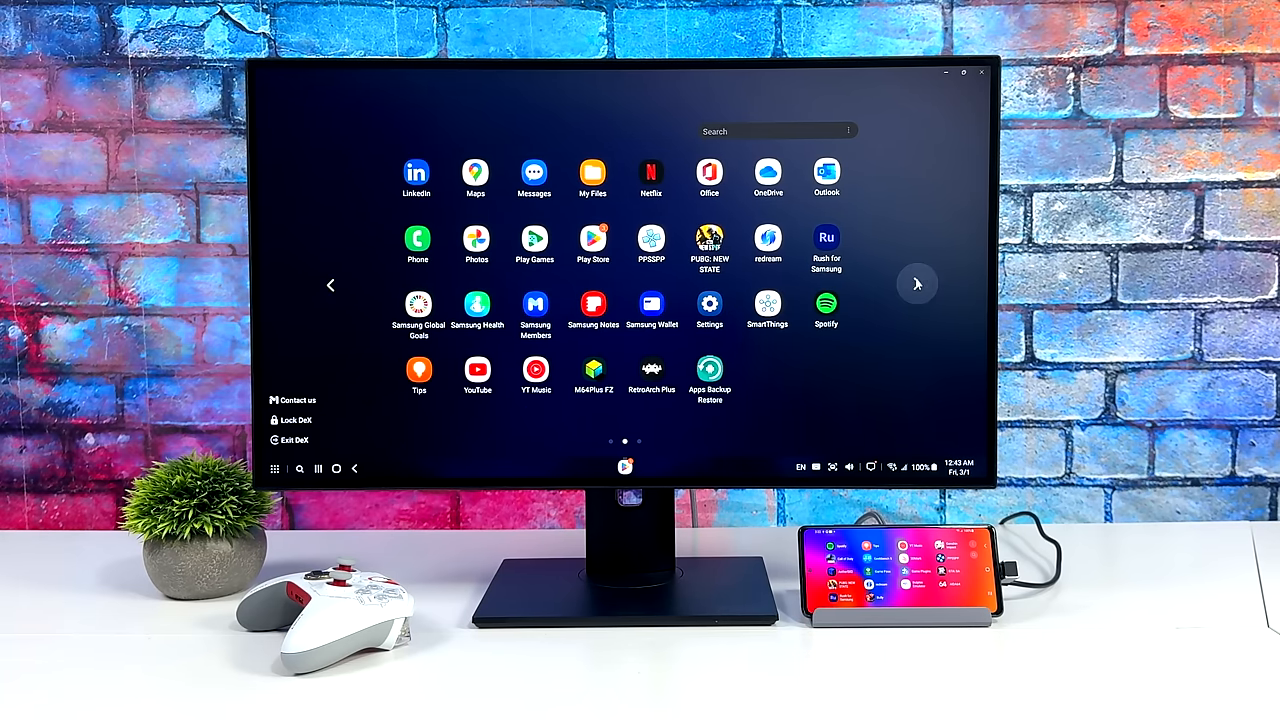
pyautogui.click(916, 284)
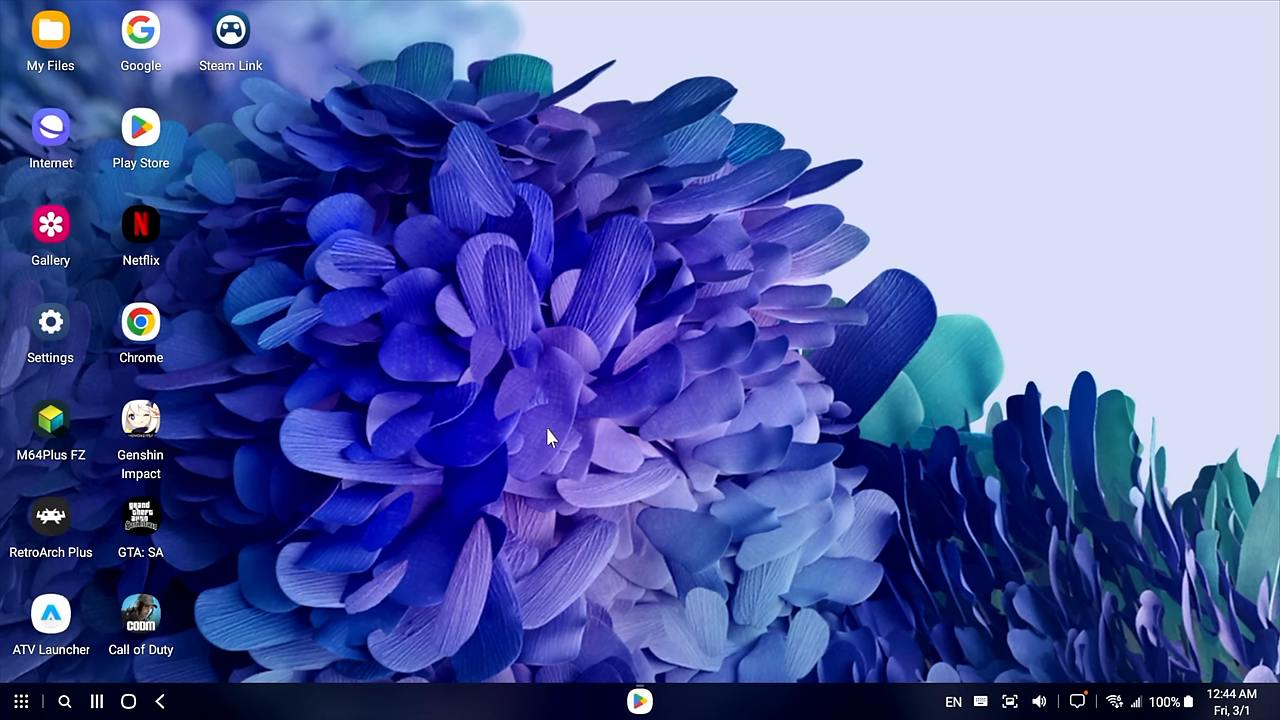
pyautogui.moveTo(588, 487)
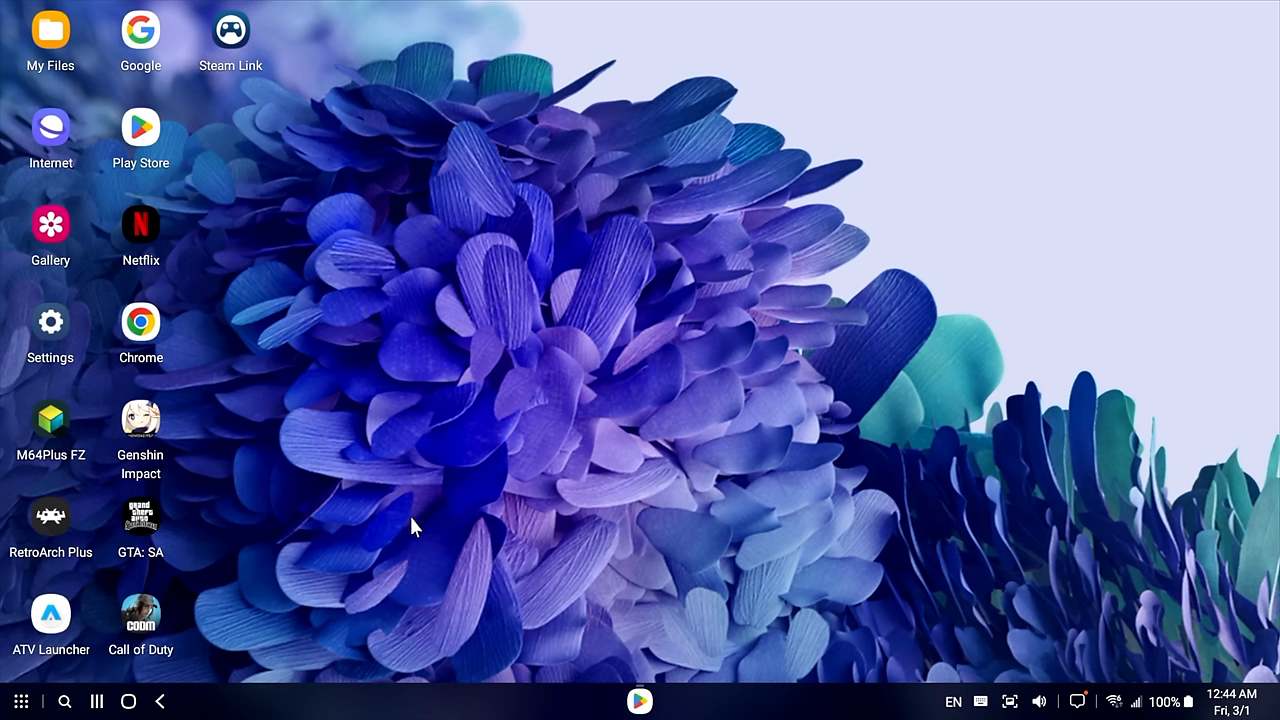
pyautogui.moveTo(520, 513)
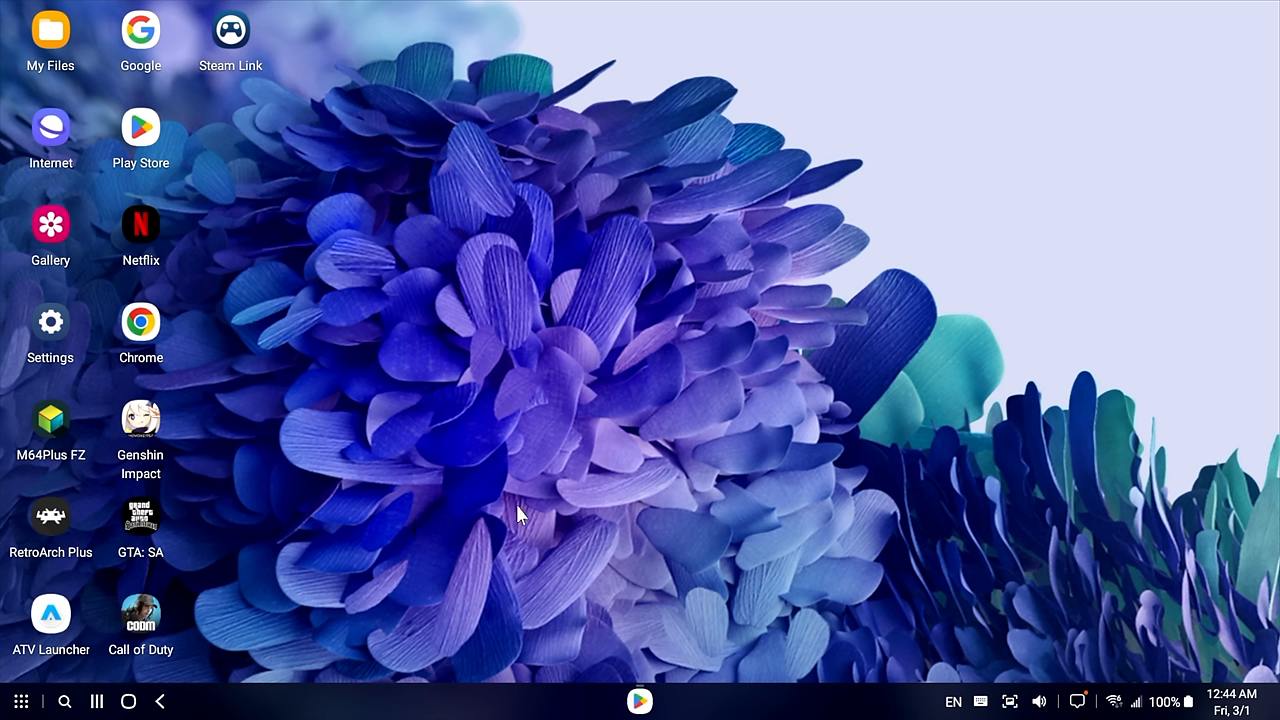
pyautogui.moveTo(615, 390)
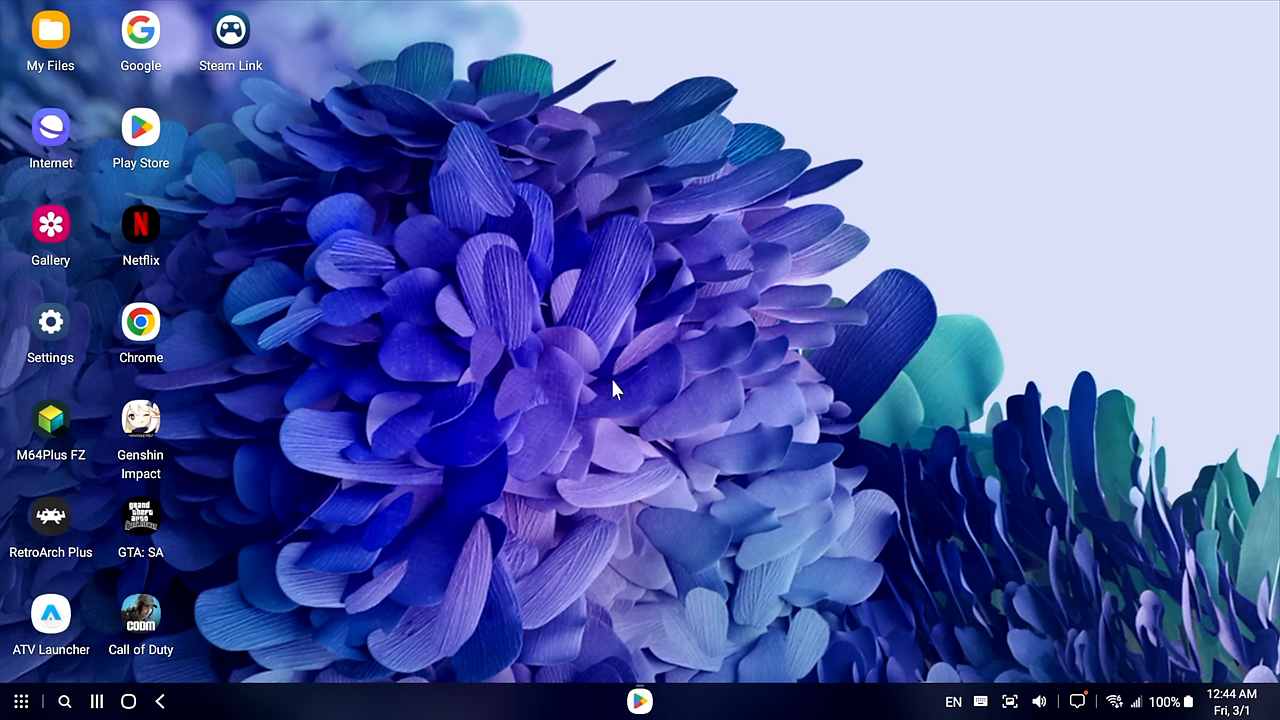
pyautogui.moveTo(688, 338)
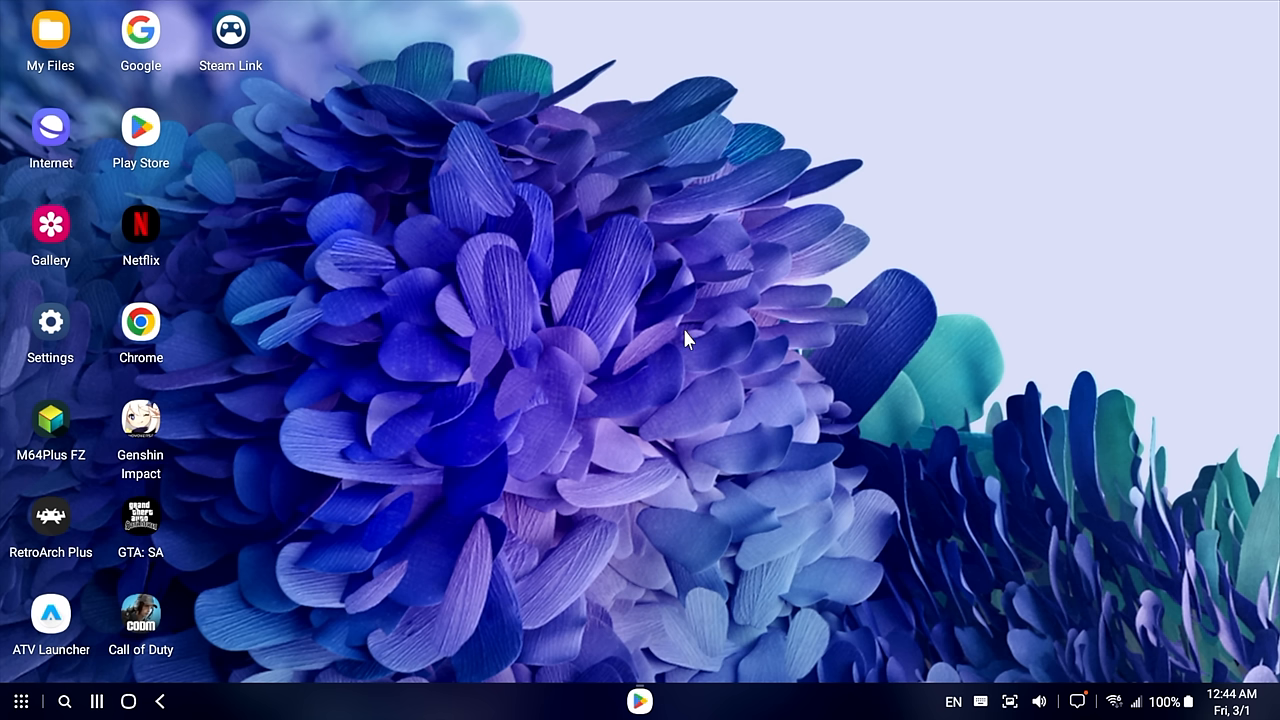
pyautogui.moveTo(845, 198)
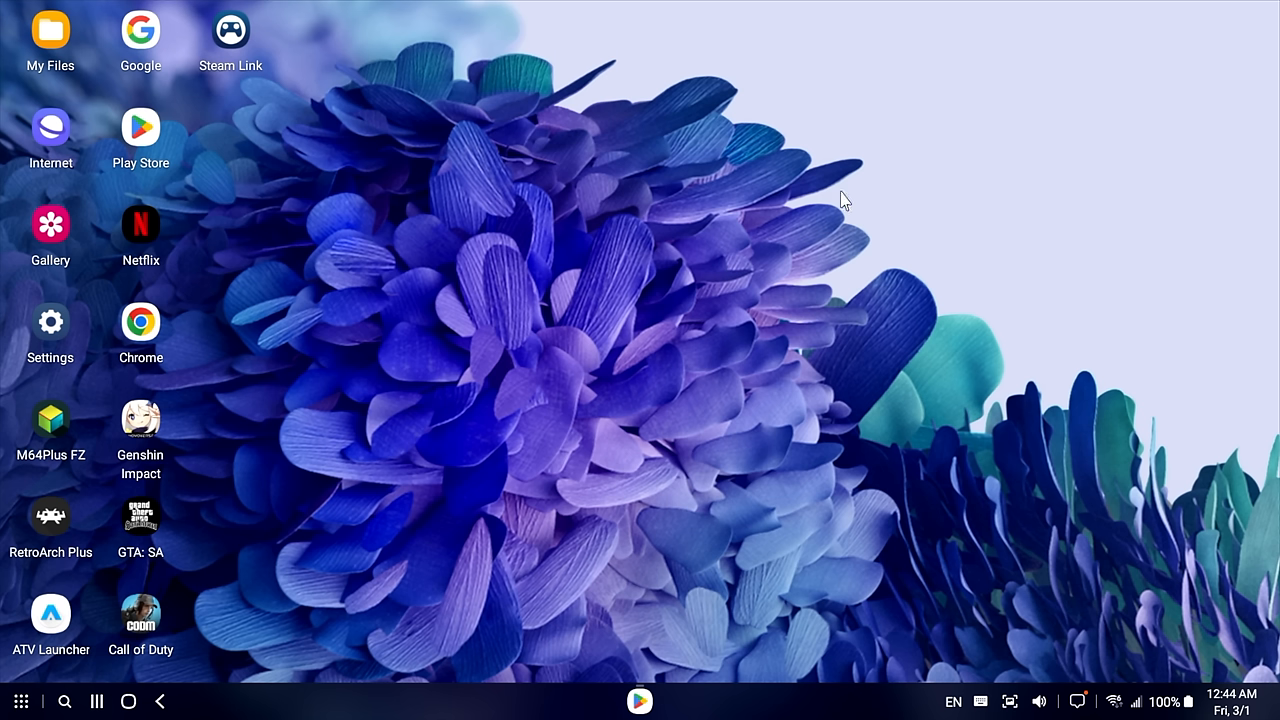
pyautogui.moveTo(418, 224)
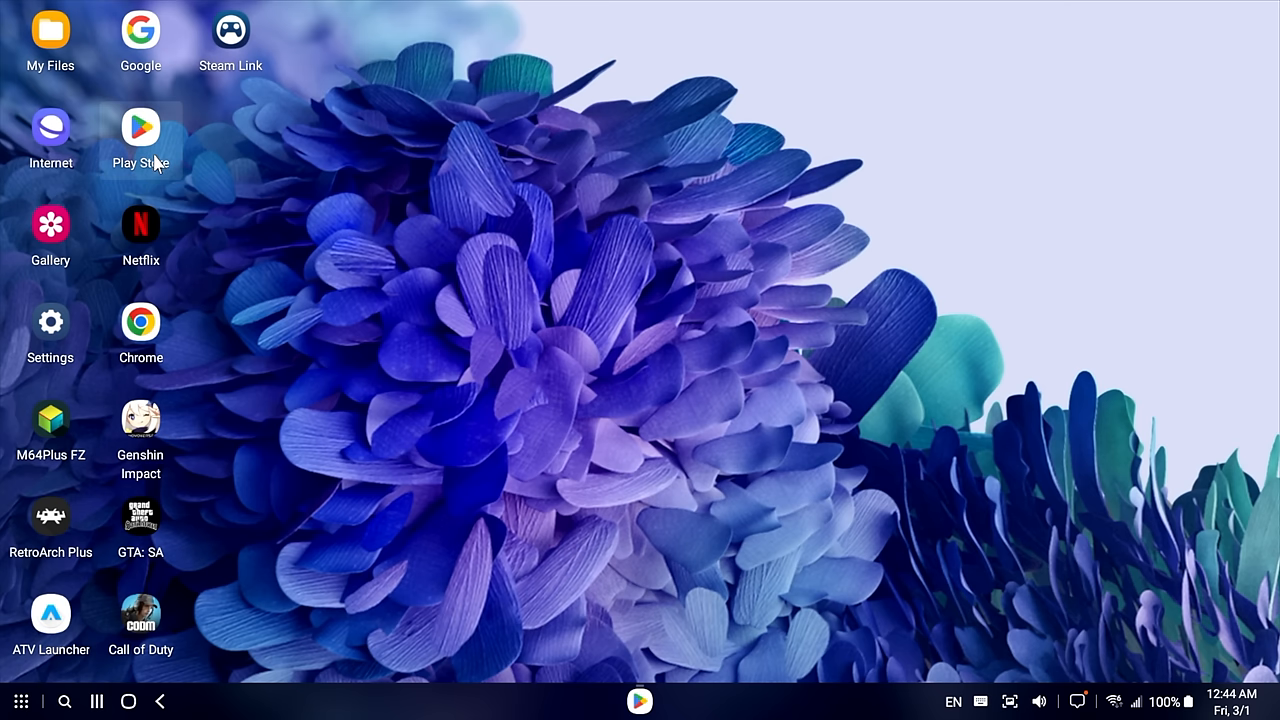
# Open Play Store, cycle split and maximized views, then shrink it into a small floating window
pyautogui.click(140, 128)
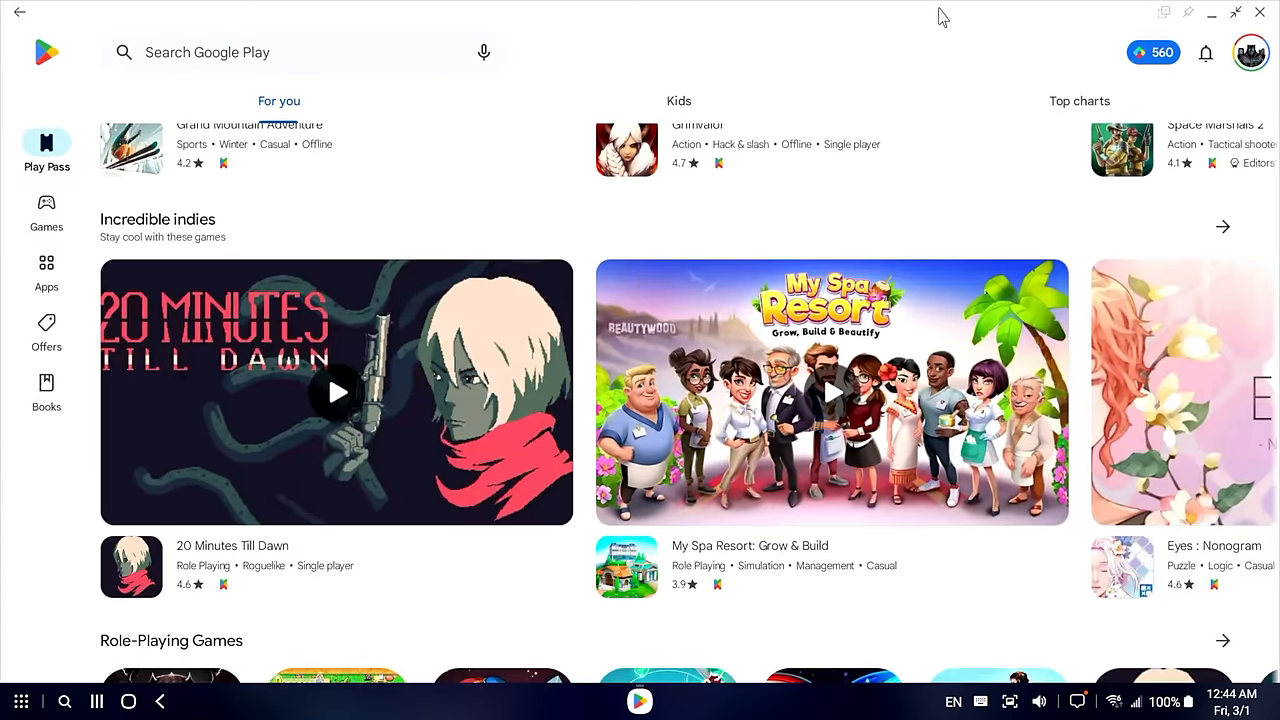
pyautogui.click(1211, 12)
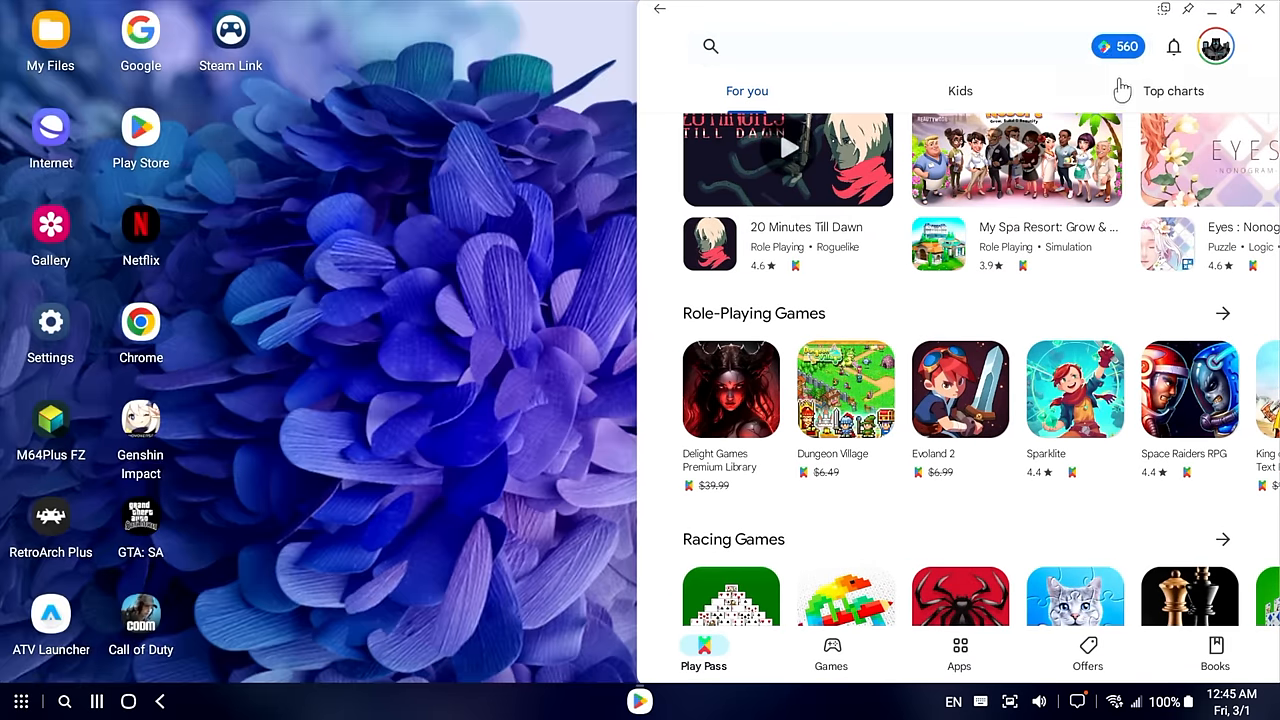
pyautogui.click(1236, 11)
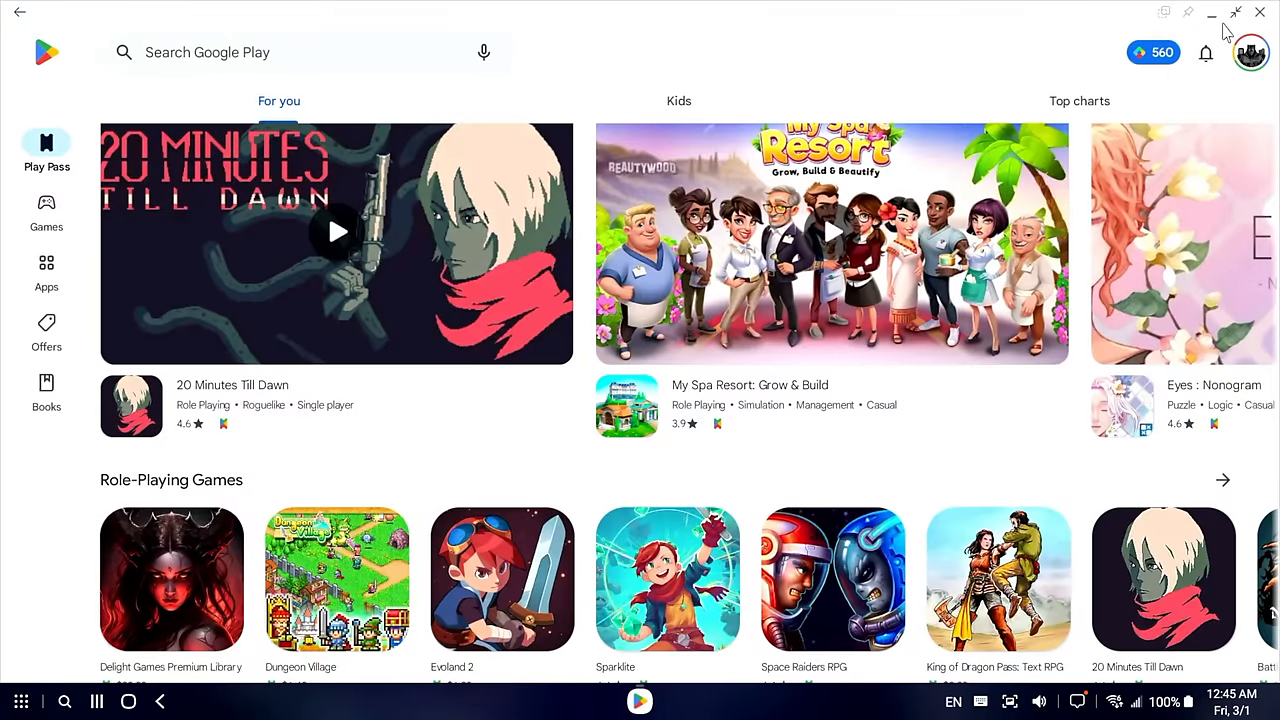
pyautogui.click(1234, 12)
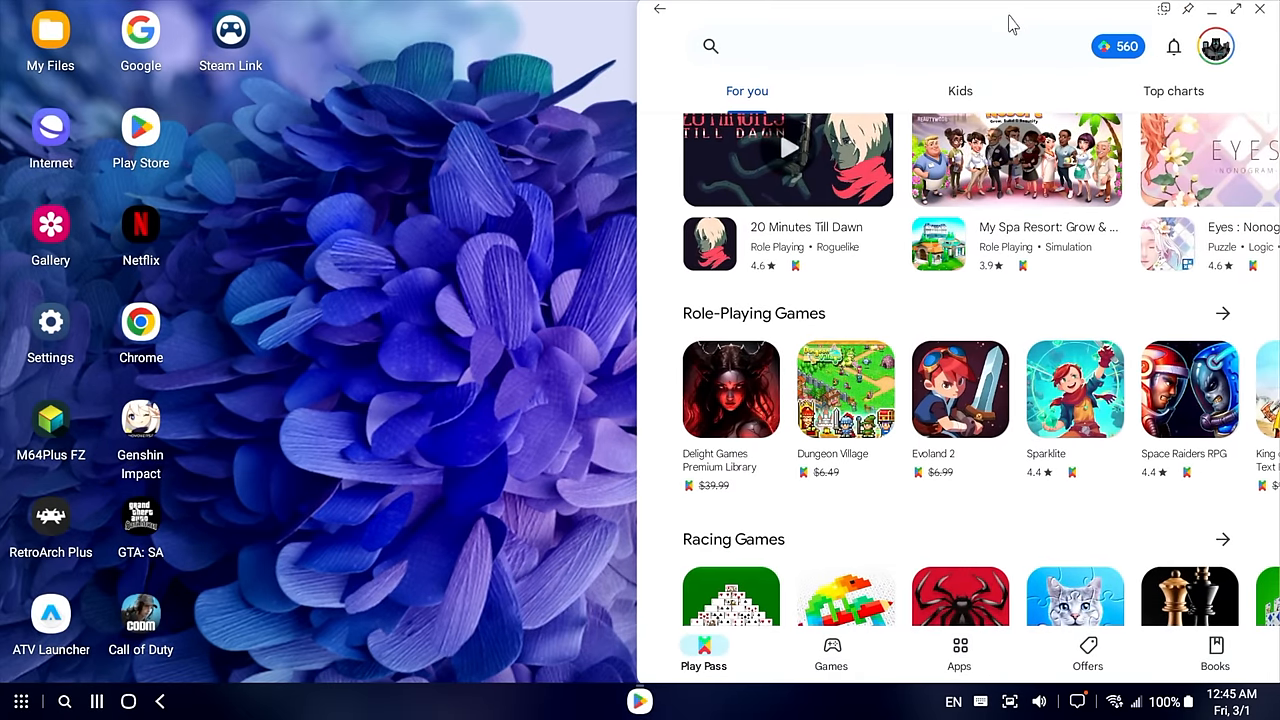
pyautogui.click(1235, 8)
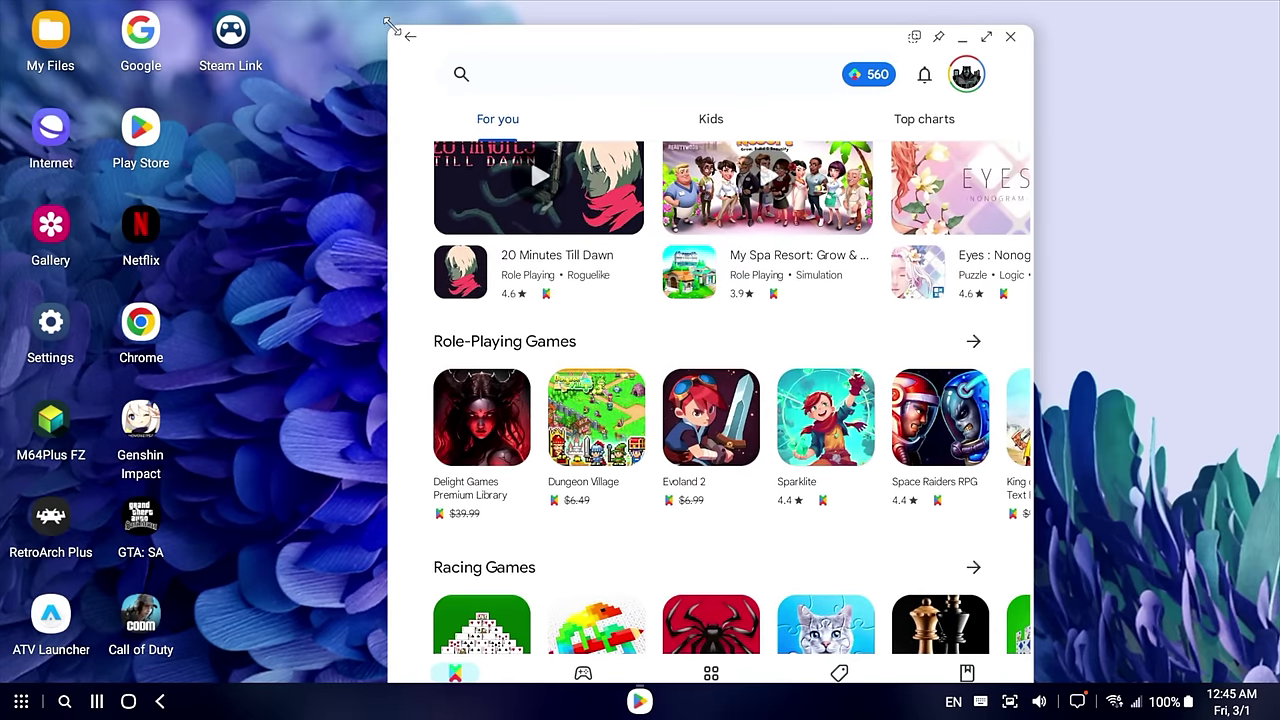
pyautogui.moveTo(700, 37); pyautogui.dragTo(825, 307)
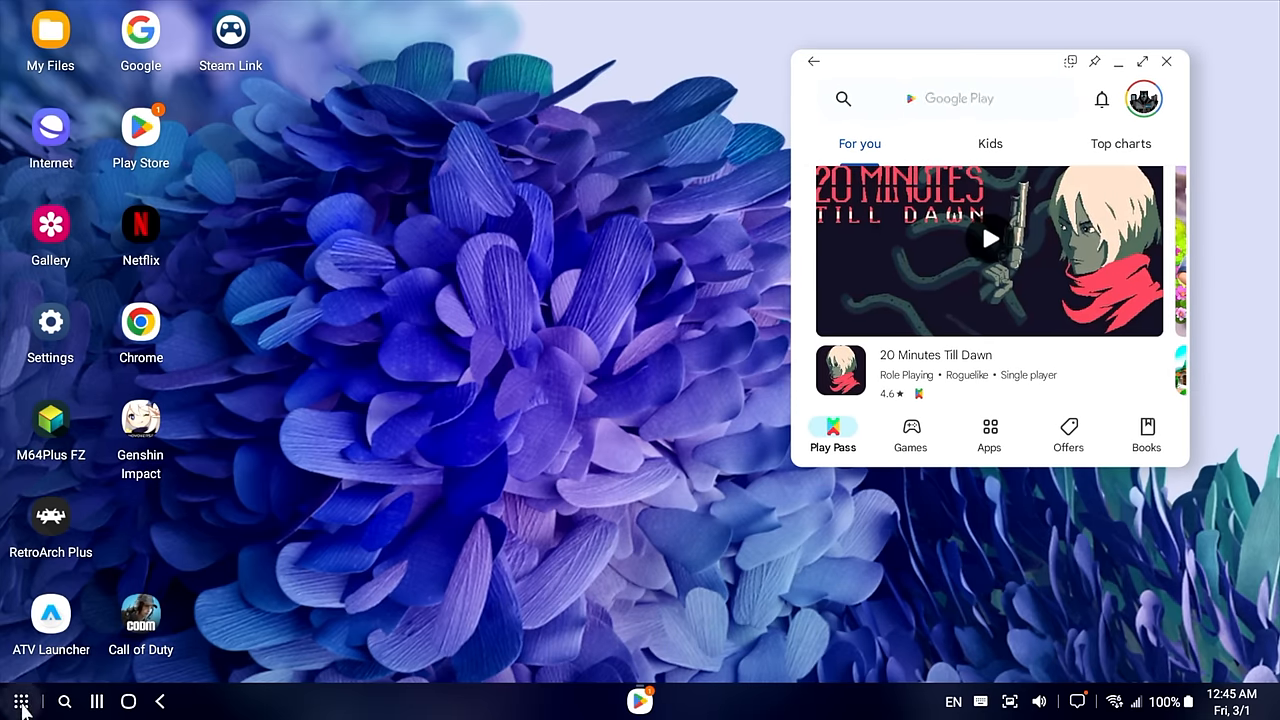
# Open Calculator and Chrome from the app list, then close all the app windows
pyautogui.click(21, 700)
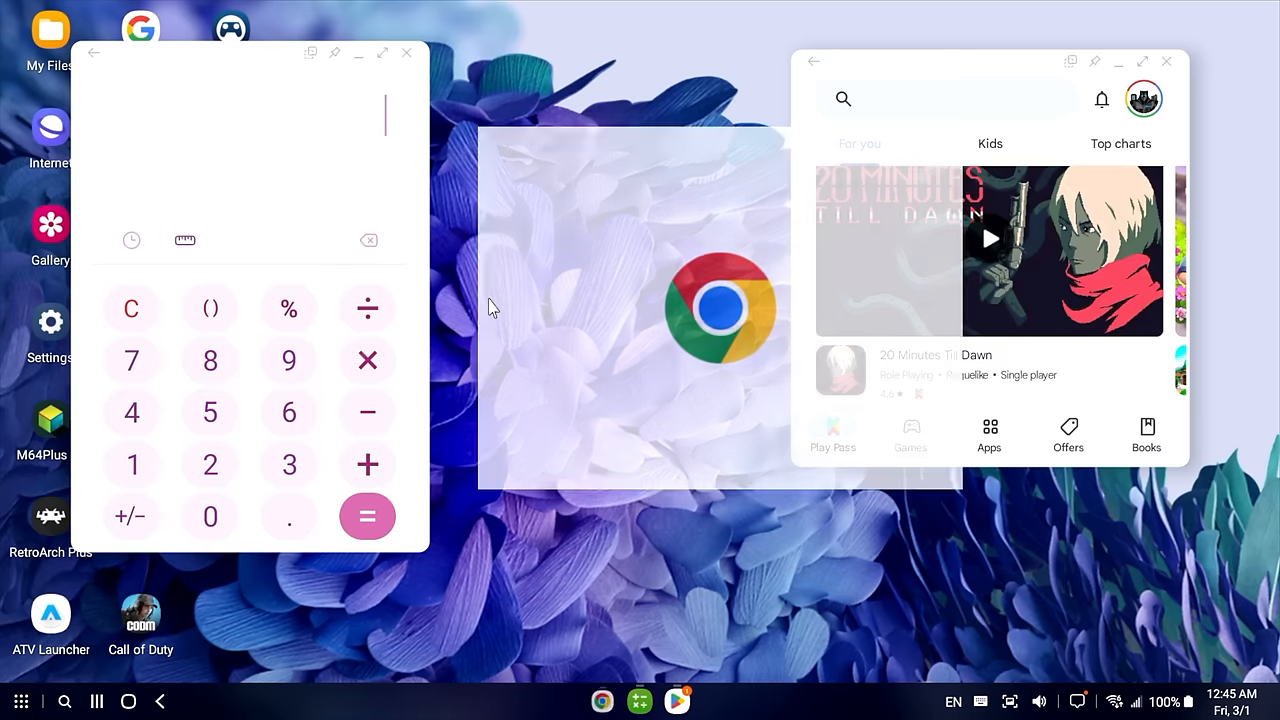
pyautogui.click(718, 307)
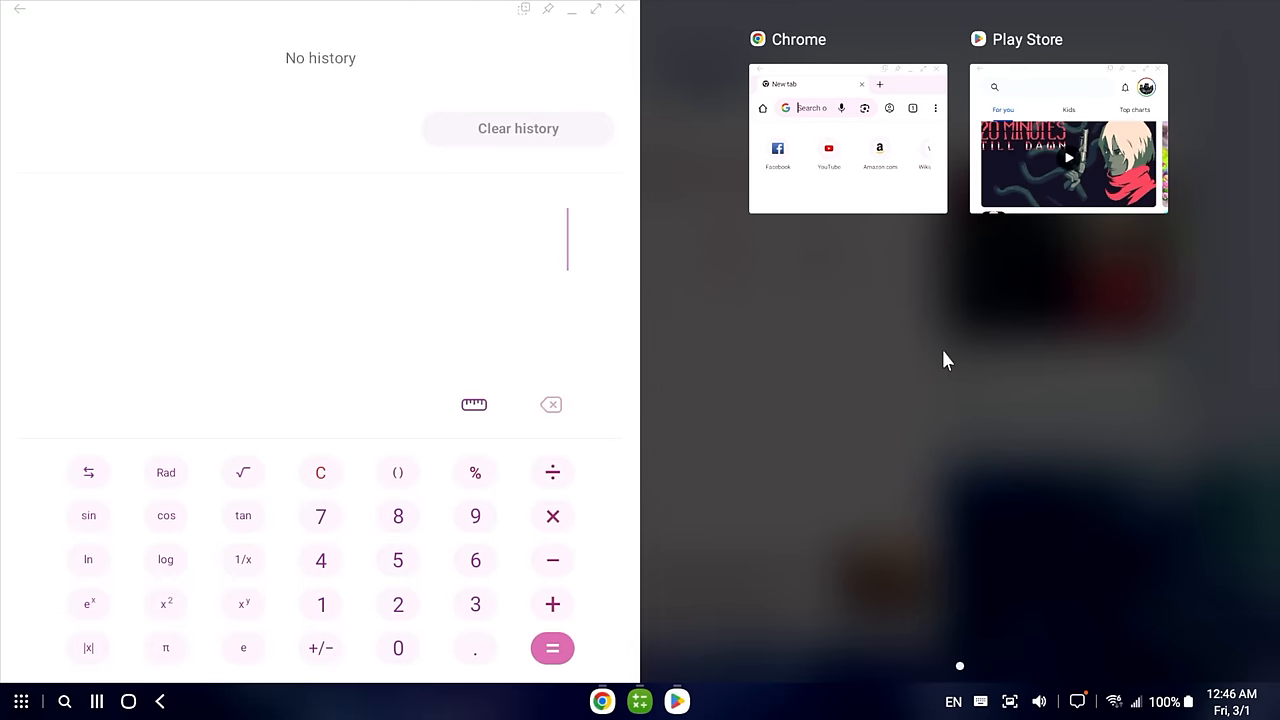
pyautogui.click(1068, 137)
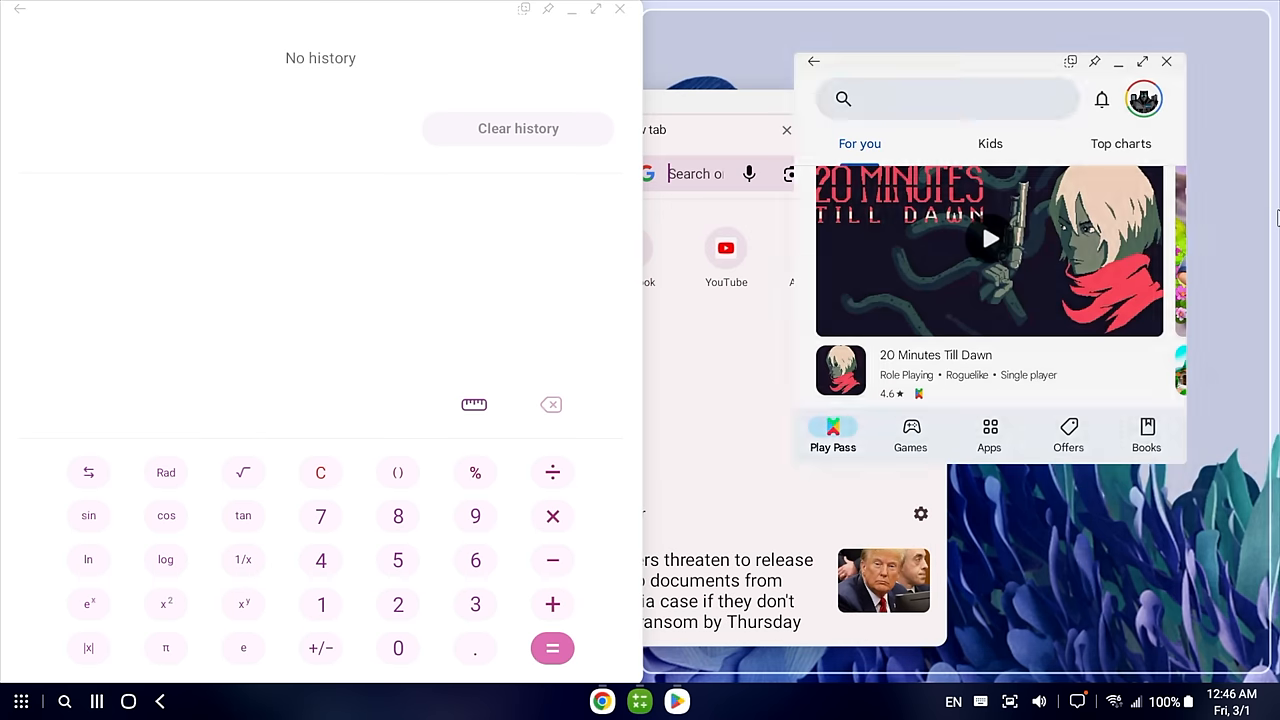
pyautogui.click(1141, 62)
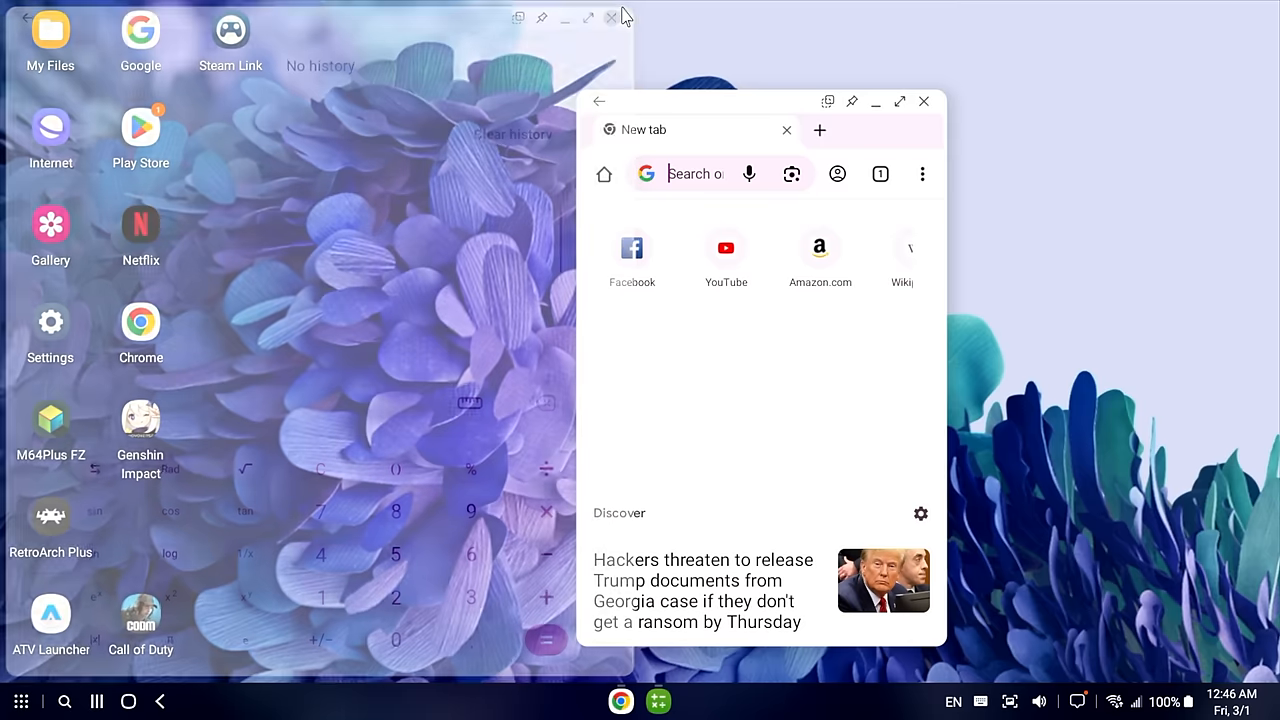
pyautogui.click(923, 101)
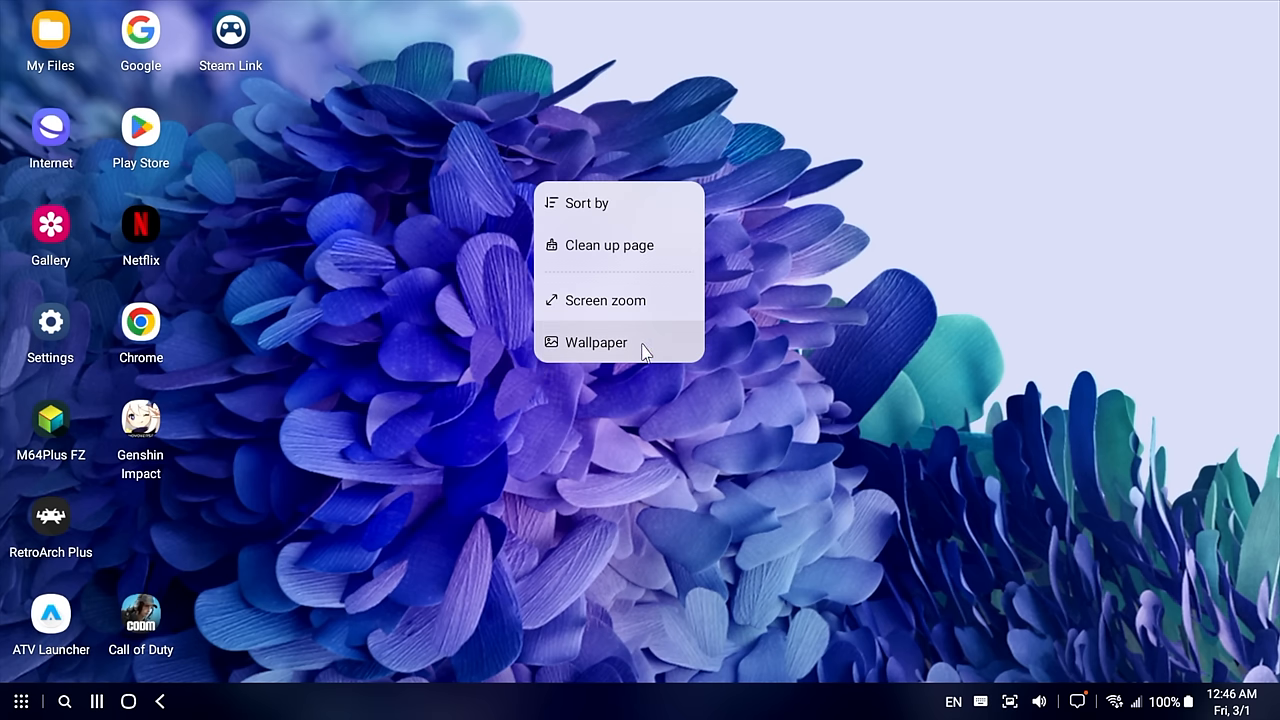
# Set the colourful swirl gallery image as wallpaper on both lock and home screens
pyautogui.click(597, 342)
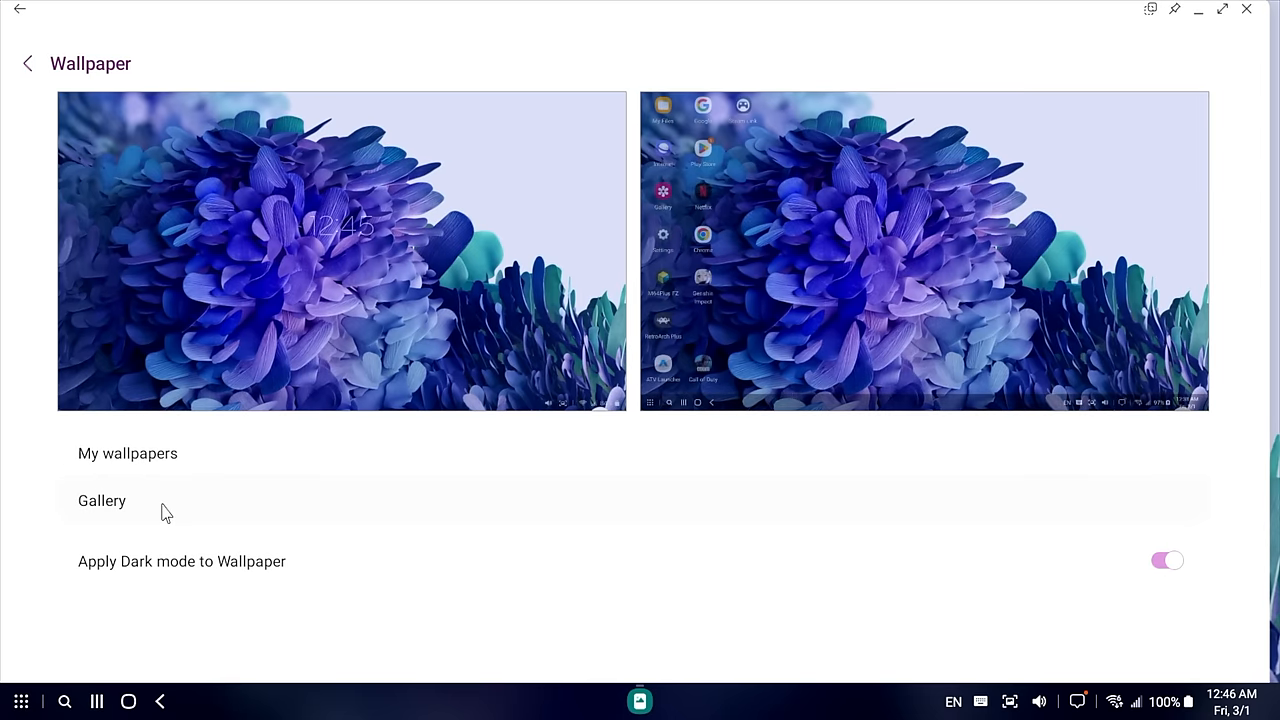
pyautogui.click(101, 500)
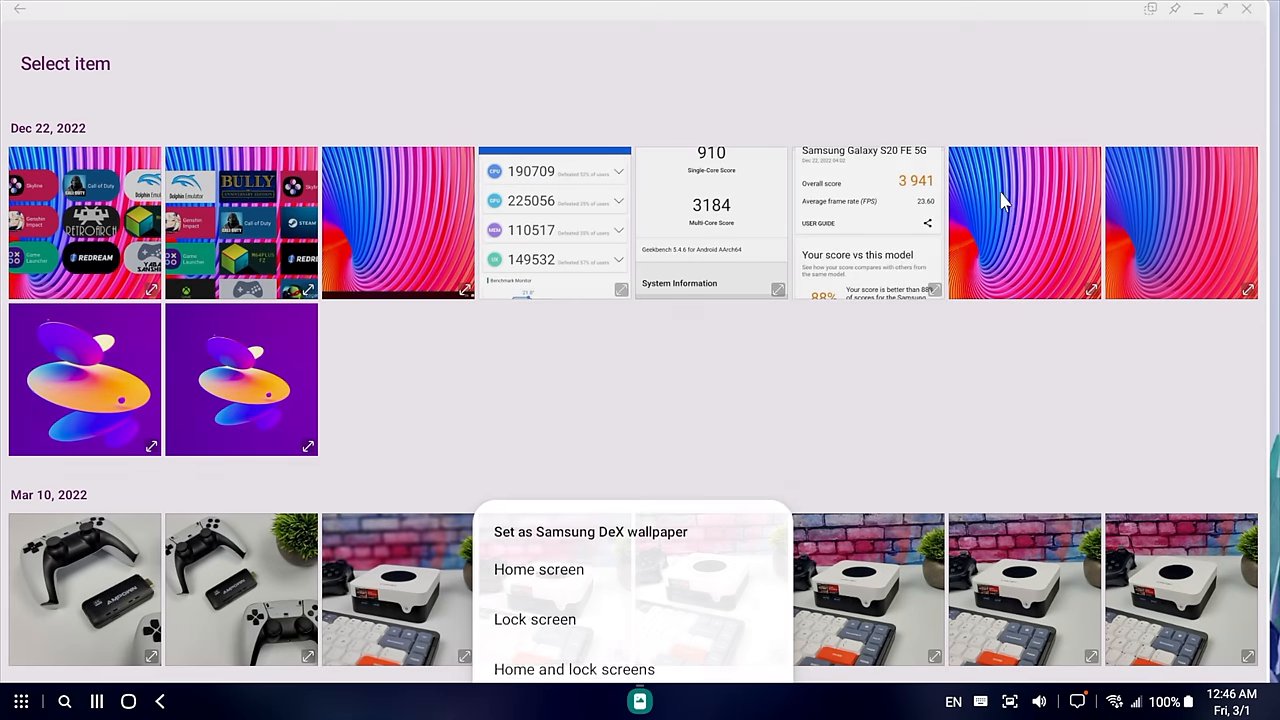
pyautogui.click(574, 669)
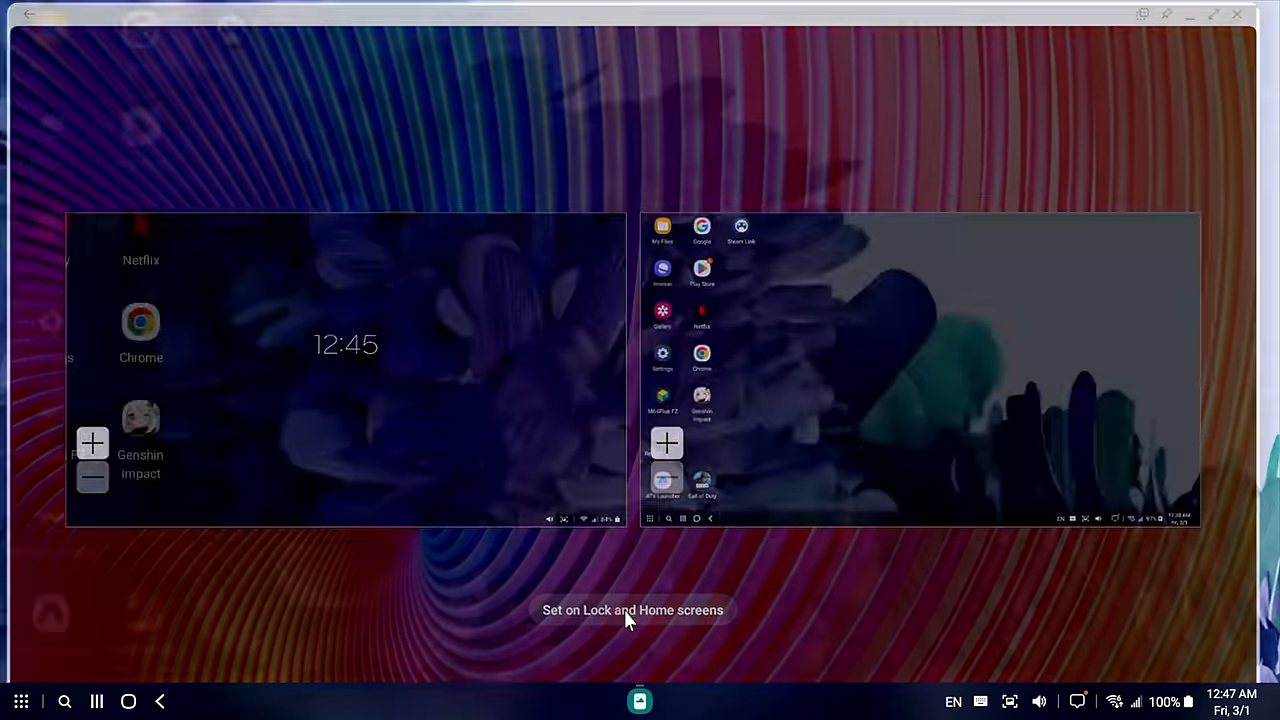
pyautogui.click(631, 610)
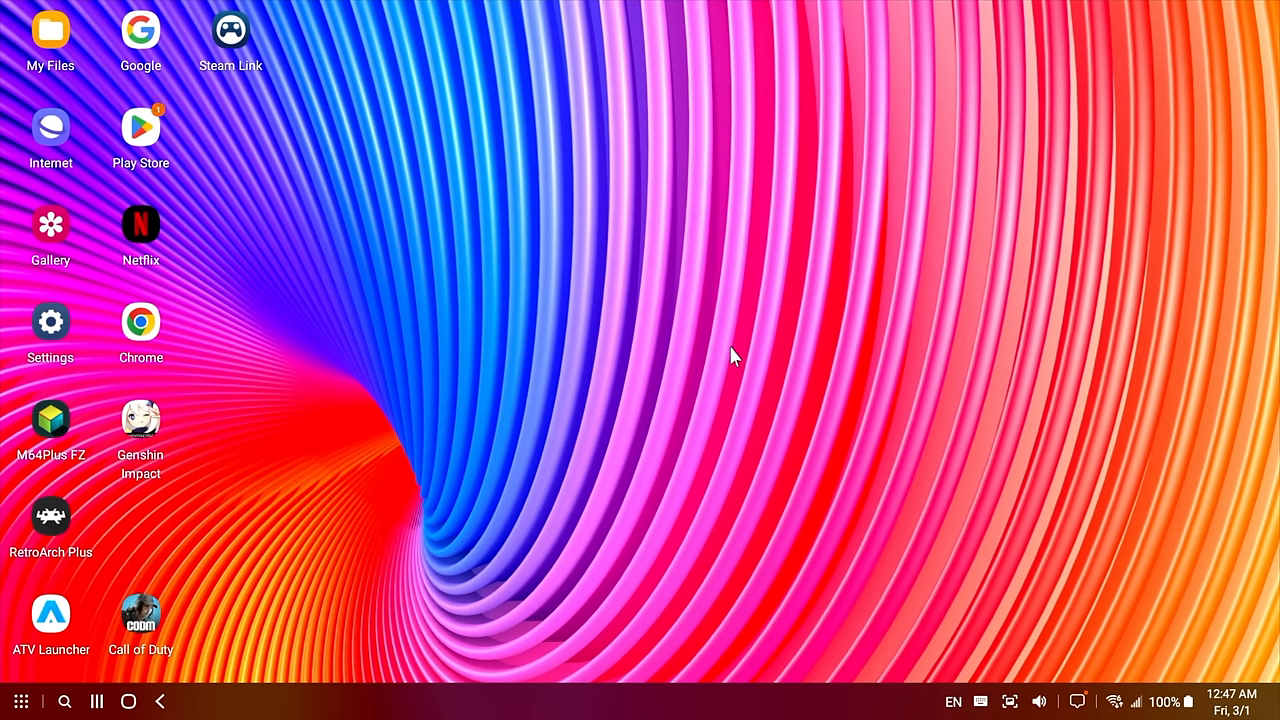
pyautogui.moveTo(115, 710)
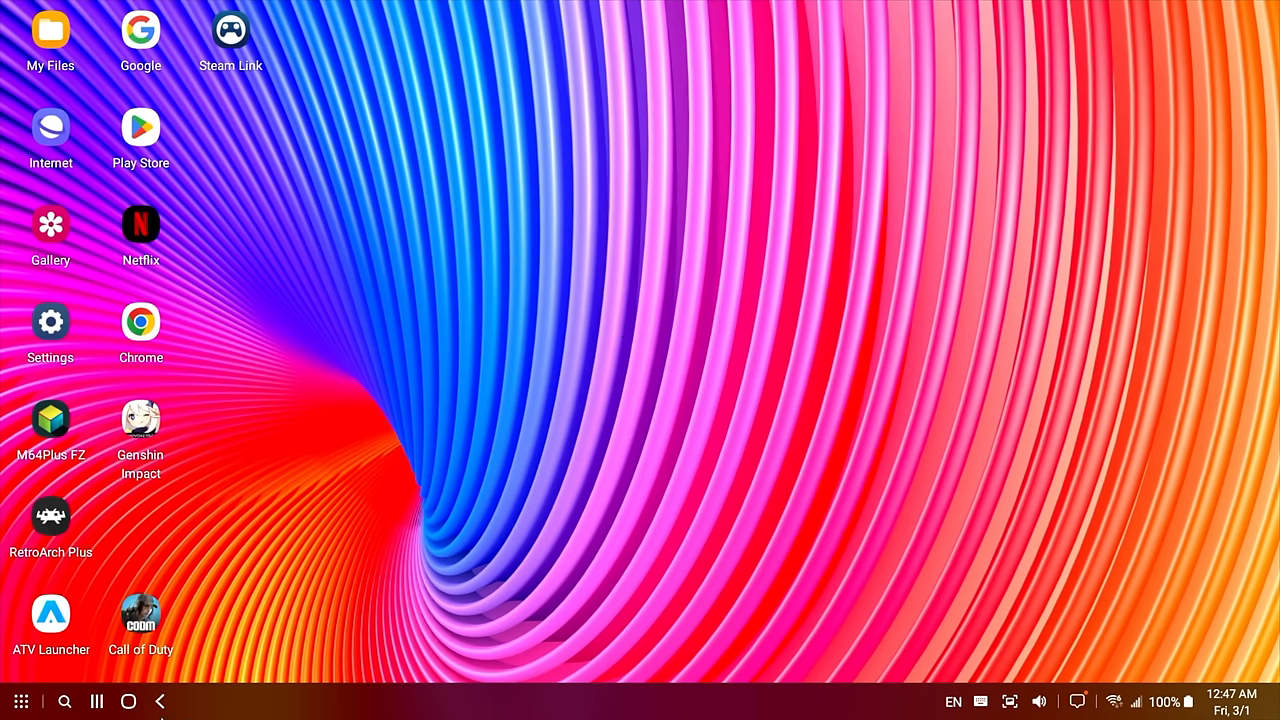
# Open Settings from the app list and go to the Samsung DeX page
pyautogui.click(21, 701)
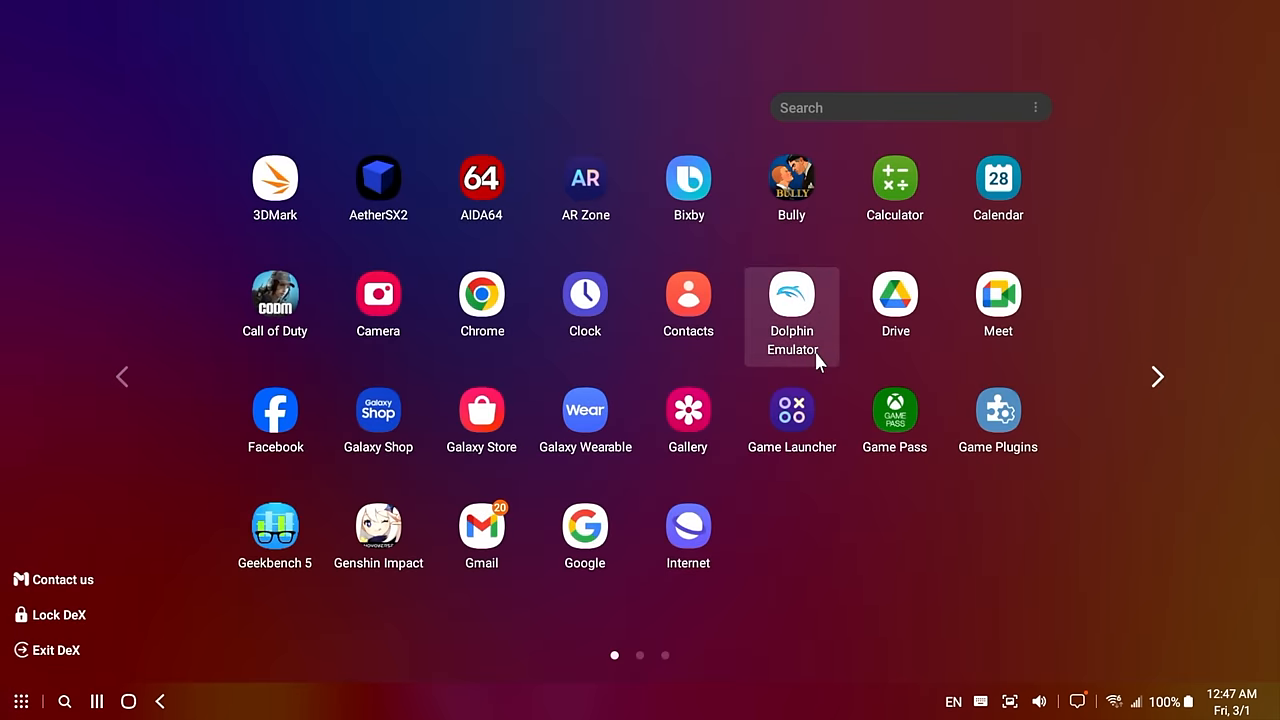
pyautogui.click(639, 700)
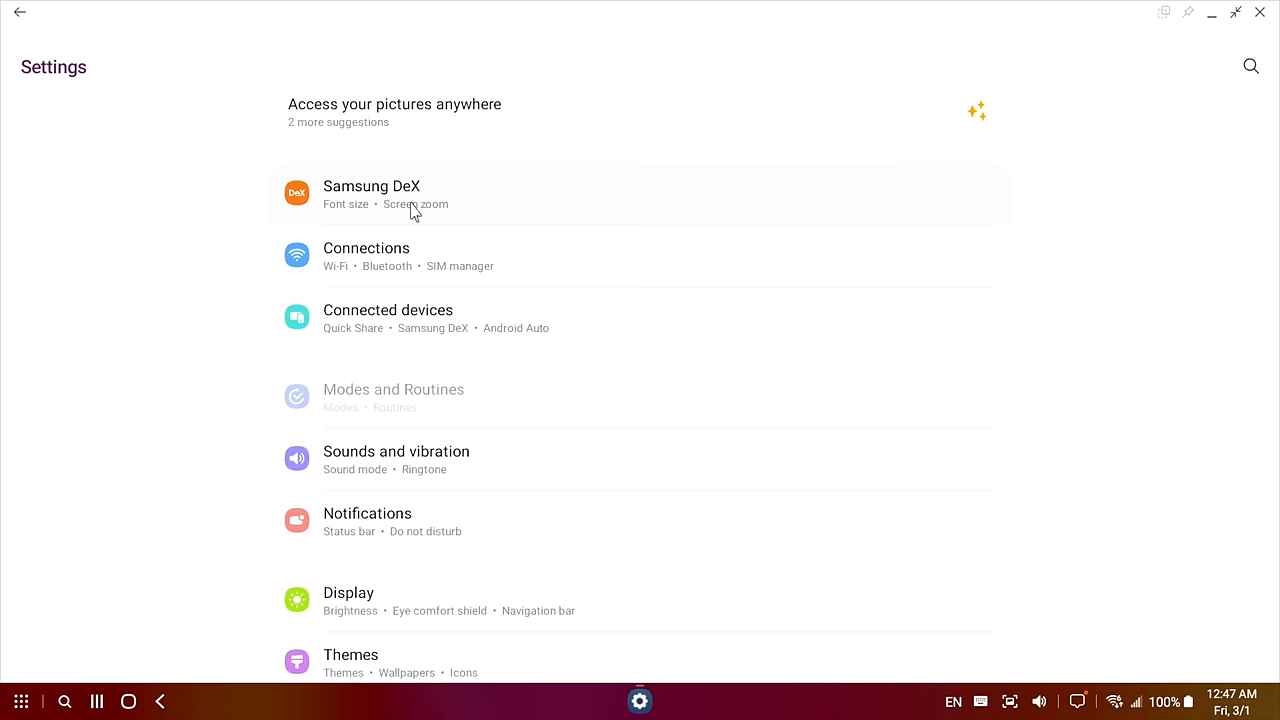
pyautogui.click(371, 193)
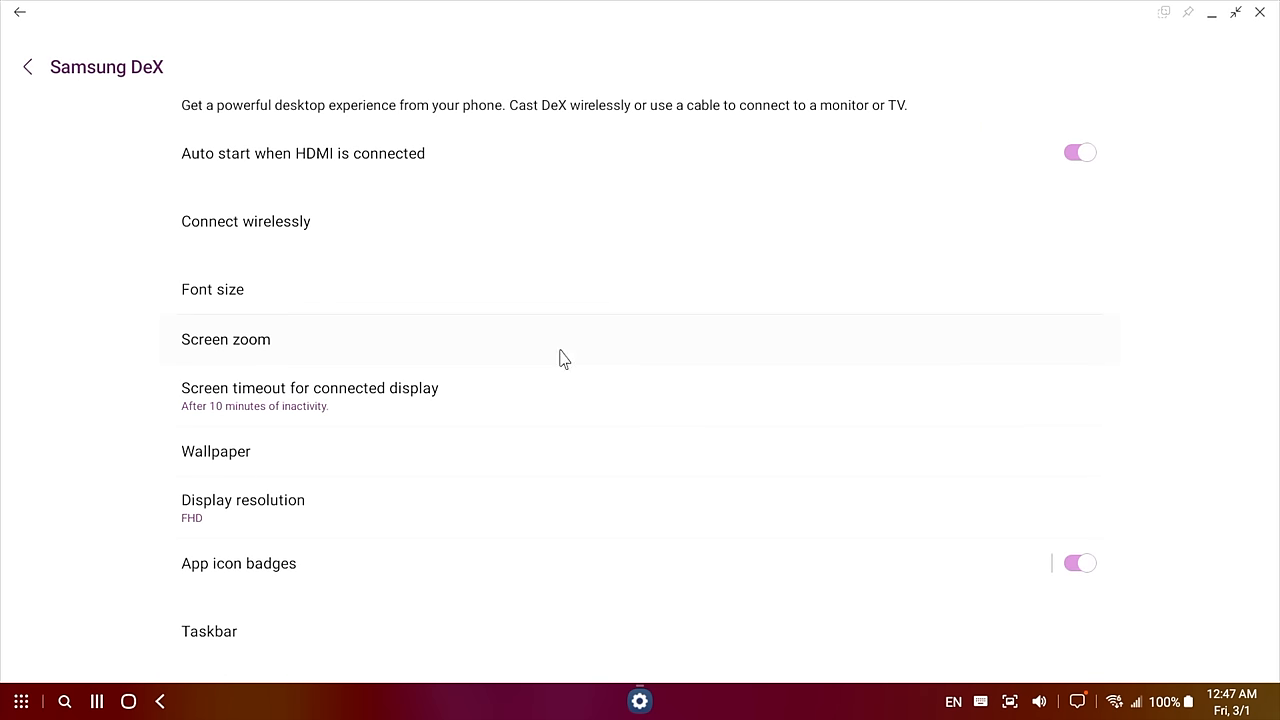
pyautogui.moveTo(379, 299)
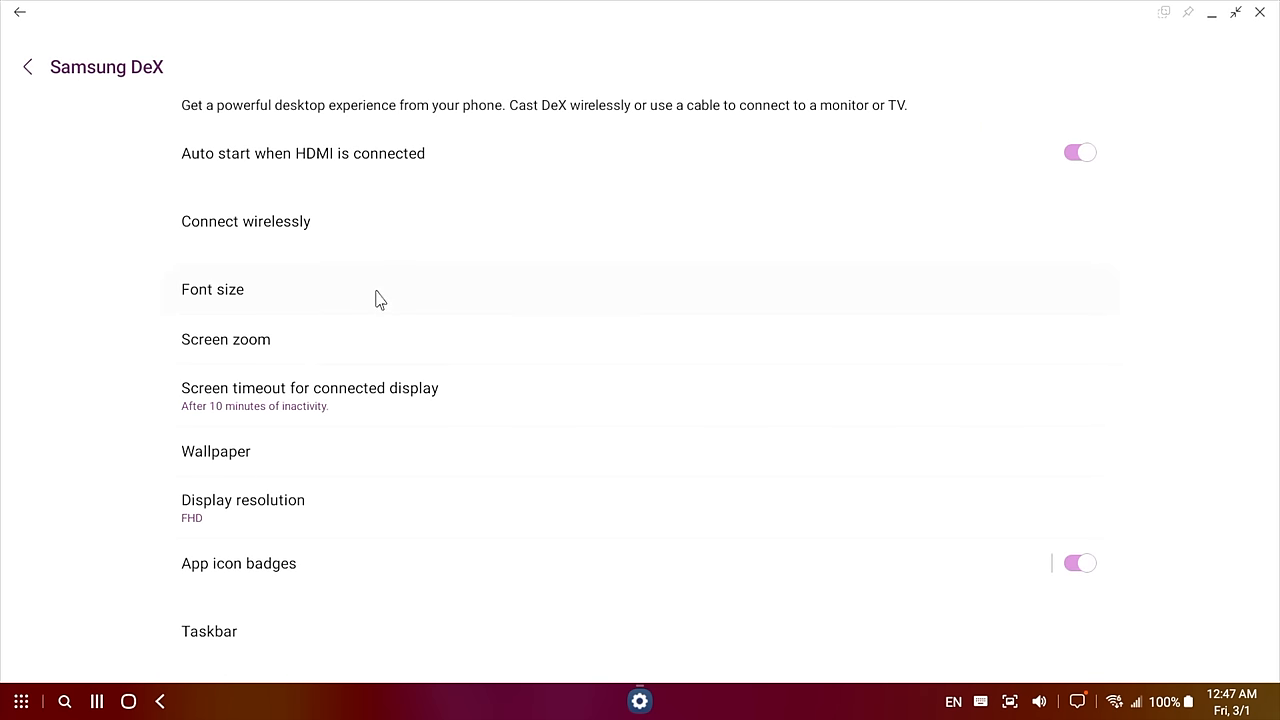
# Check the Font size and Screen zoom pages, returning to the DeX settings list
pyautogui.click(212, 289)
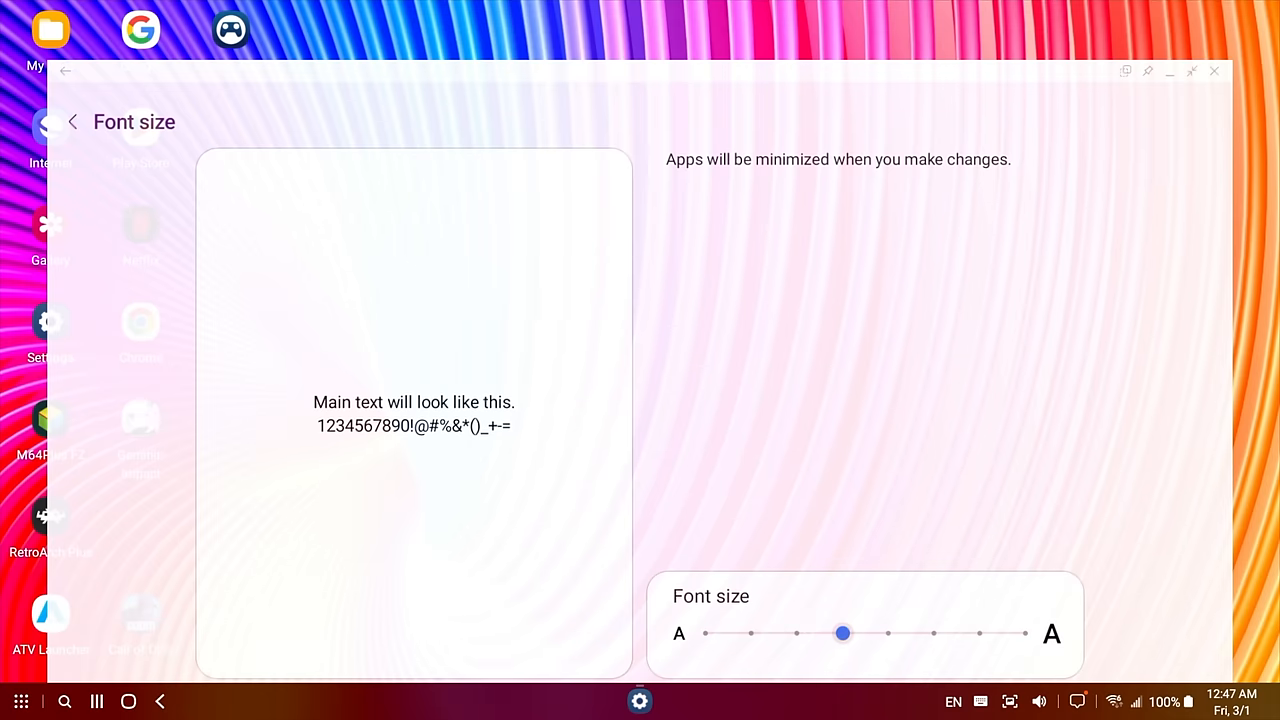
pyautogui.click(1190, 71)
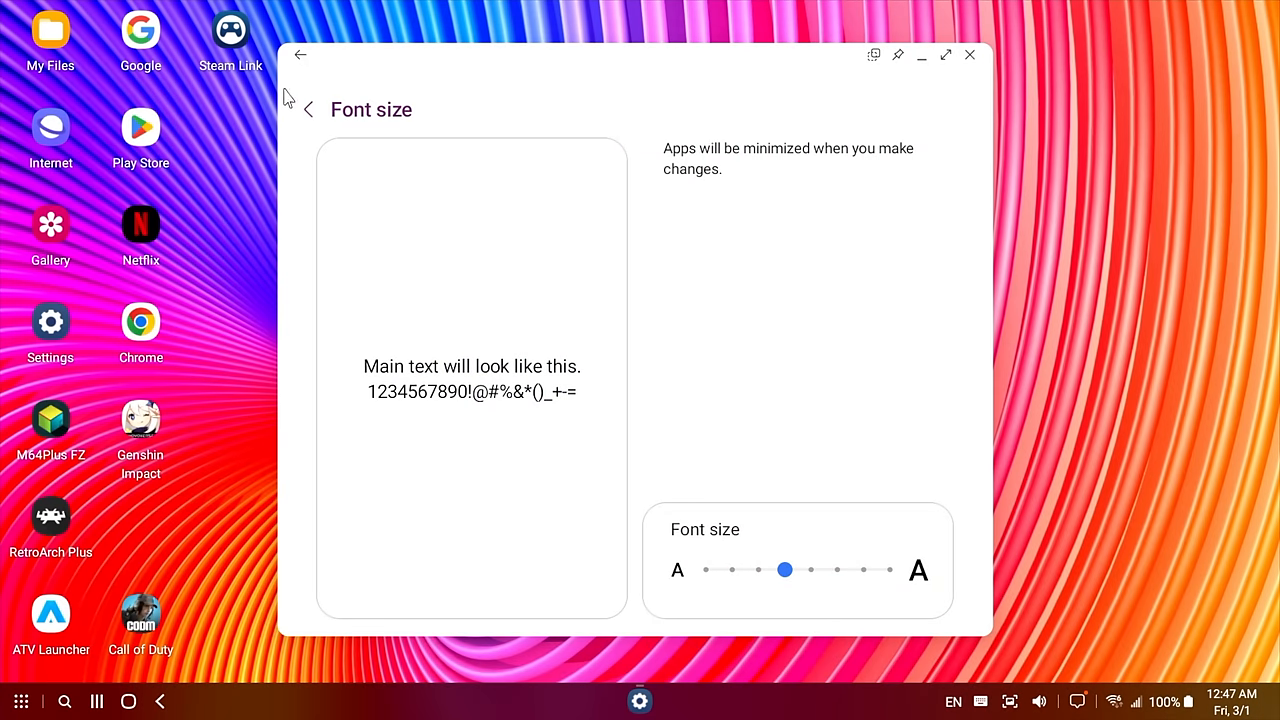
pyautogui.click(307, 109)
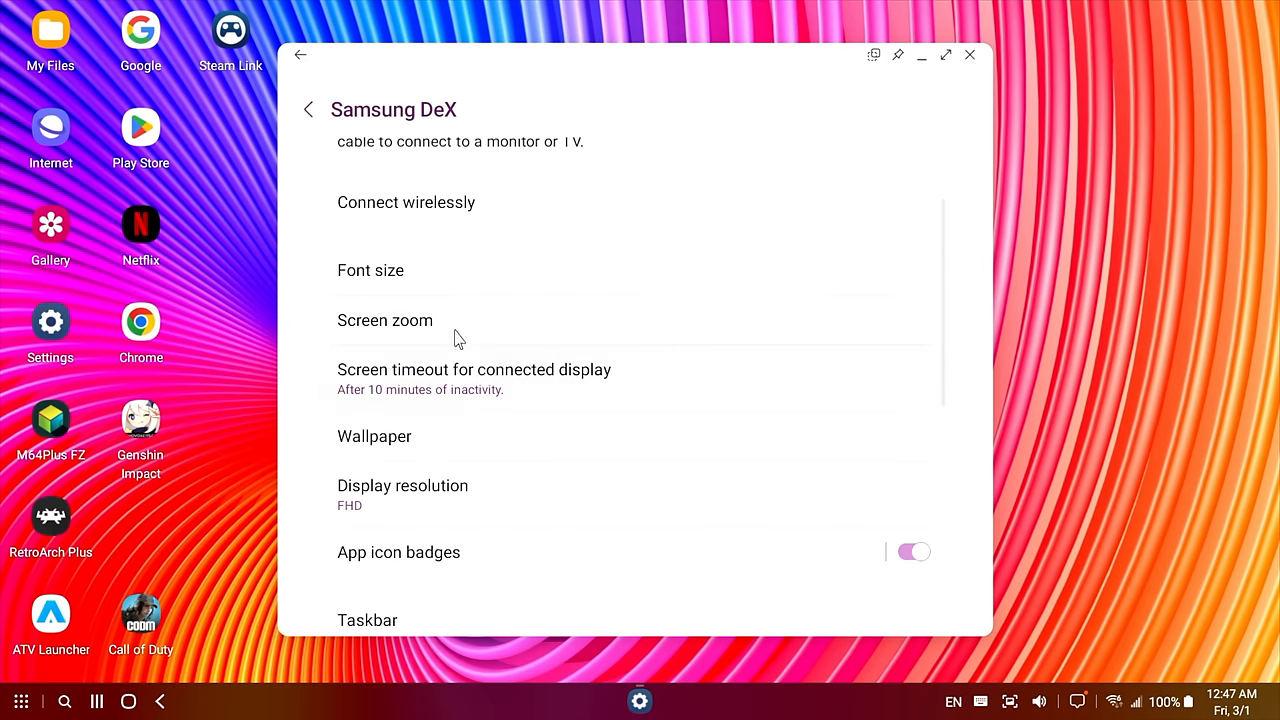
pyautogui.click(385, 320)
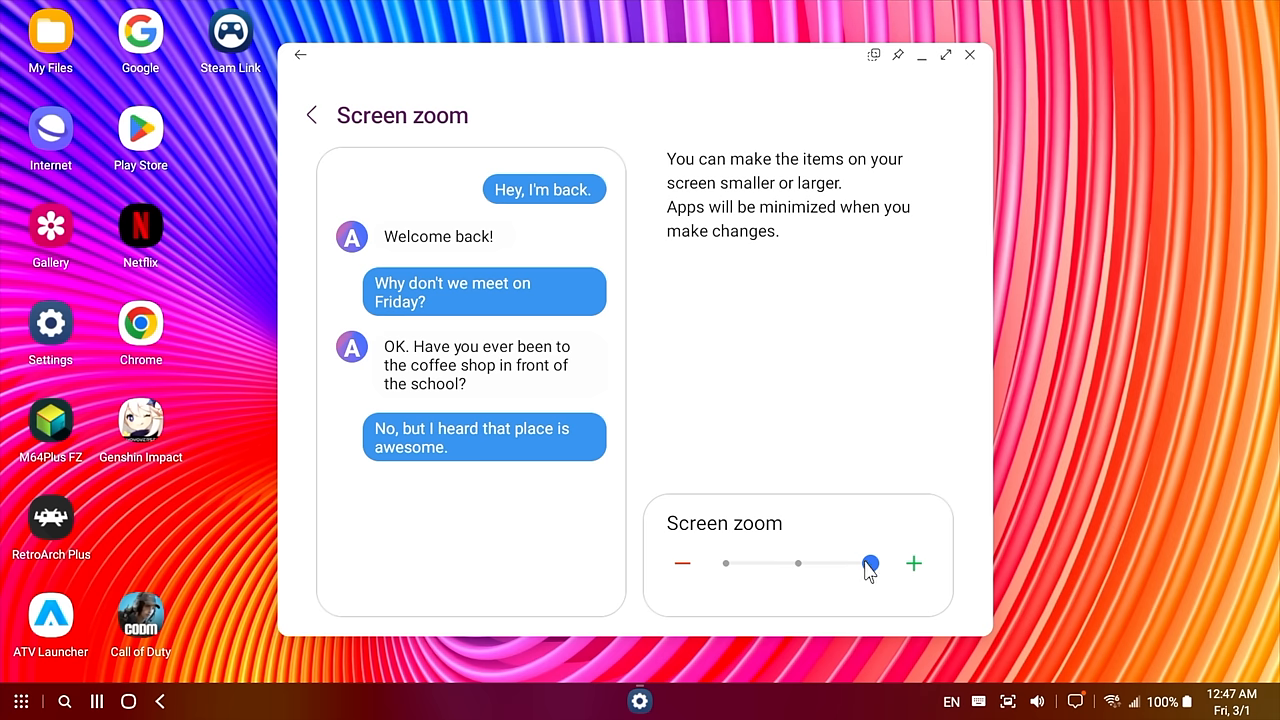
pyautogui.moveTo(870, 563); pyautogui.dragTo(798, 571)
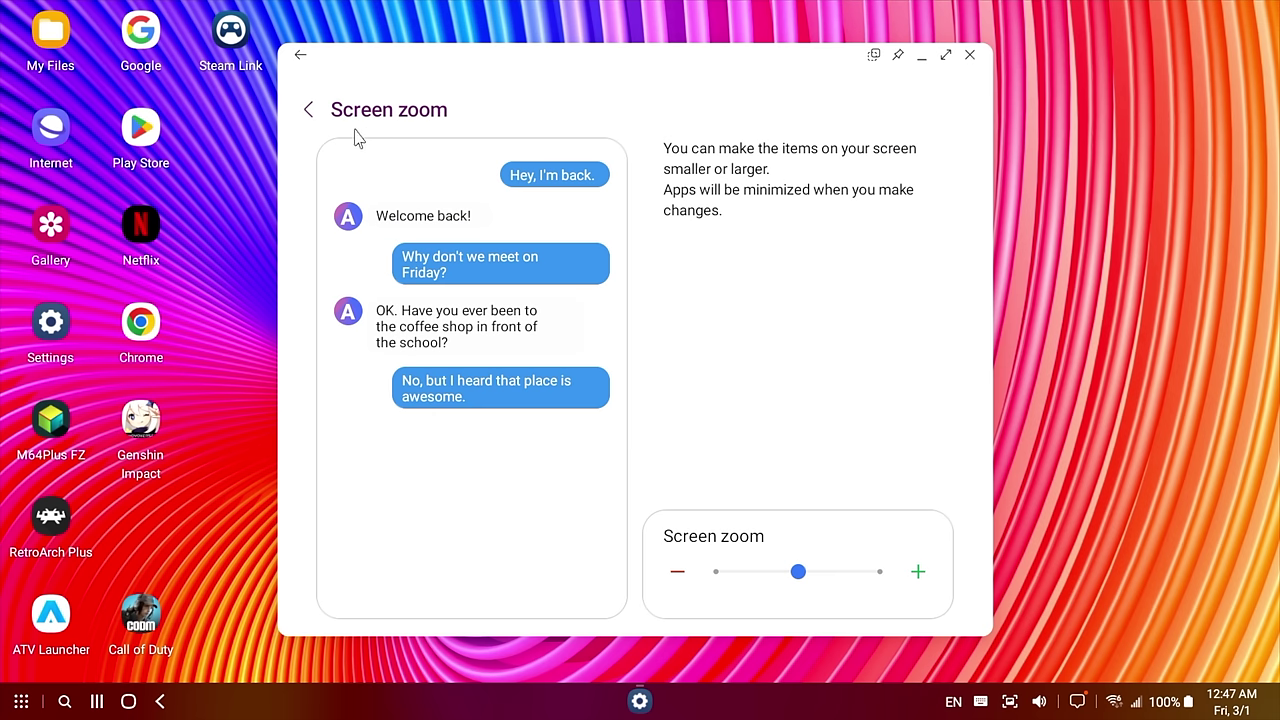
pyautogui.click(307, 109)
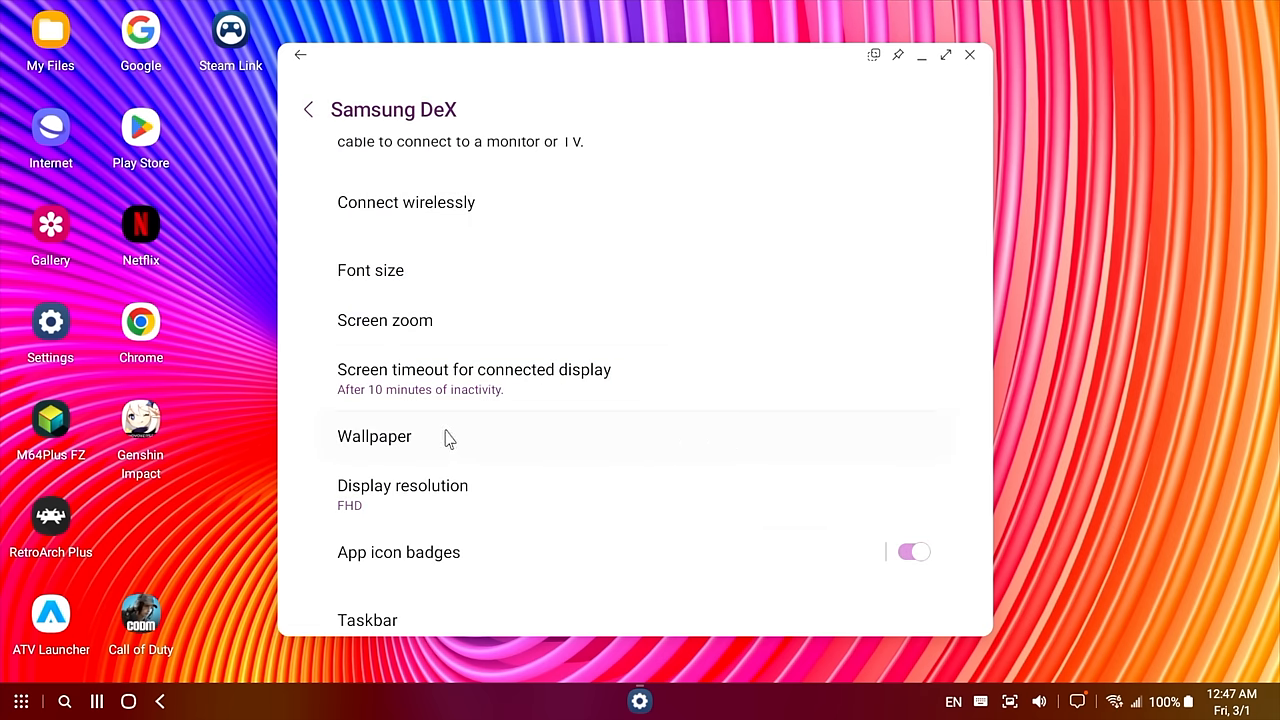
# View Display resolution leaving FHD, scroll the DeX settings list, then close Settings
pyautogui.click(402, 485)
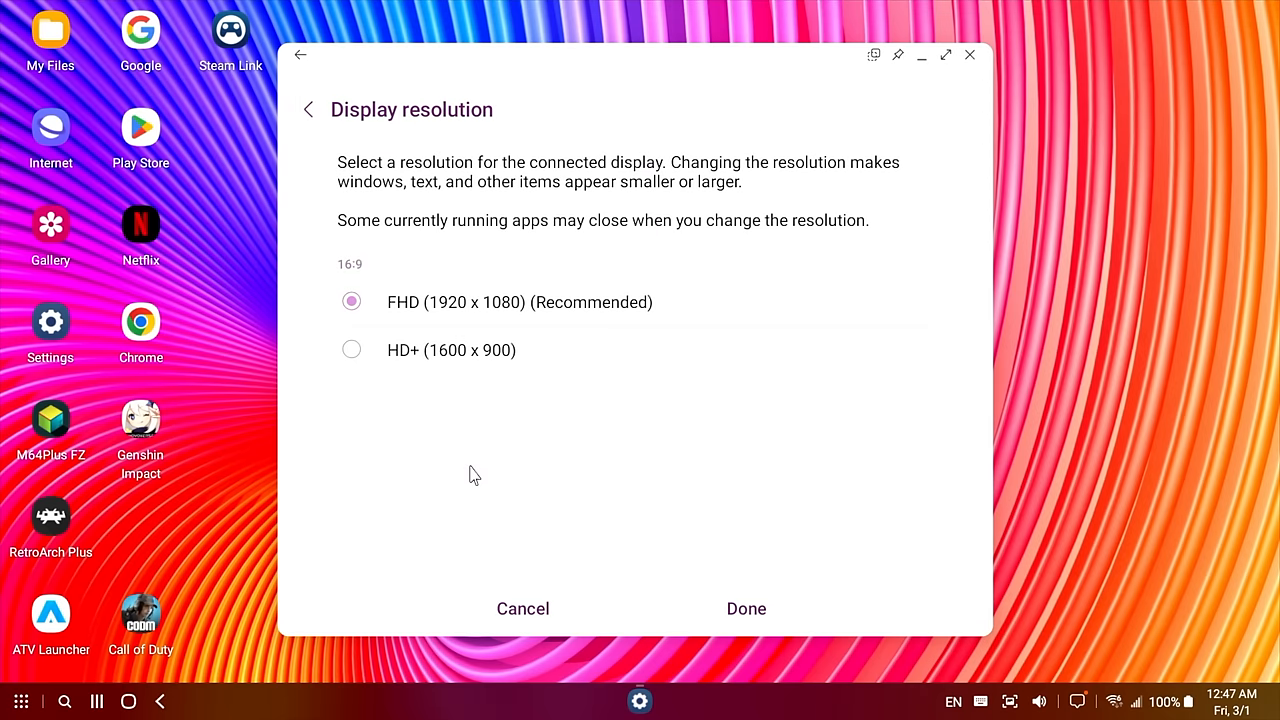
pyautogui.moveTo(508, 310)
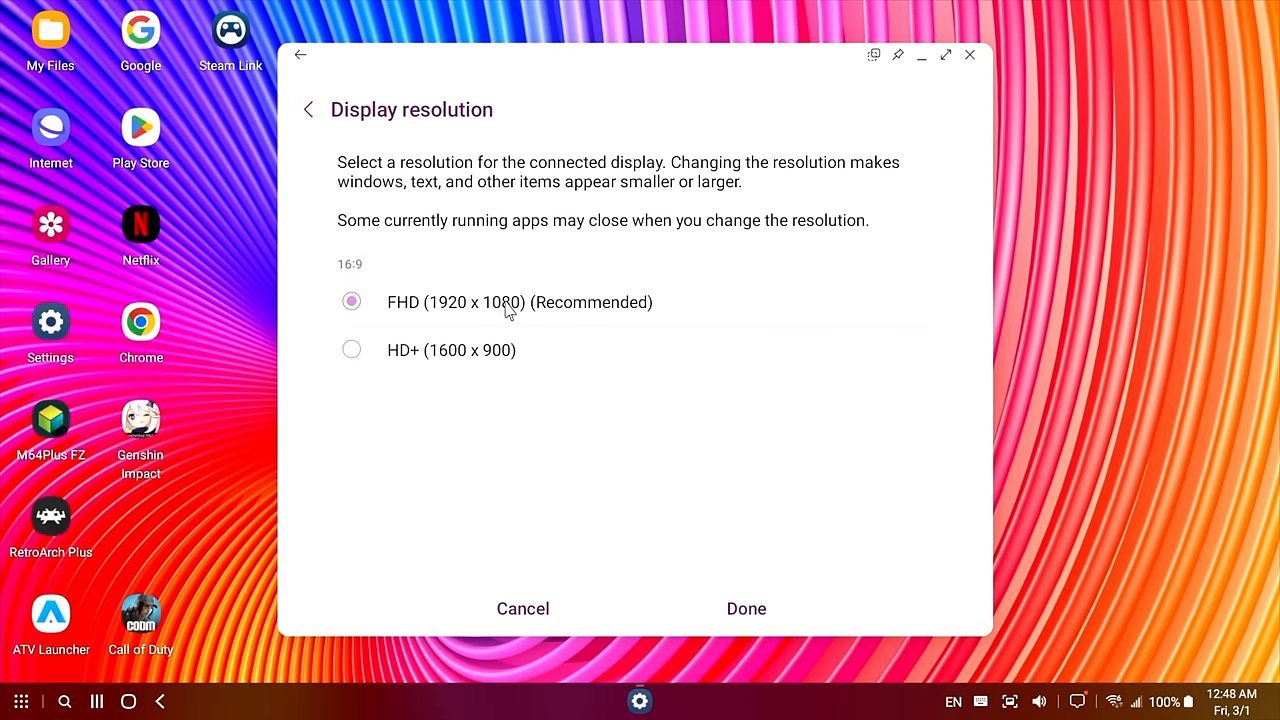
pyautogui.moveTo(560, 322)
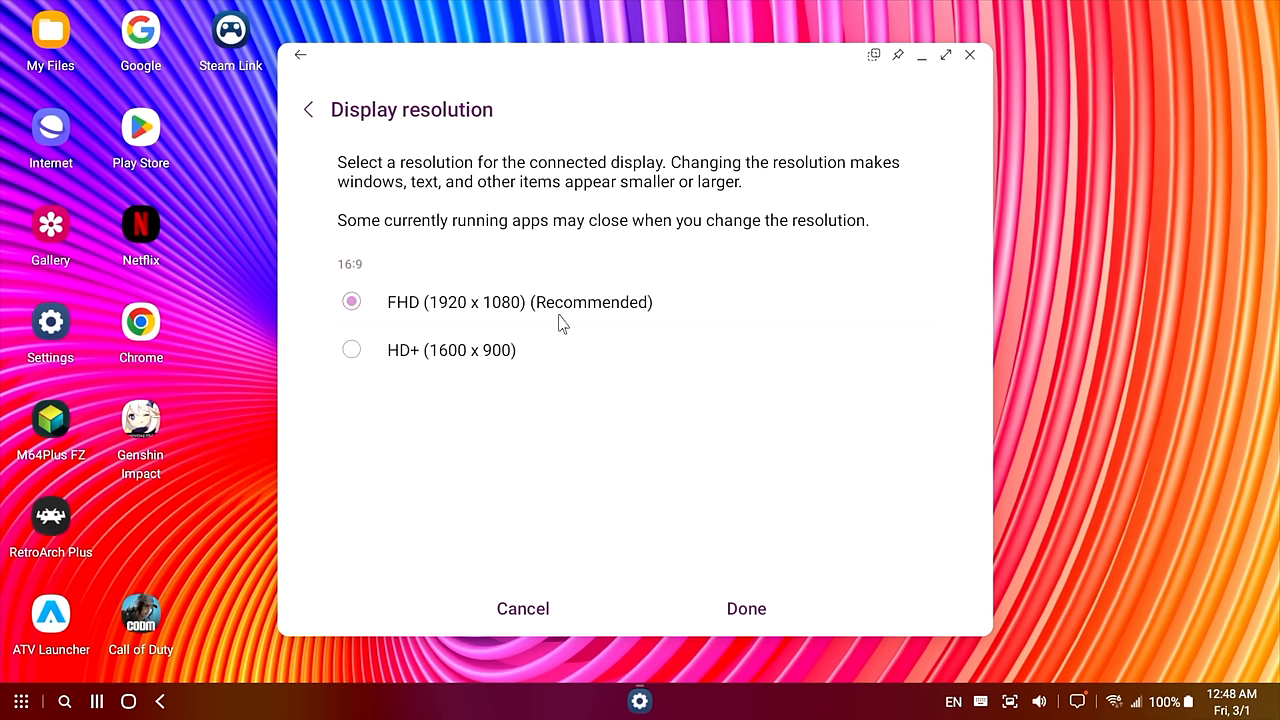
pyautogui.moveTo(415, 418)
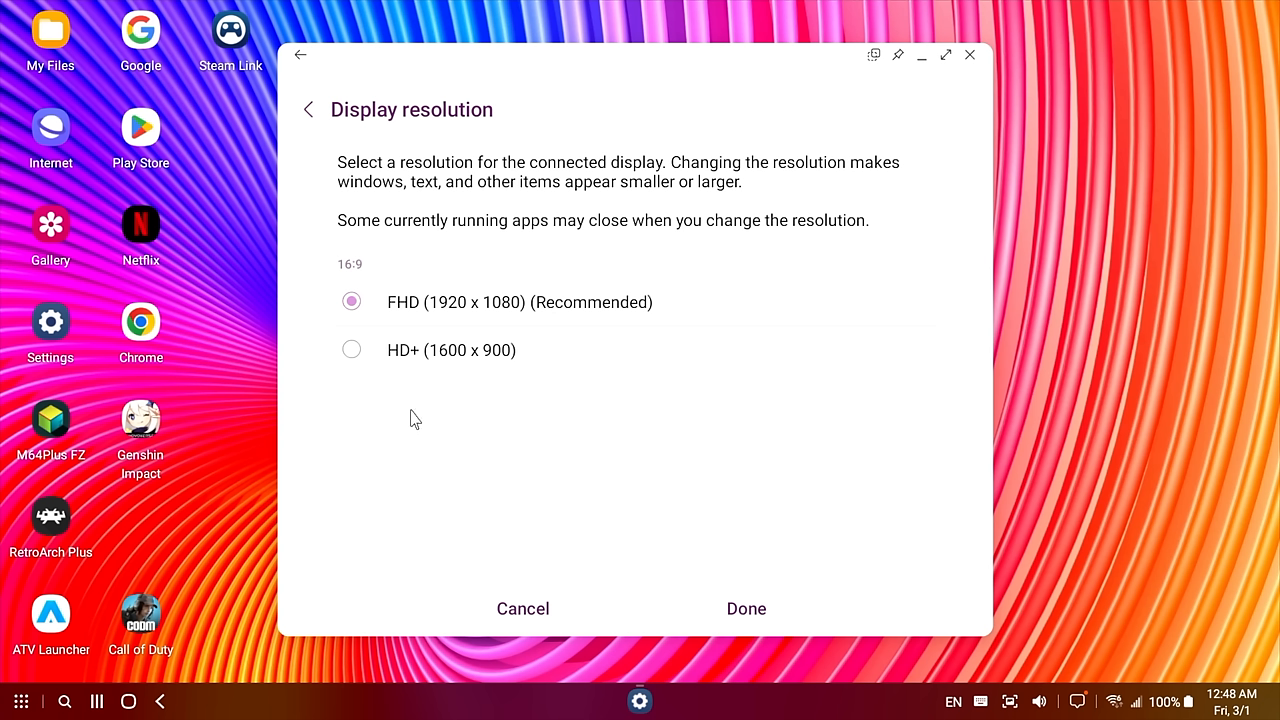
pyautogui.moveTo(308, 109)
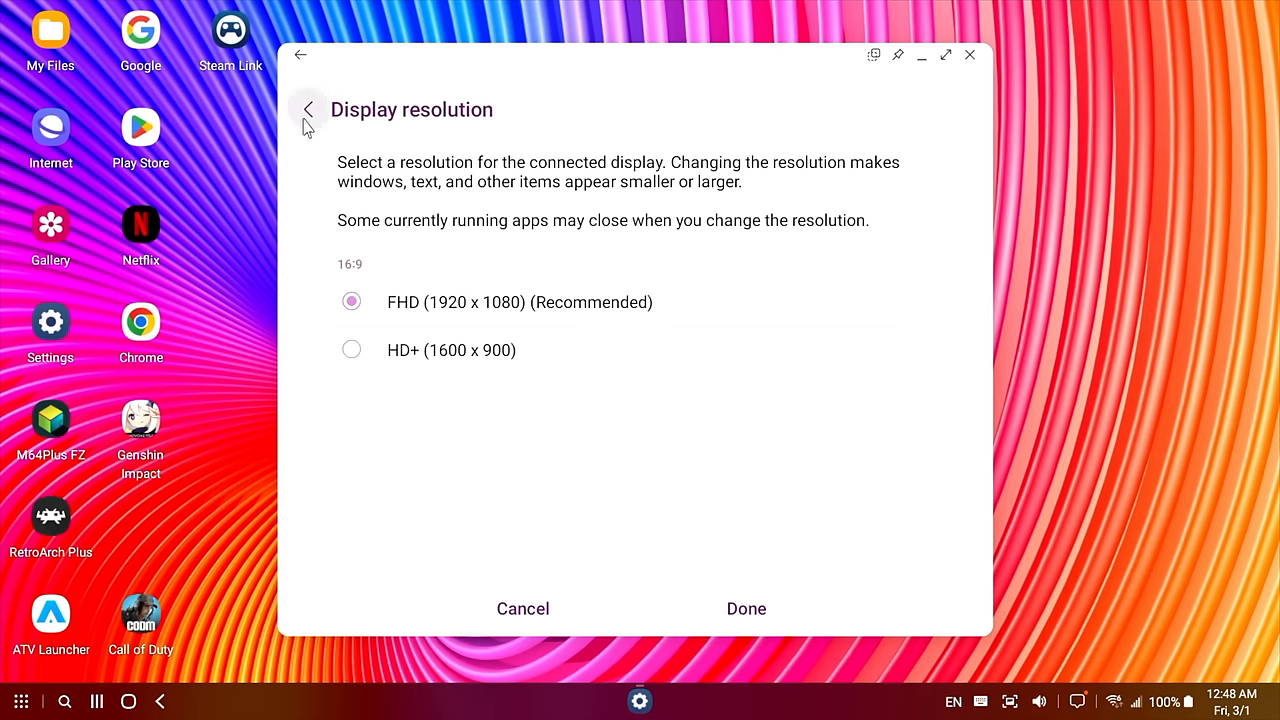
pyautogui.click(308, 109)
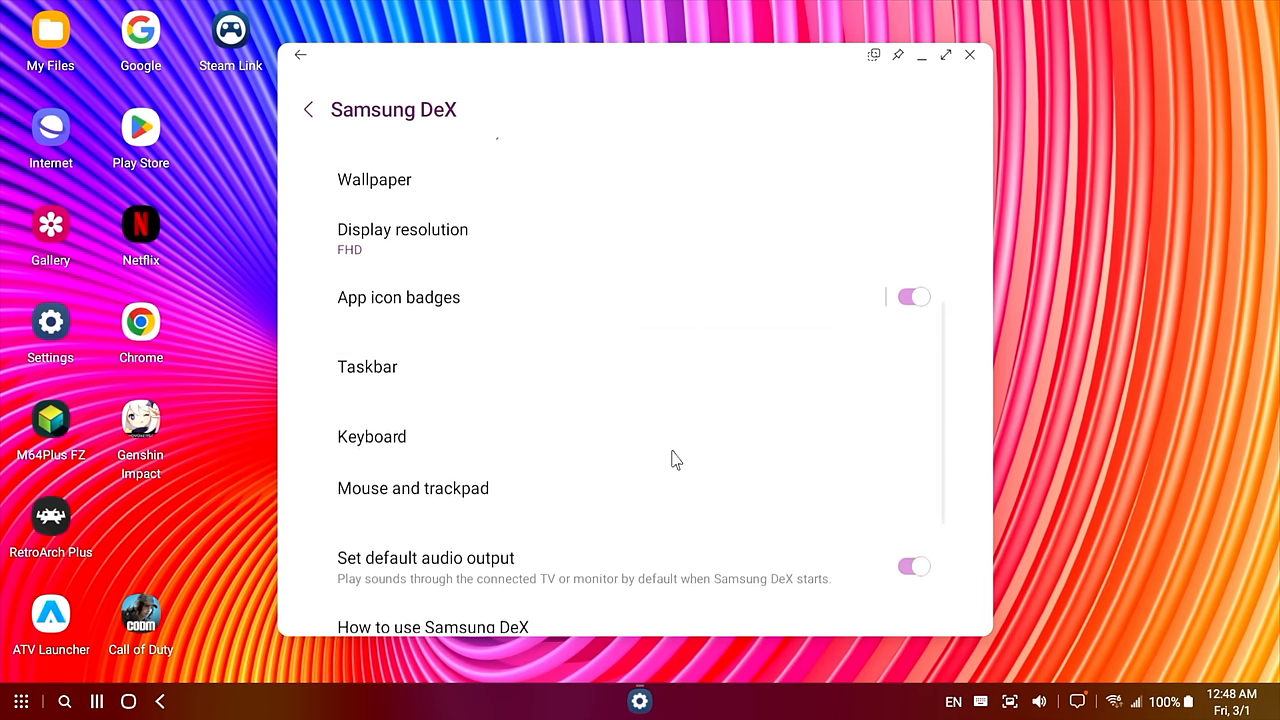
pyautogui.scroll(-3)
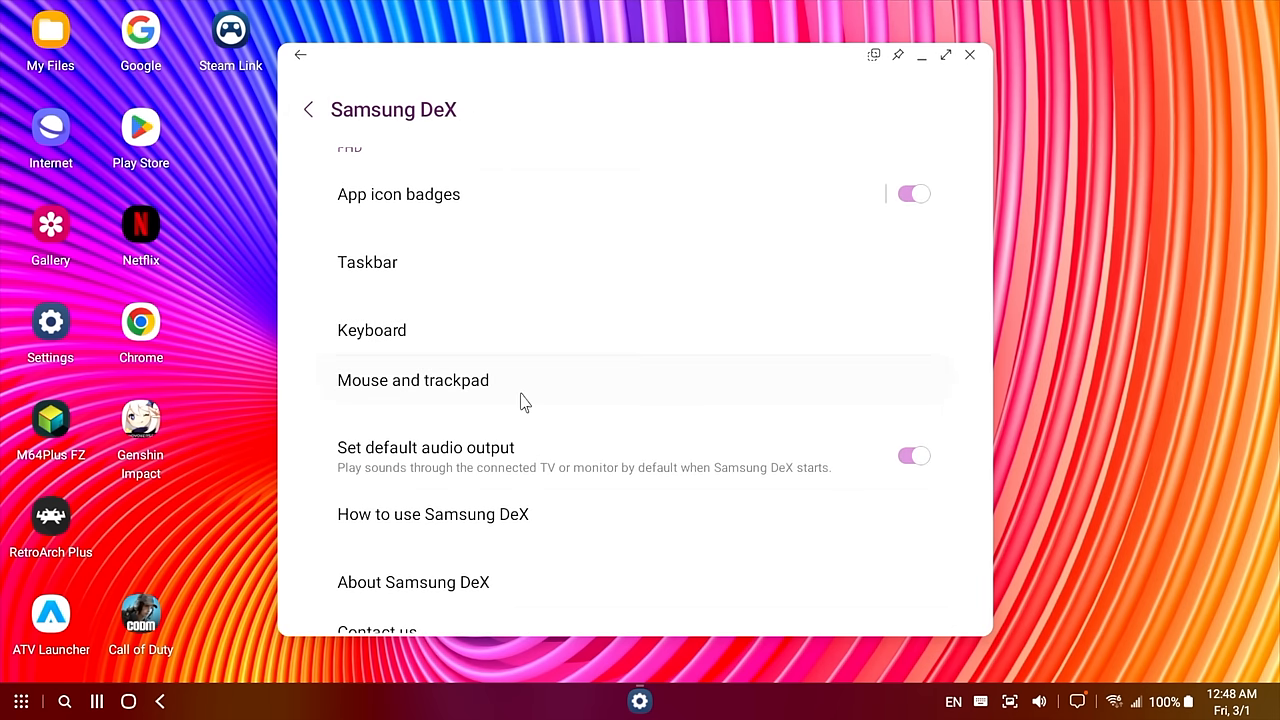
pyautogui.scroll(-3)
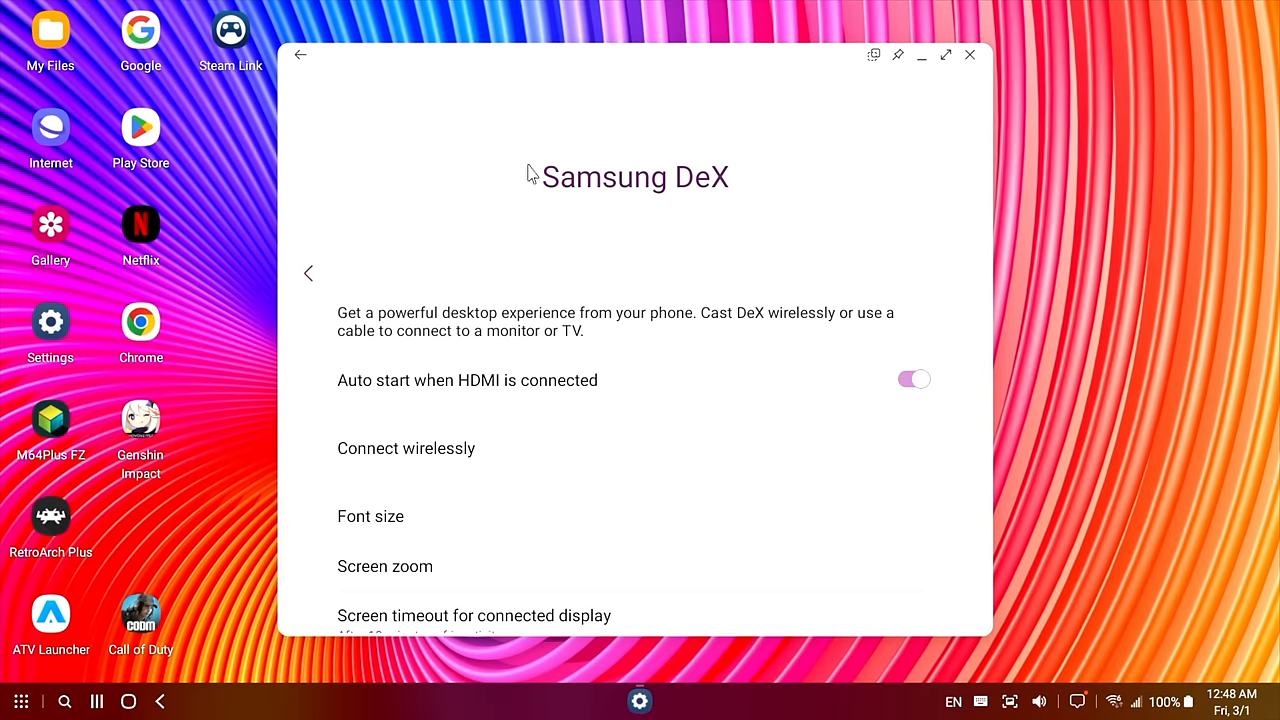
pyautogui.moveTo(978, 89)
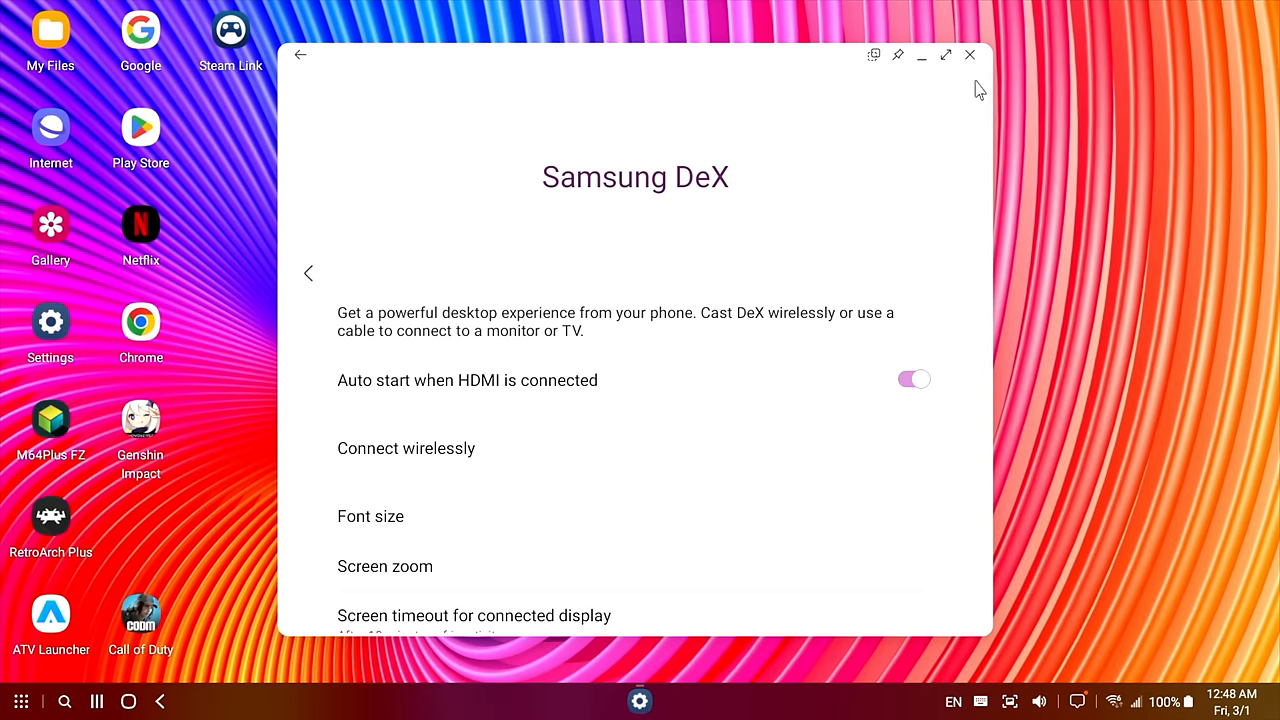
pyautogui.click(968, 55)
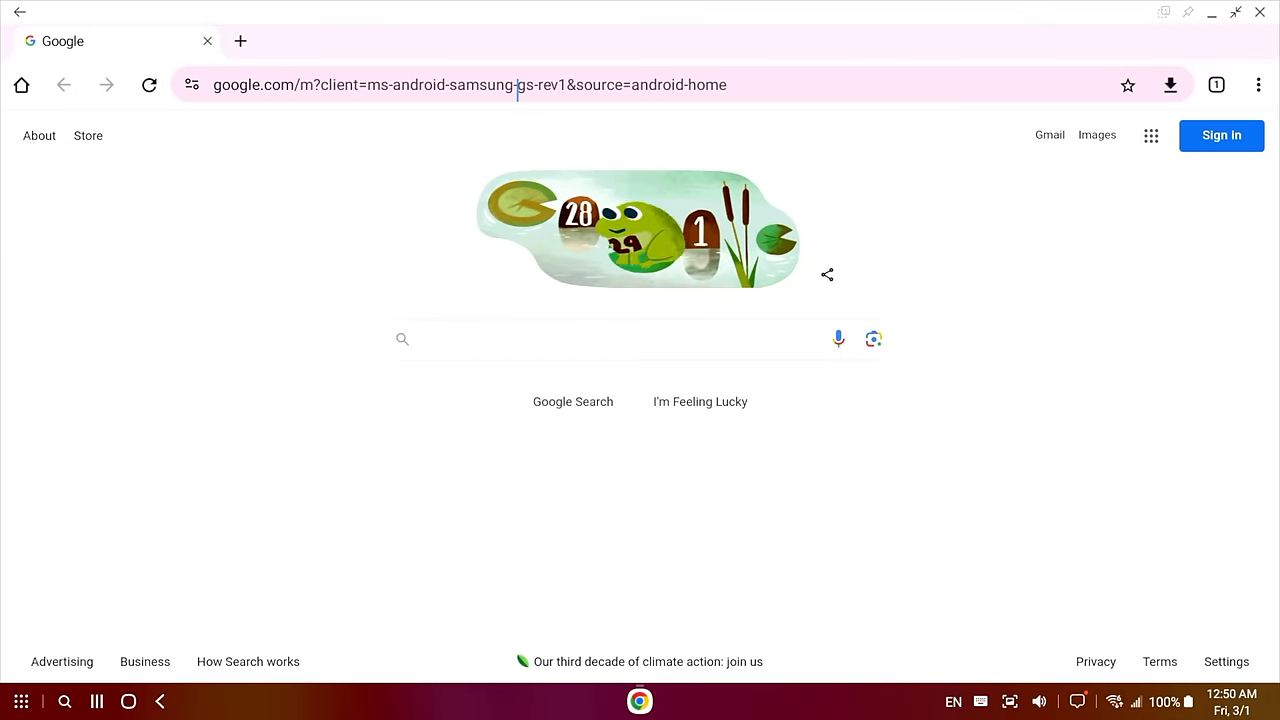
# Search Google for 'samsung', open and scroll the Galaxy S24 buy page, then close Chrome
pyautogui.write('samsung')
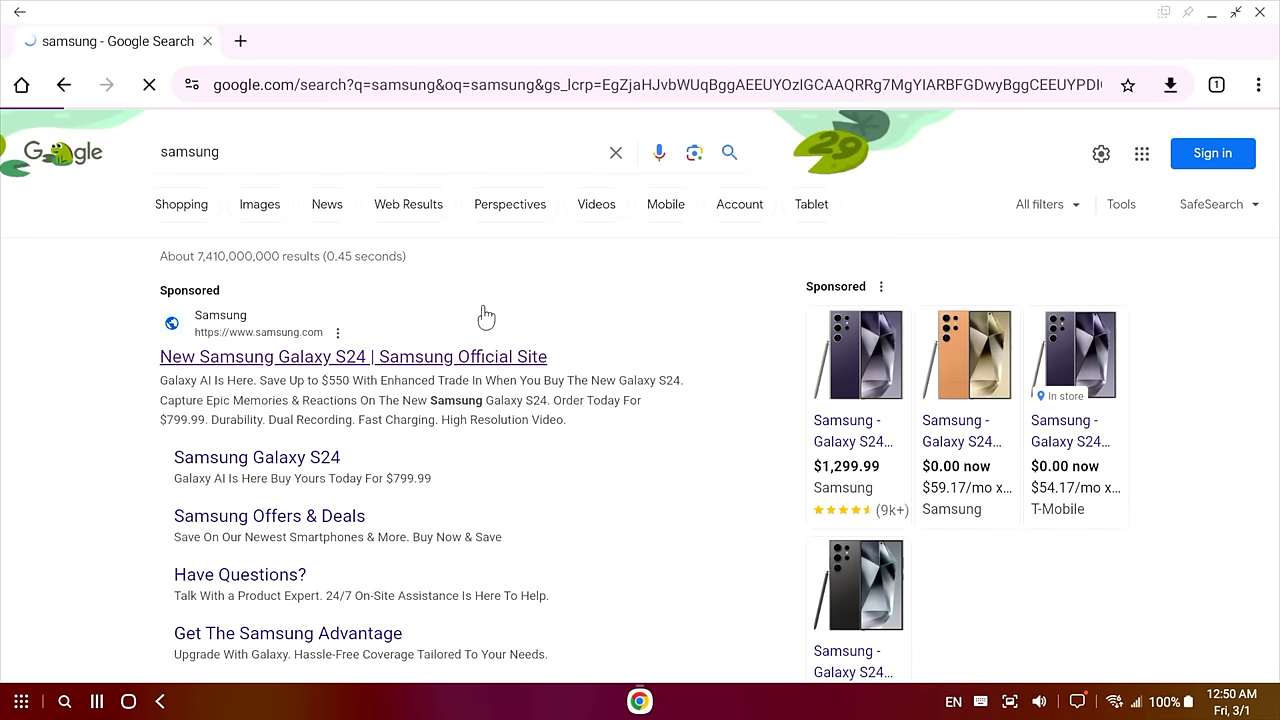
pyautogui.click(352, 356)
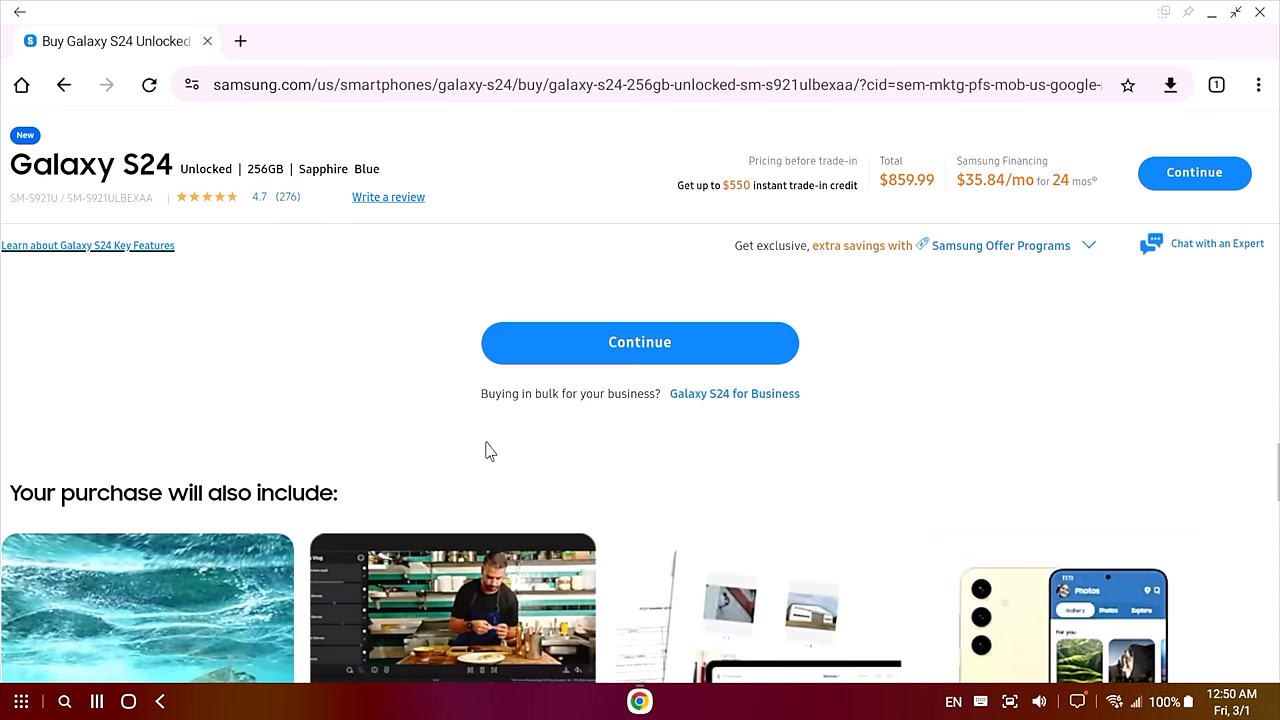
pyautogui.scroll(-3)
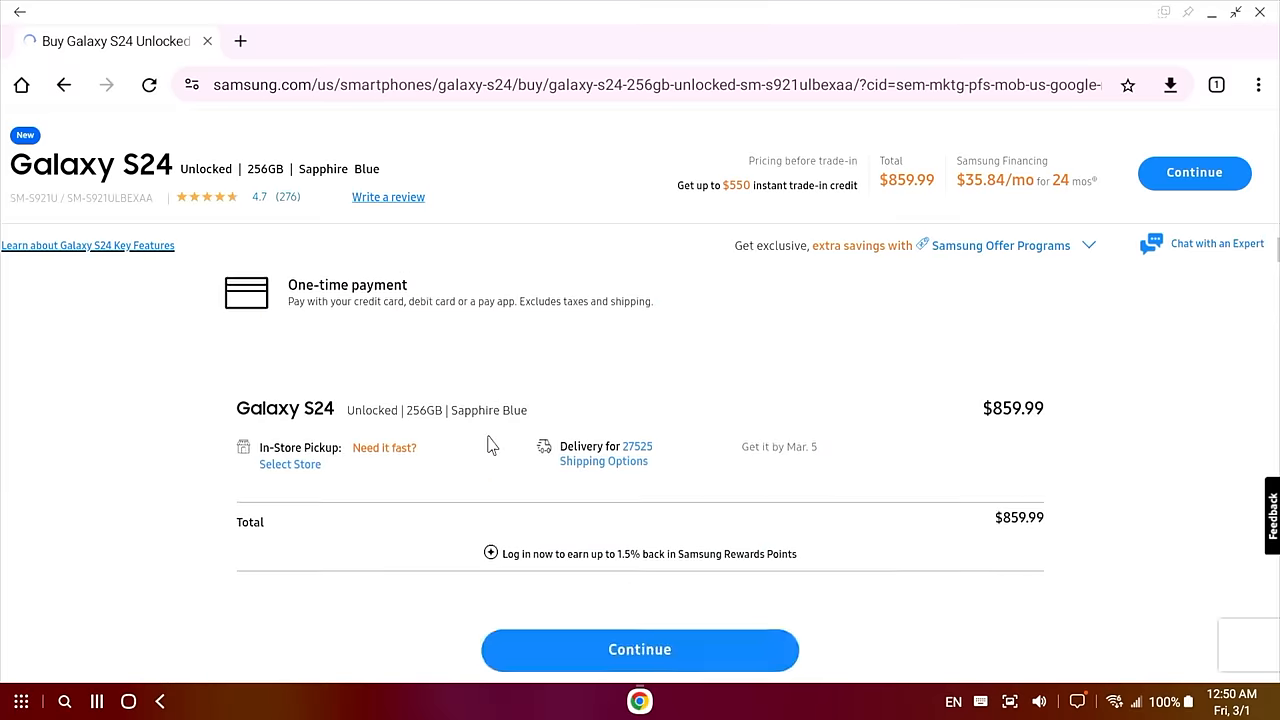
pyautogui.scroll(3)
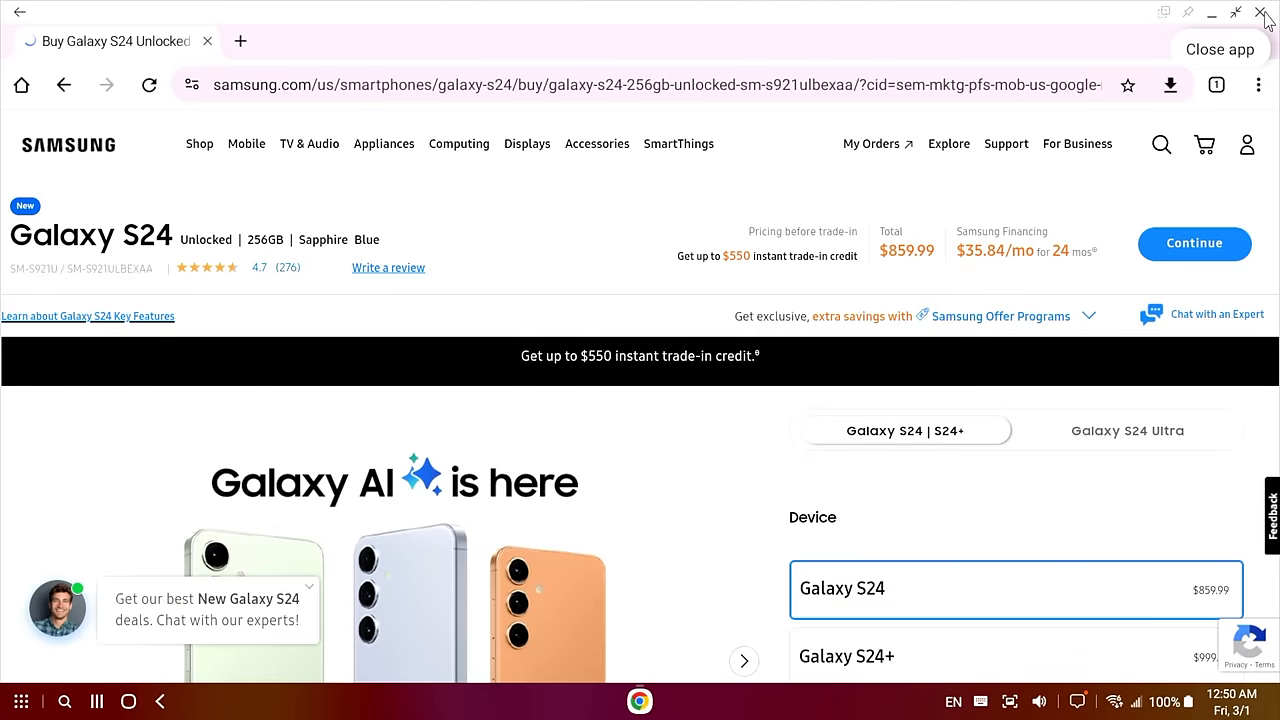
pyautogui.moveTo(1264, 14)
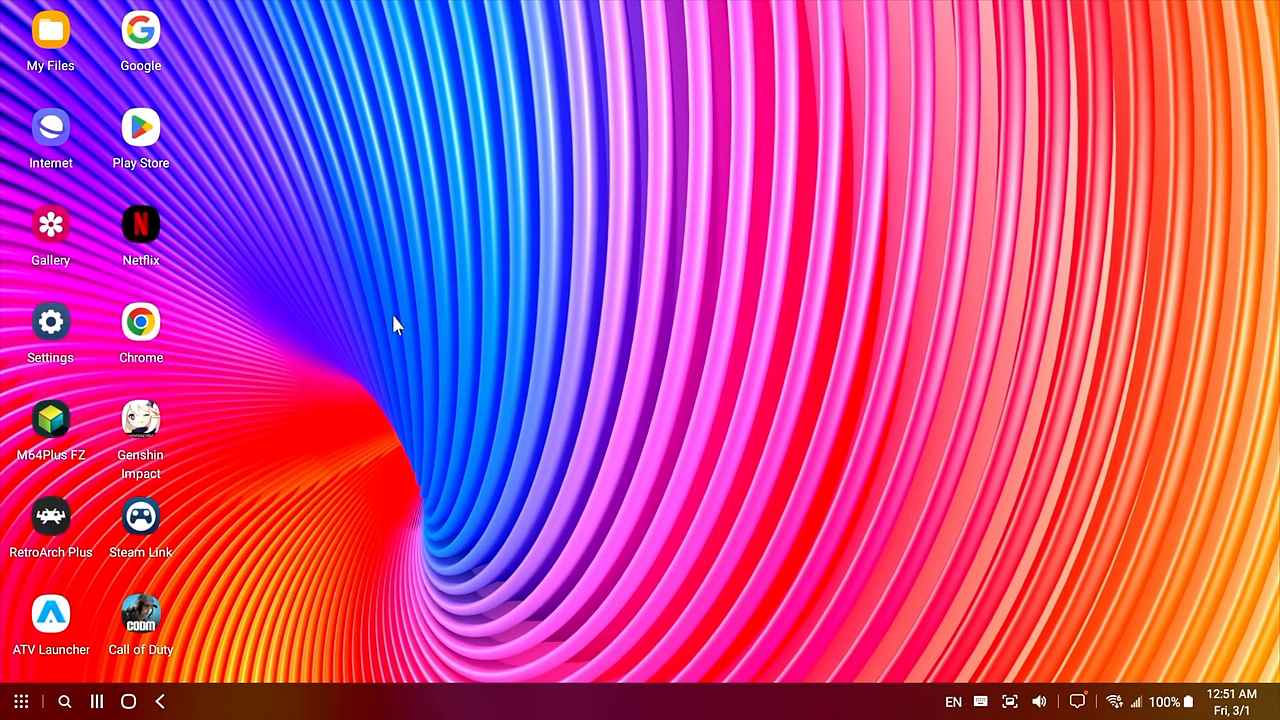
pyautogui.click(21, 701)
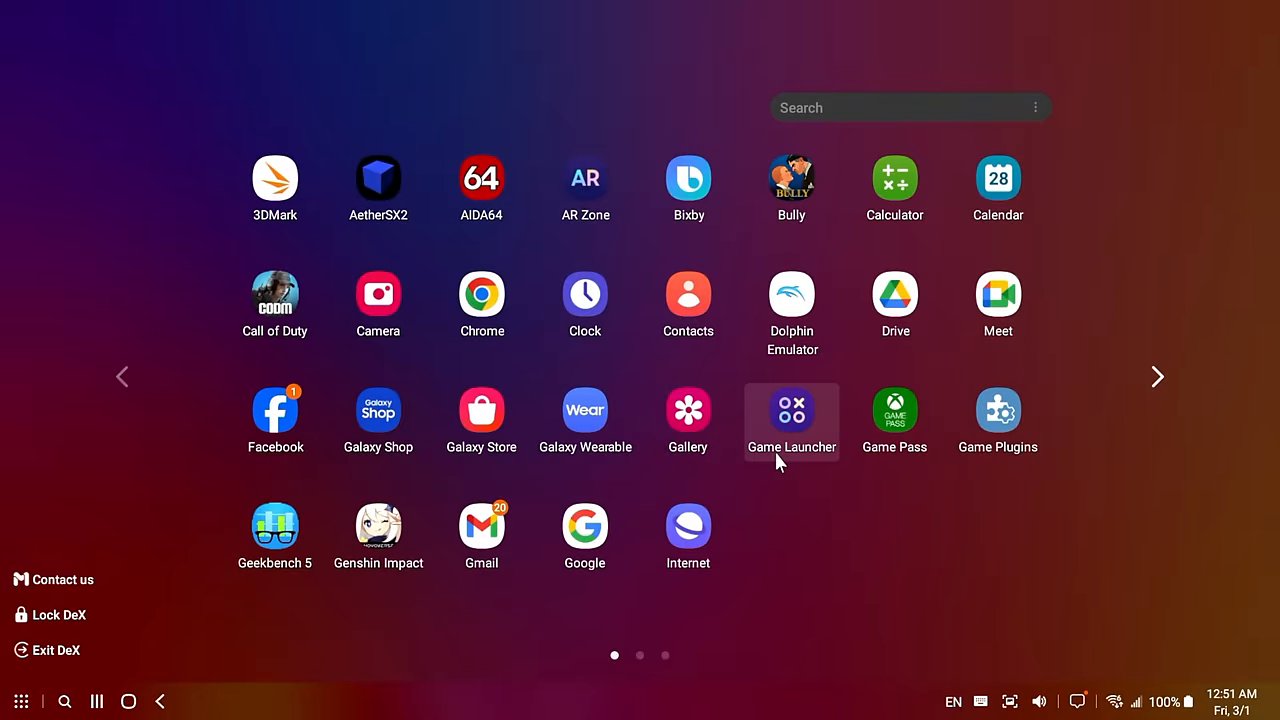
# Launch YouTube from the app list and search for '4k demo'
pyautogui.click(1157, 376)
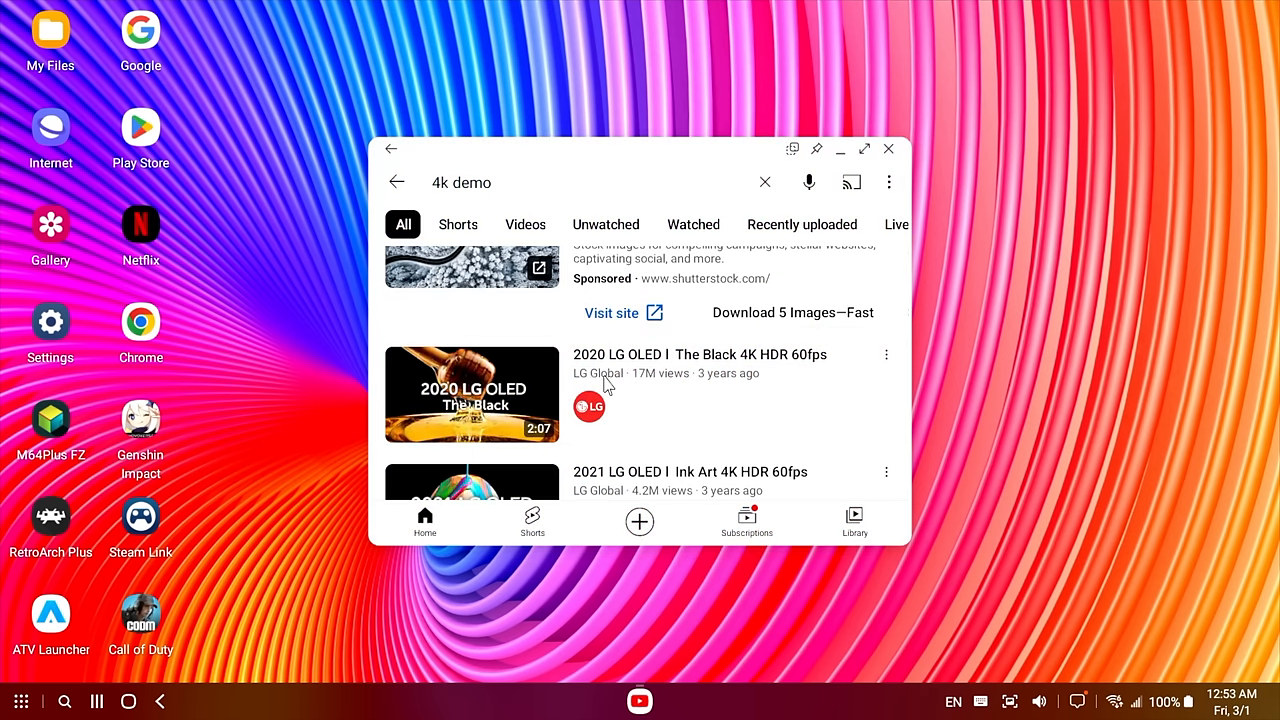
# Play the LG Jazz 4K HDR video full screen at higher picture quality, then close YouTube
pyautogui.scroll(-3)
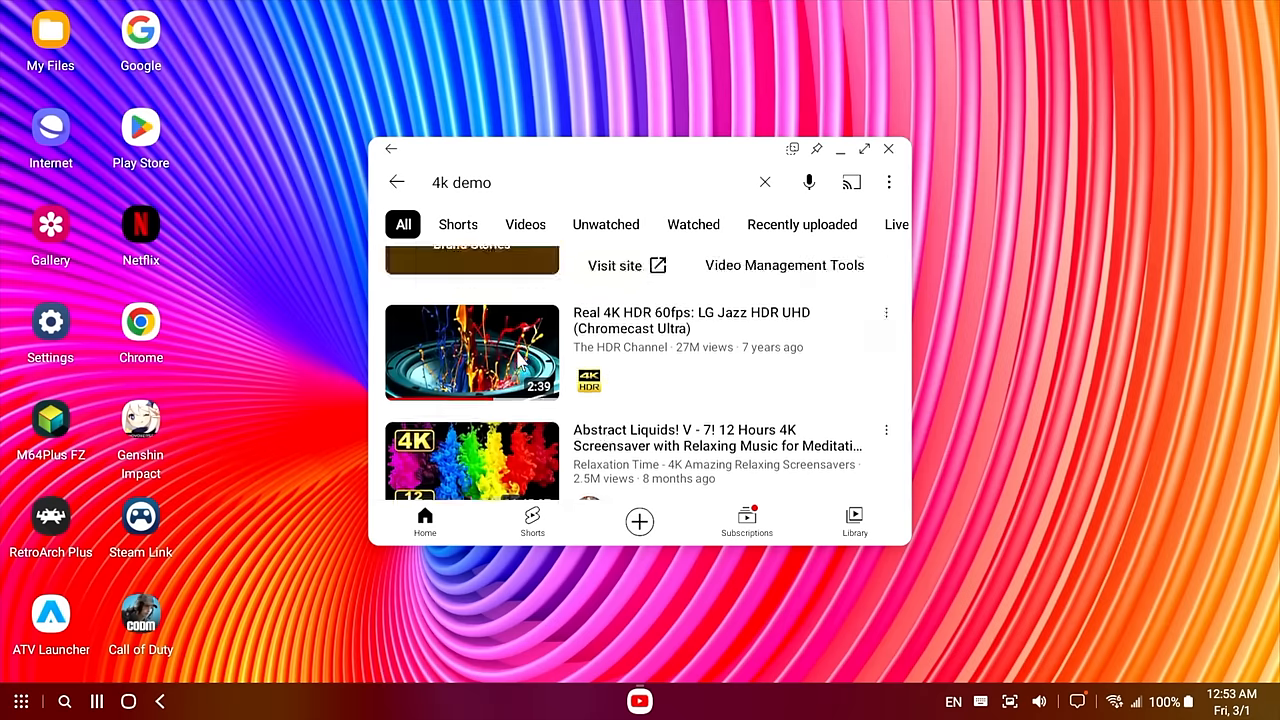
pyautogui.click(471, 352)
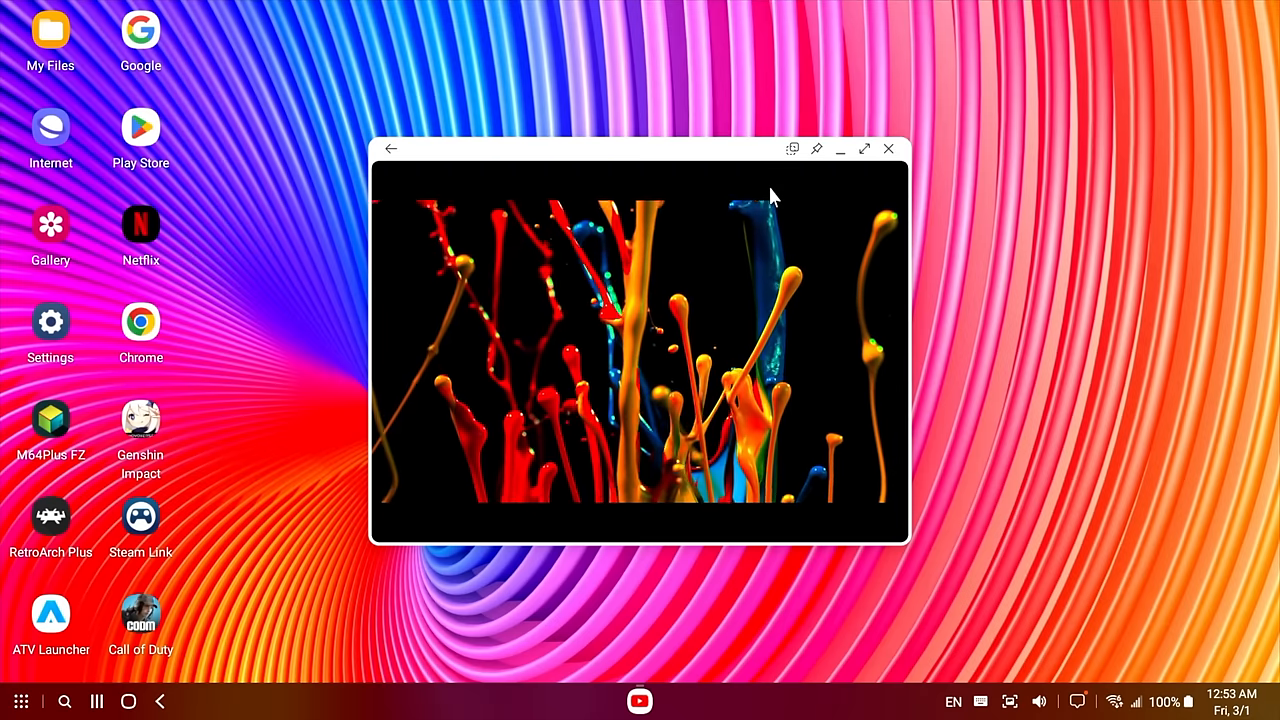
pyautogui.click(863, 148)
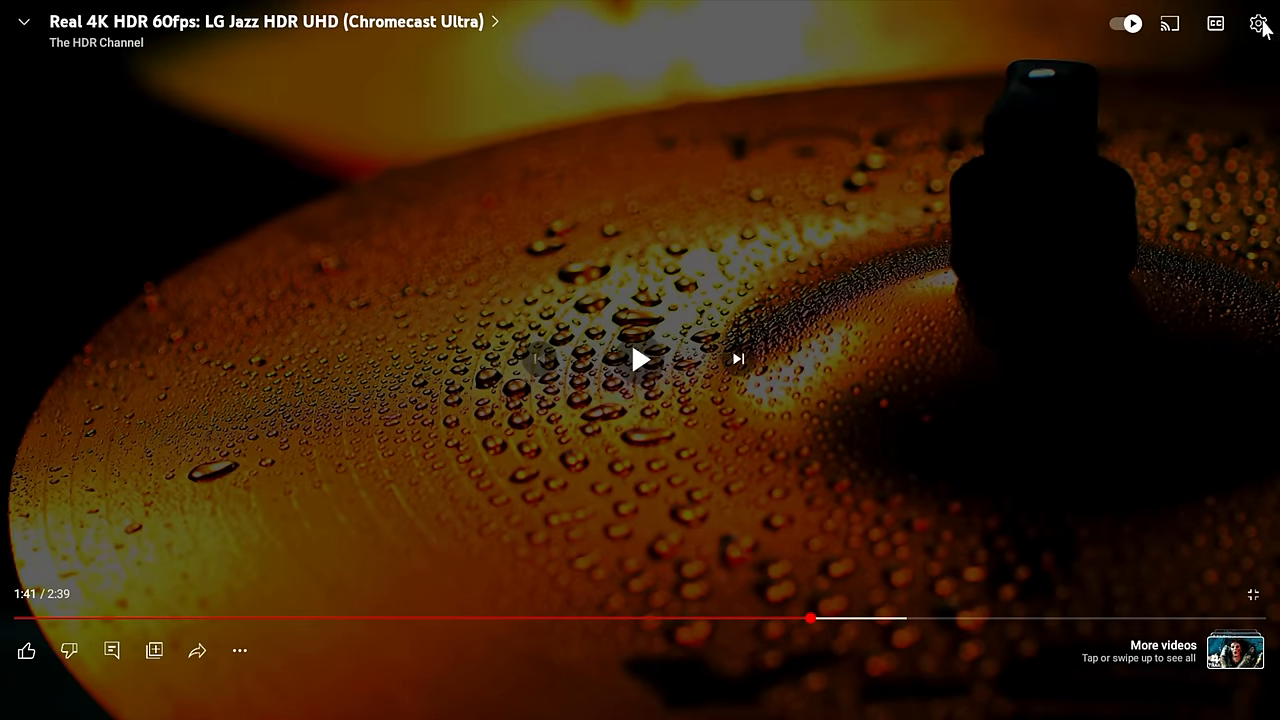
pyautogui.click(1258, 23)
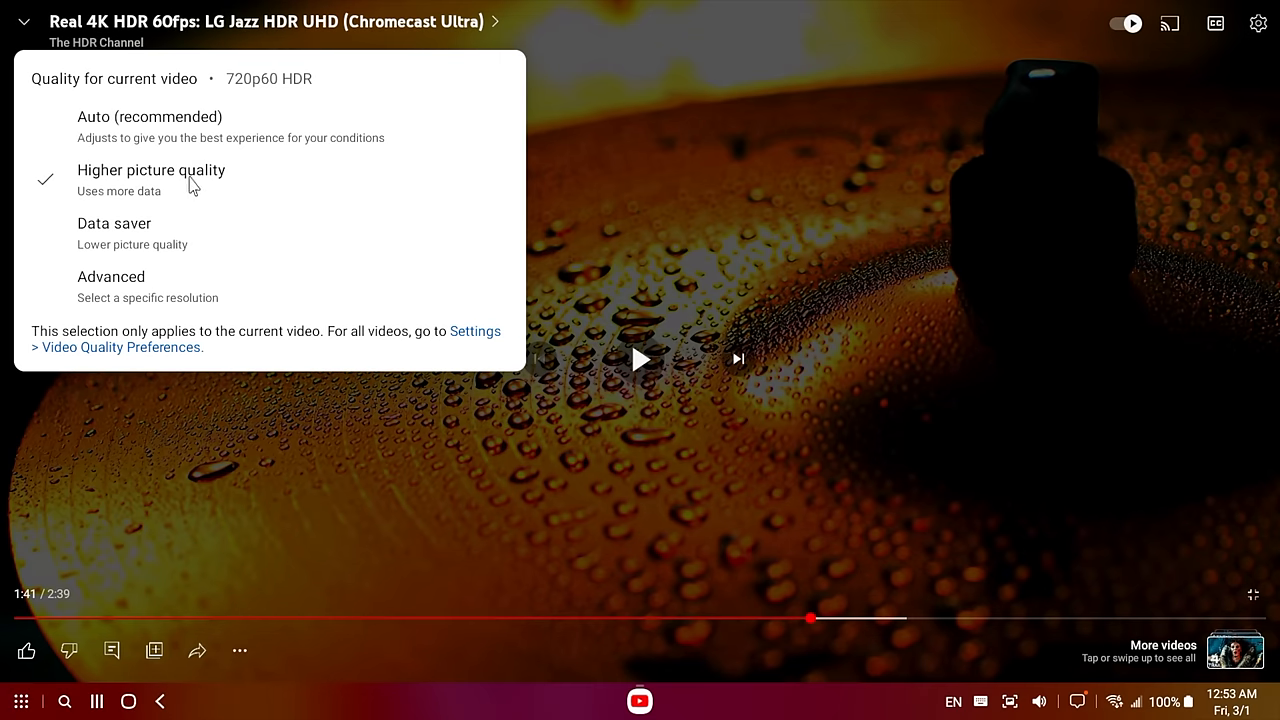
pyautogui.click(137, 142)
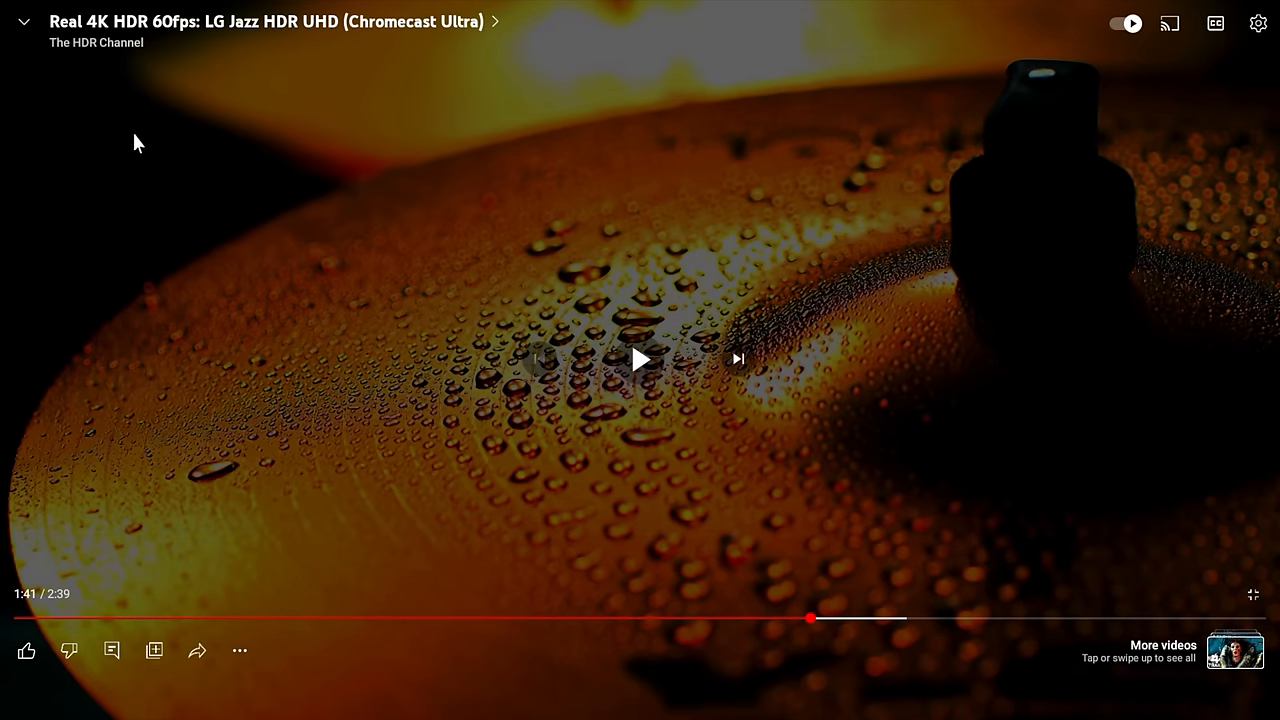
pyautogui.moveTo(481, 620)
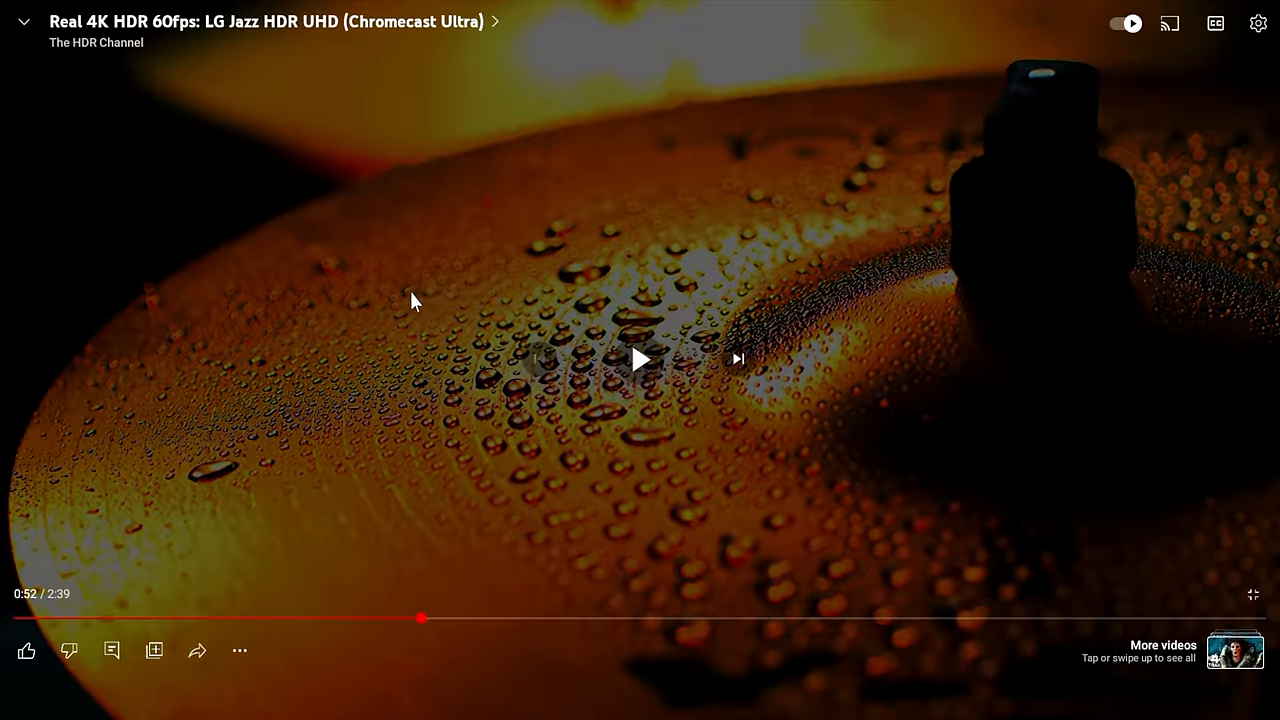
pyautogui.click(640, 360)
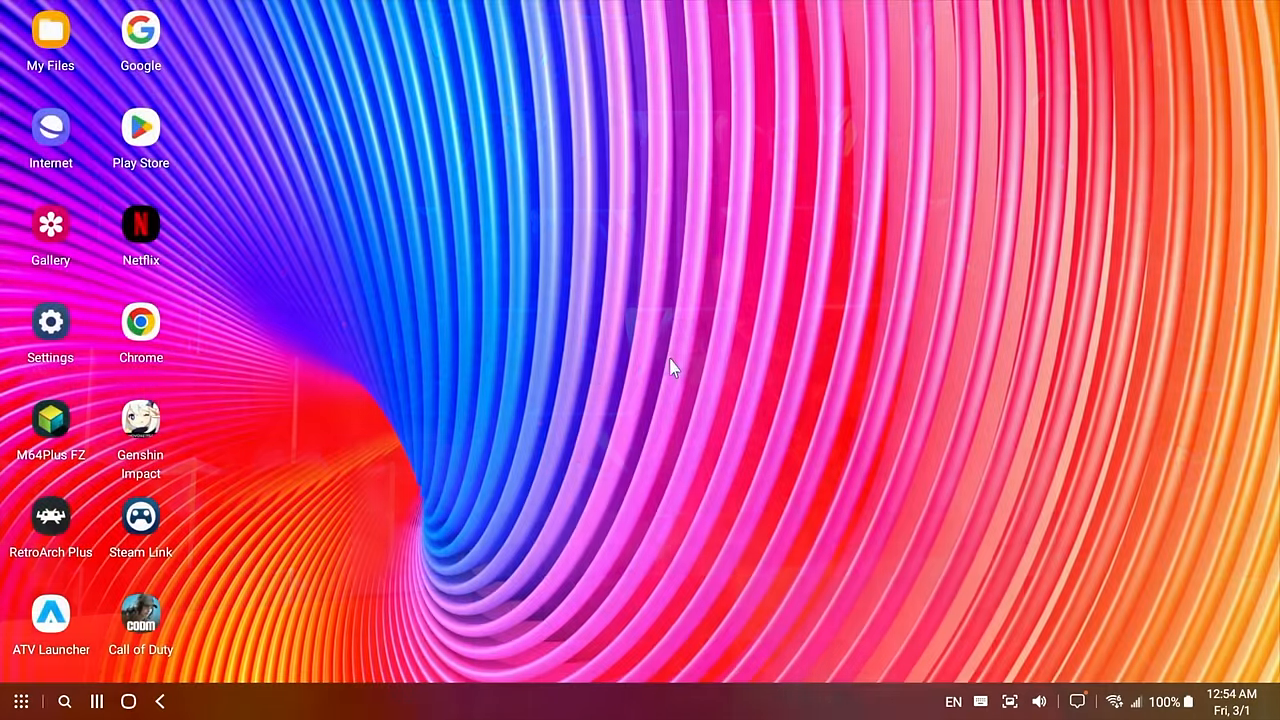
# Launch Rush for Samsung and create a new project from Sample Media clips 1–3
pyautogui.click(21, 701)
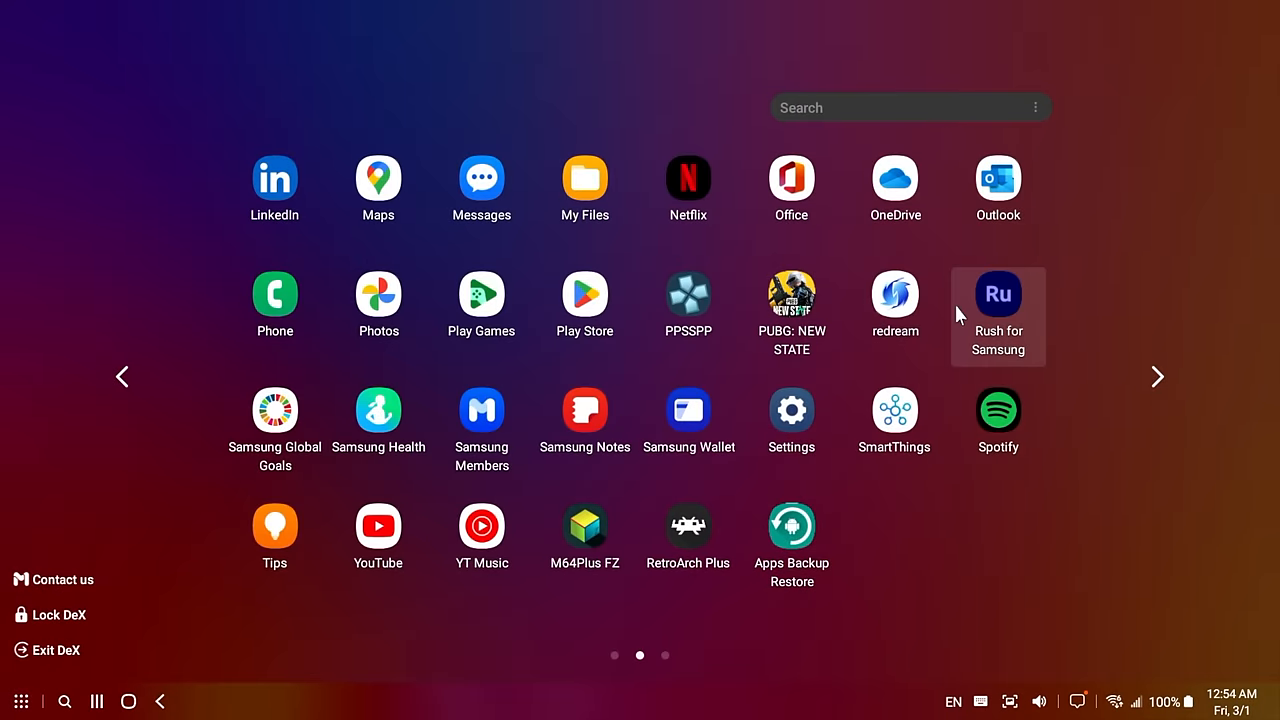
pyautogui.click(997, 294)
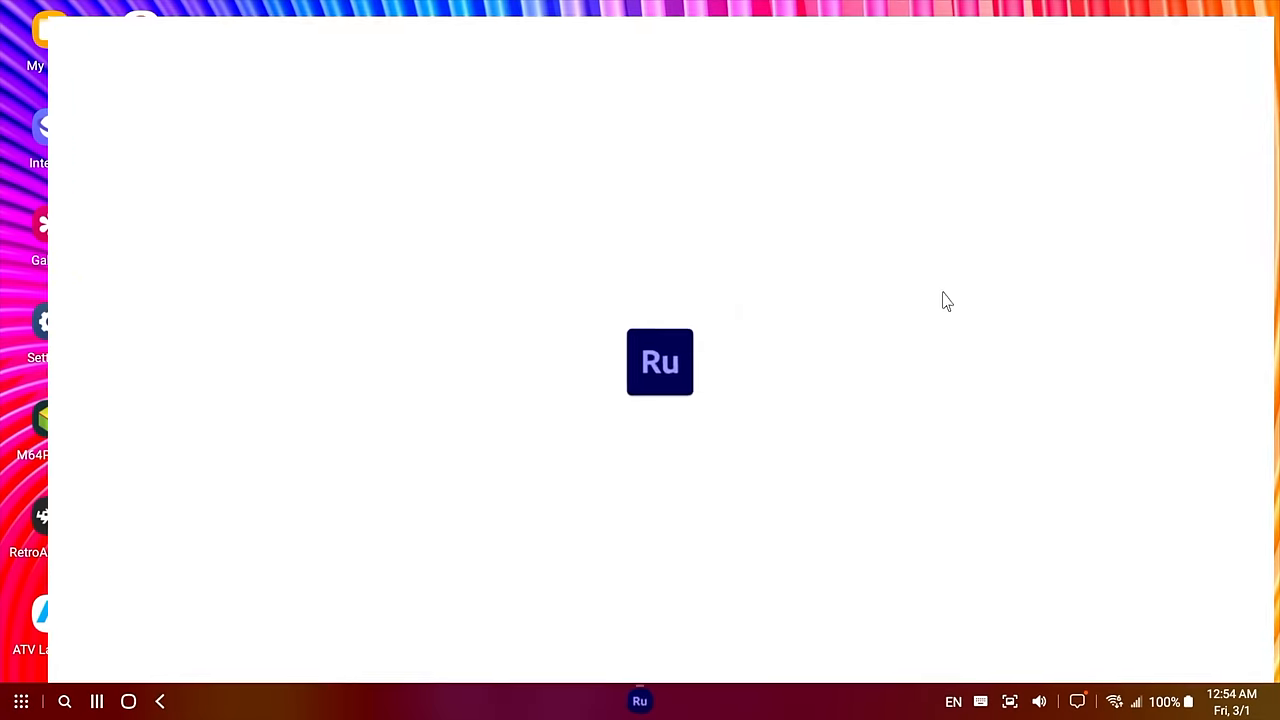
pyautogui.click(640, 362)
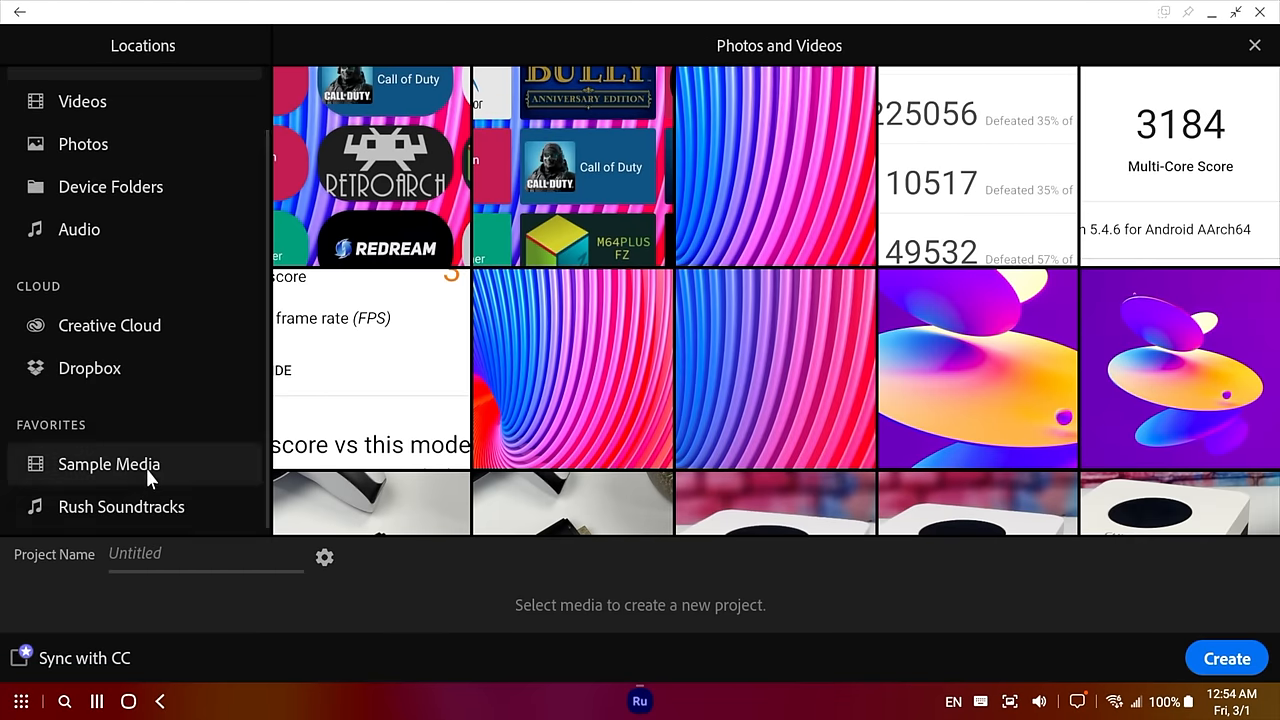
pyautogui.click(108, 463)
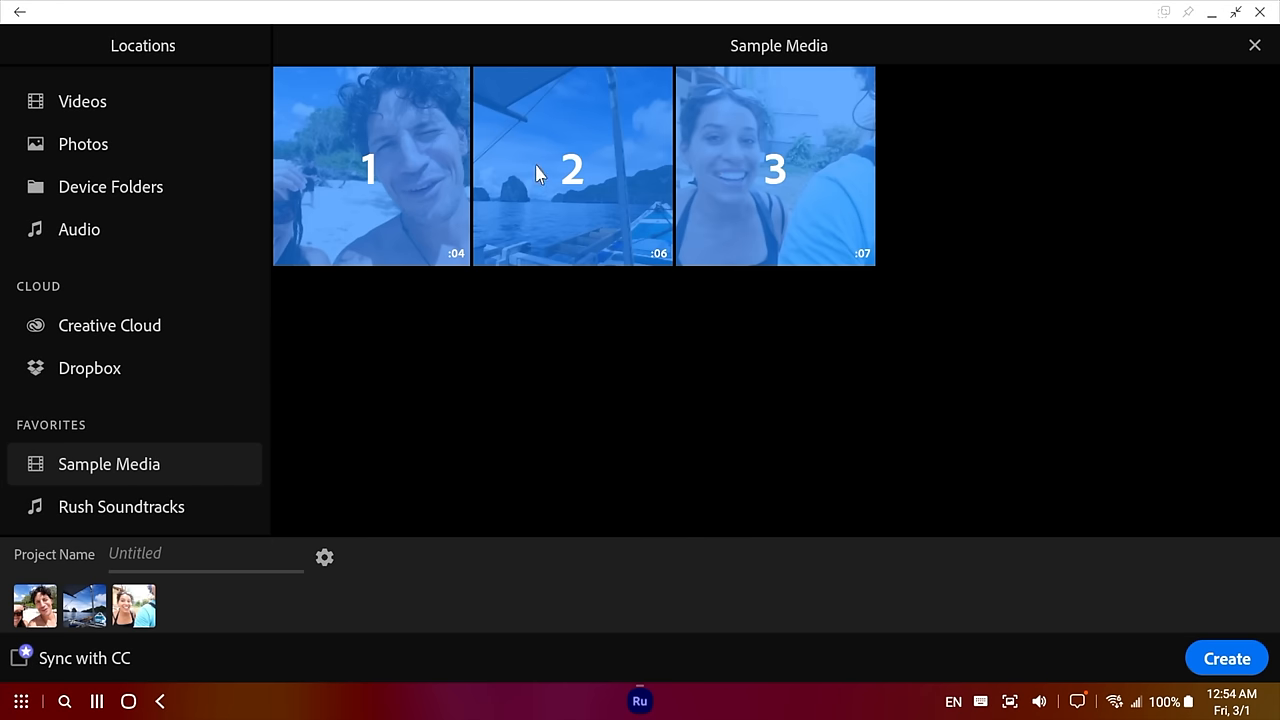
pyautogui.click(1226, 658)
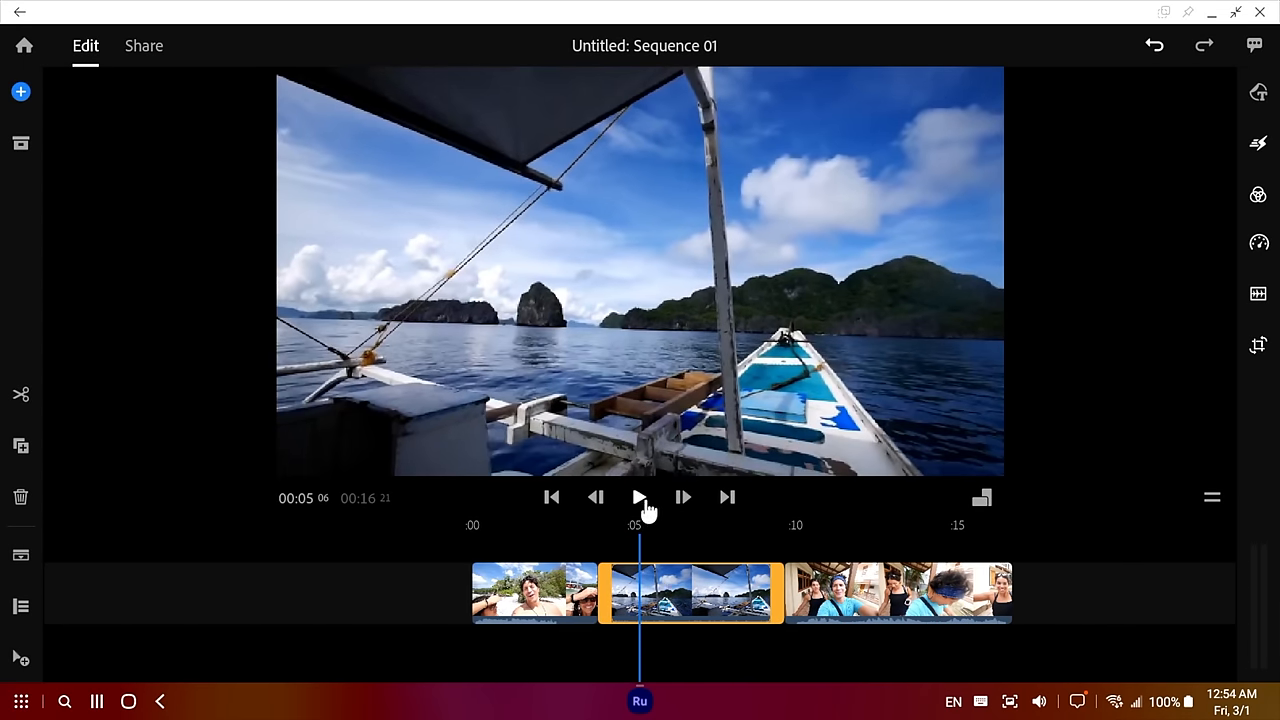
# Play the three-clip Sequence 01 preview to the end, pausing once, then close Rush
pyautogui.click(638, 497)
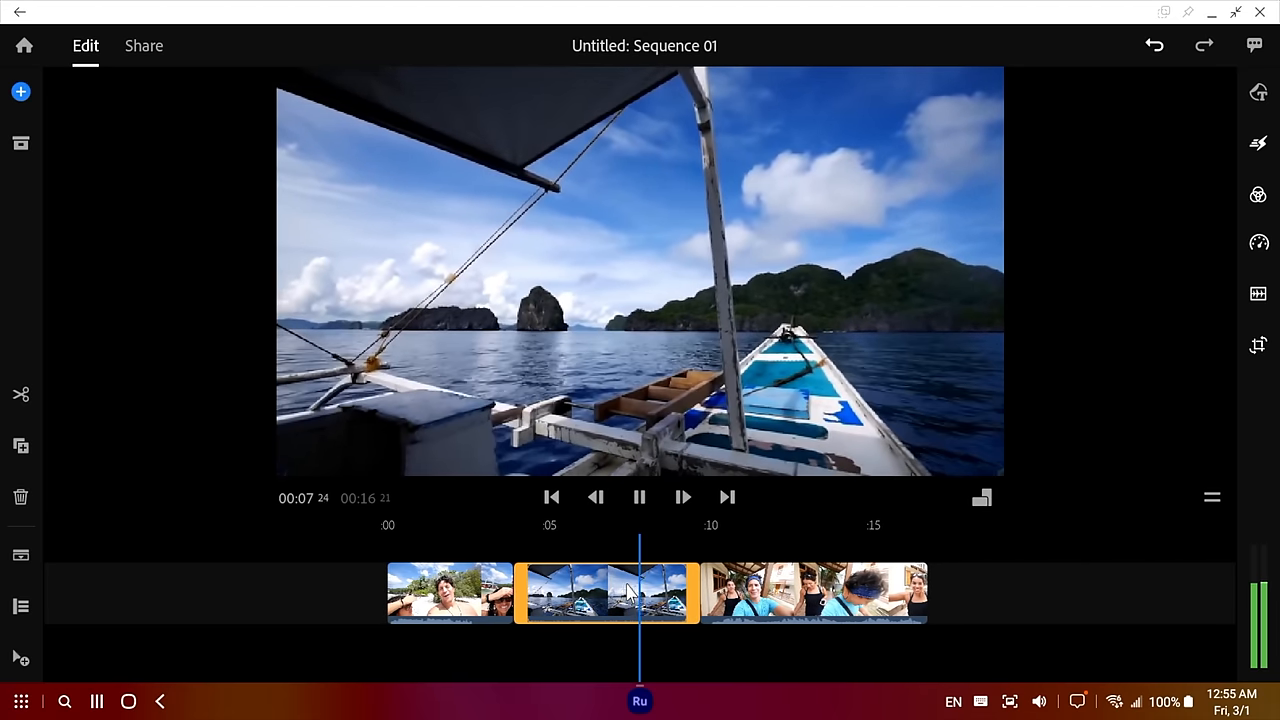
pyautogui.click(639, 497)
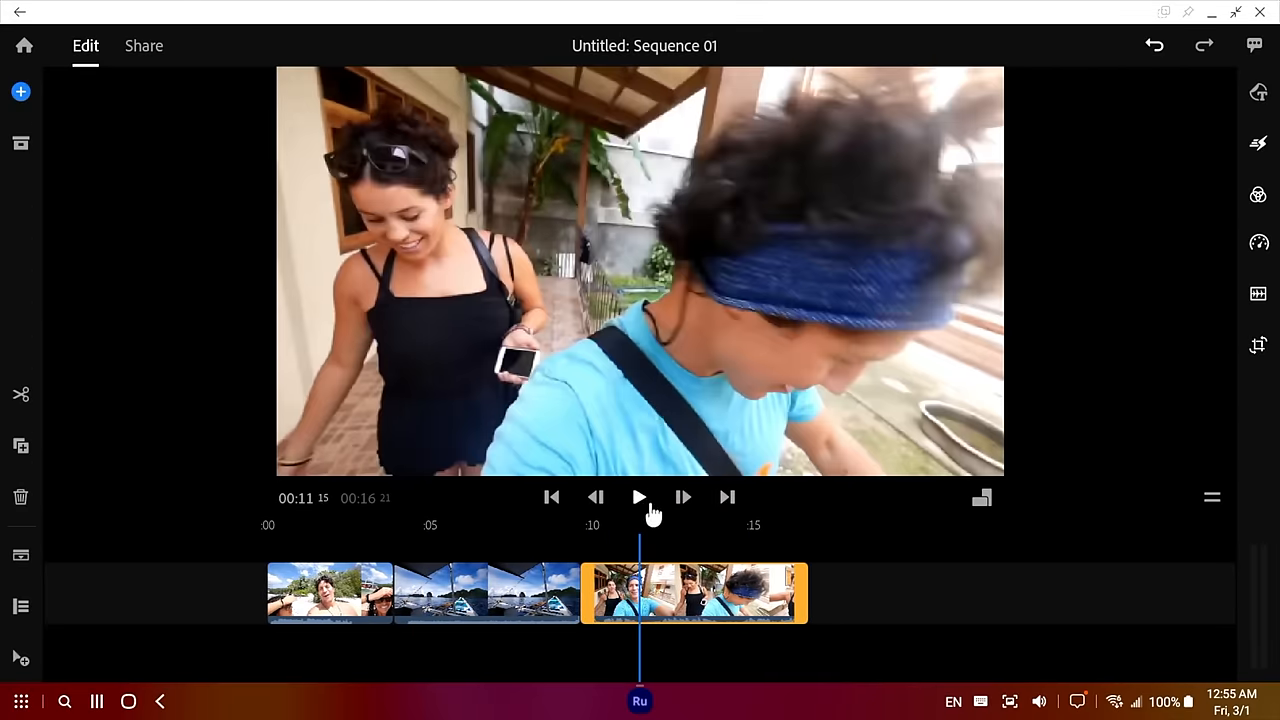
pyautogui.click(639, 497)
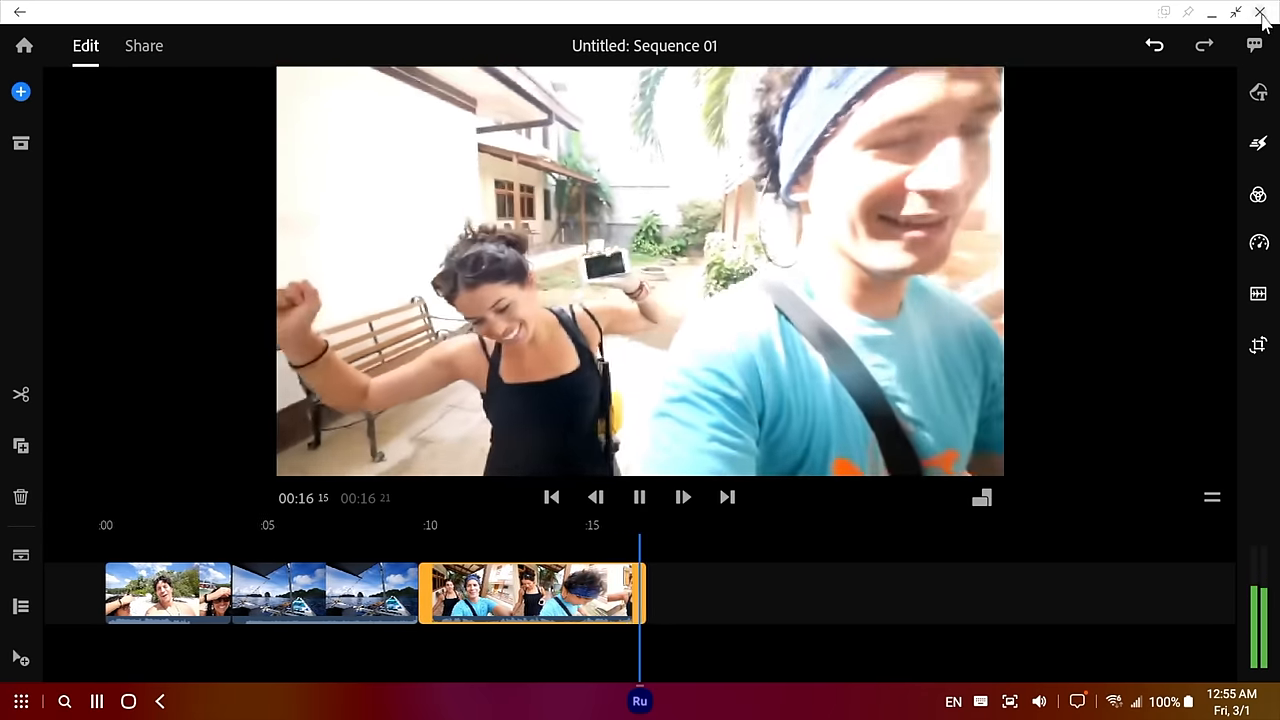
pyautogui.click(1261, 13)
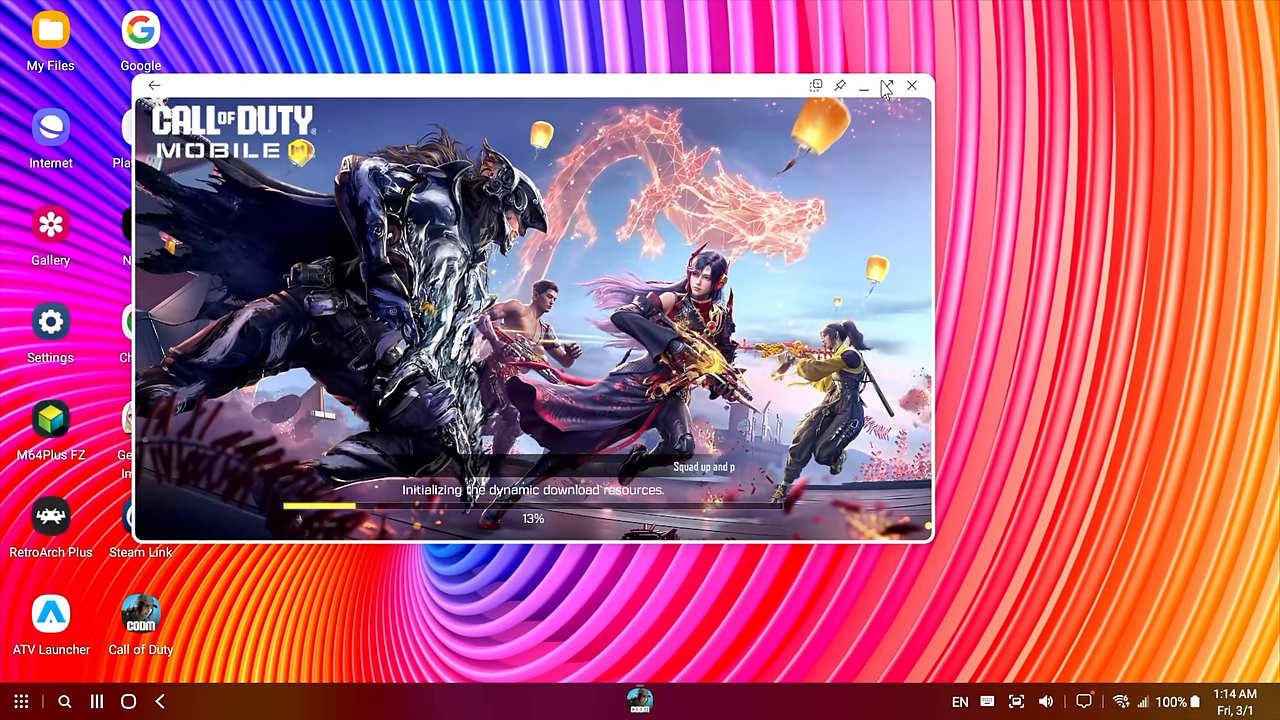
# Maximize the Call of Duty Mobile window to full screen
pyautogui.click(888, 86)
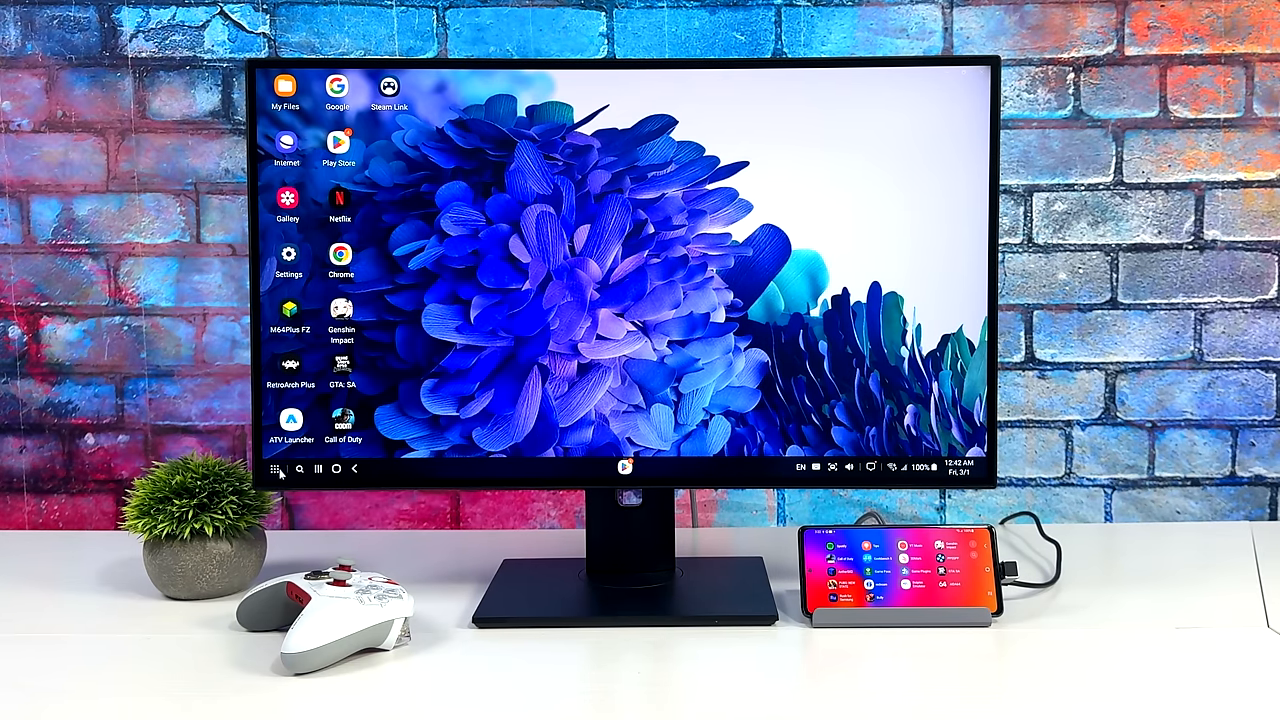
# Page through the DeX app drawer, then launch Google Play Store and scroll its recommendations
pyautogui.click(276, 469)
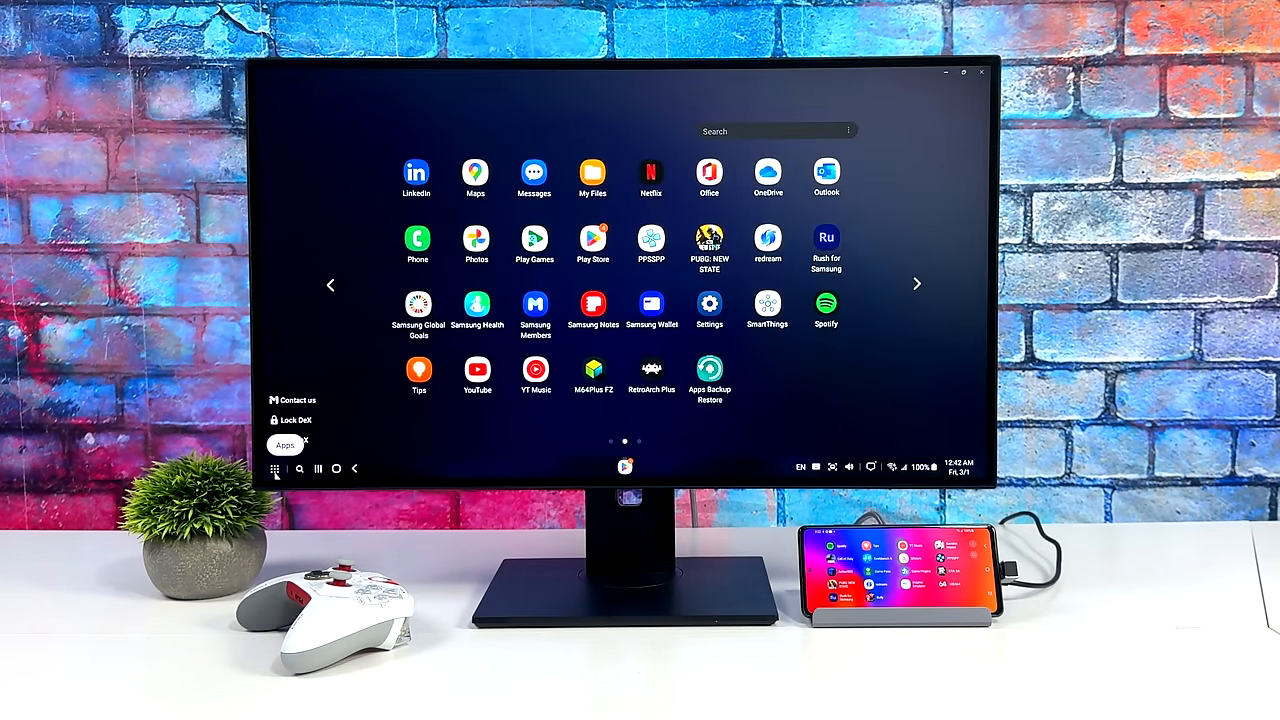
pyautogui.click(916, 284)
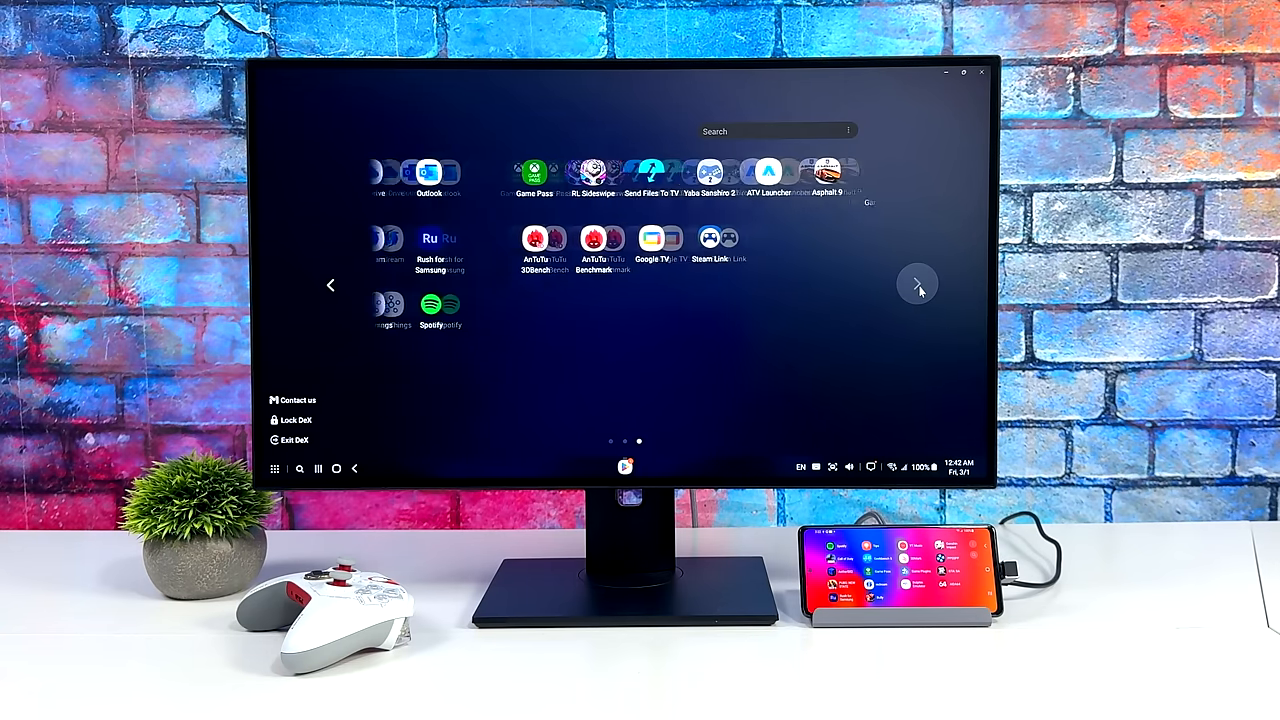
pyautogui.click(917, 284)
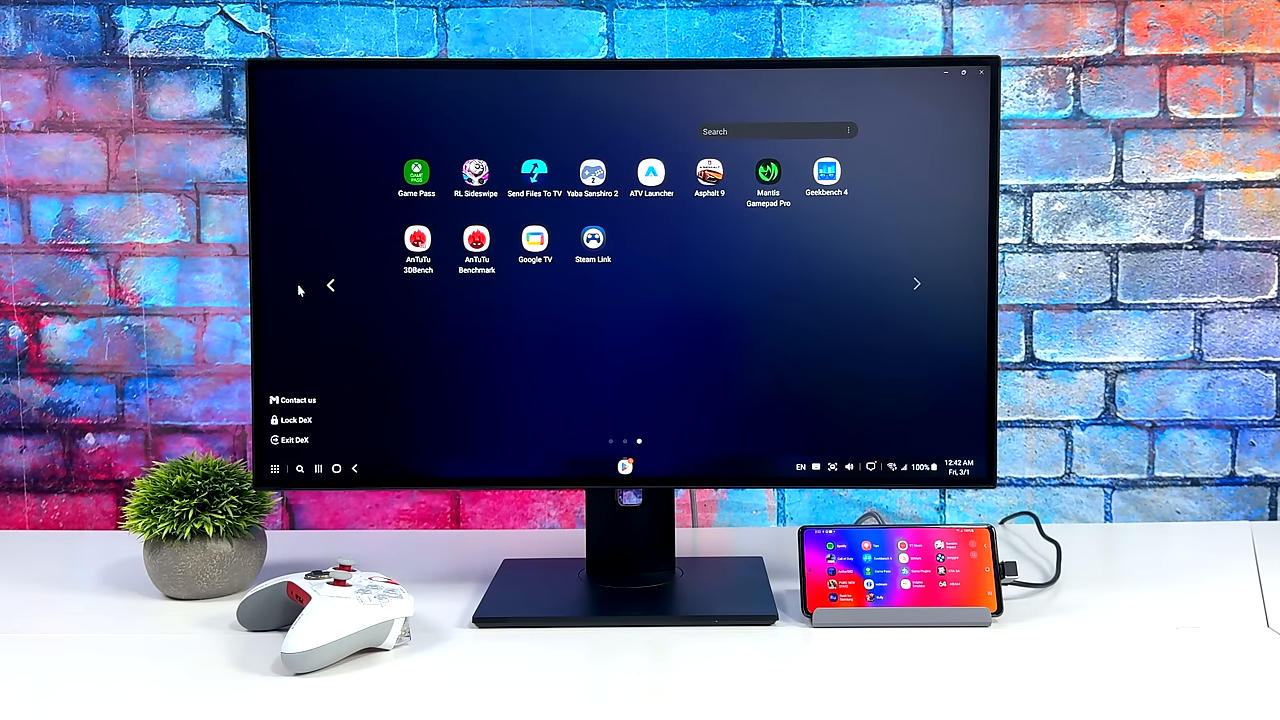
pyautogui.click(330, 285)
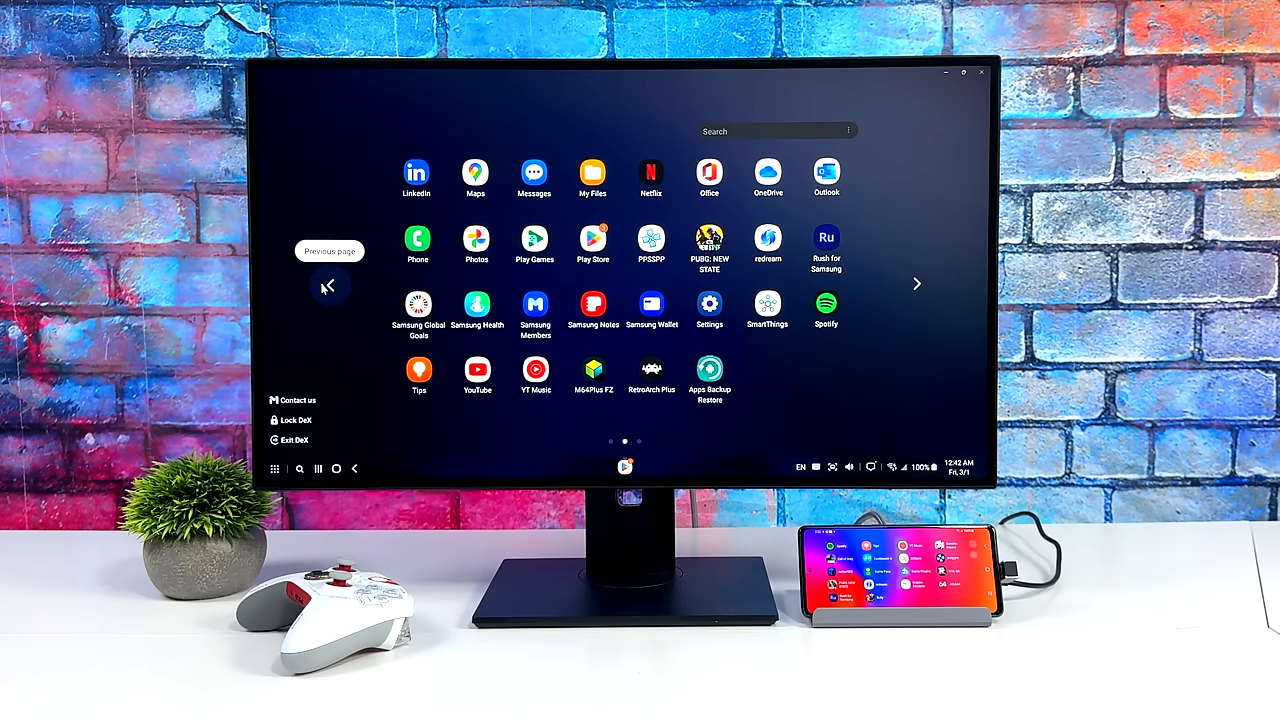
pyautogui.click(916, 284)
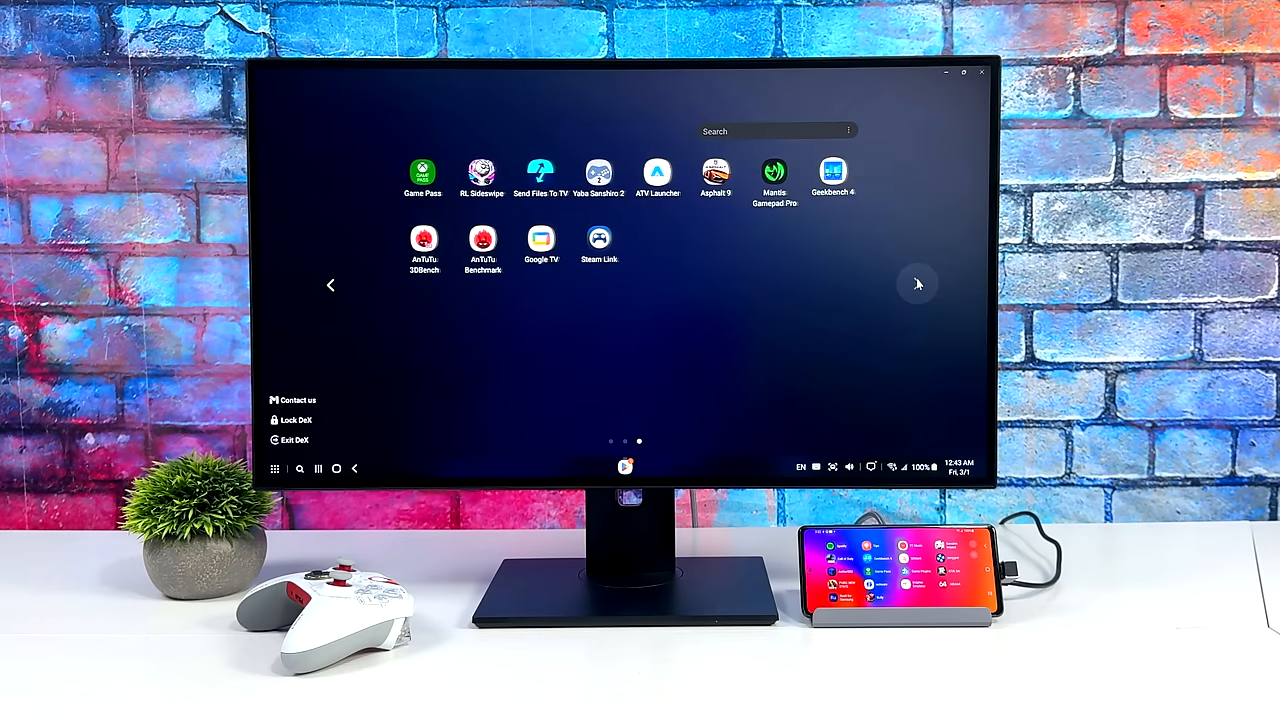
pyautogui.click(330, 285)
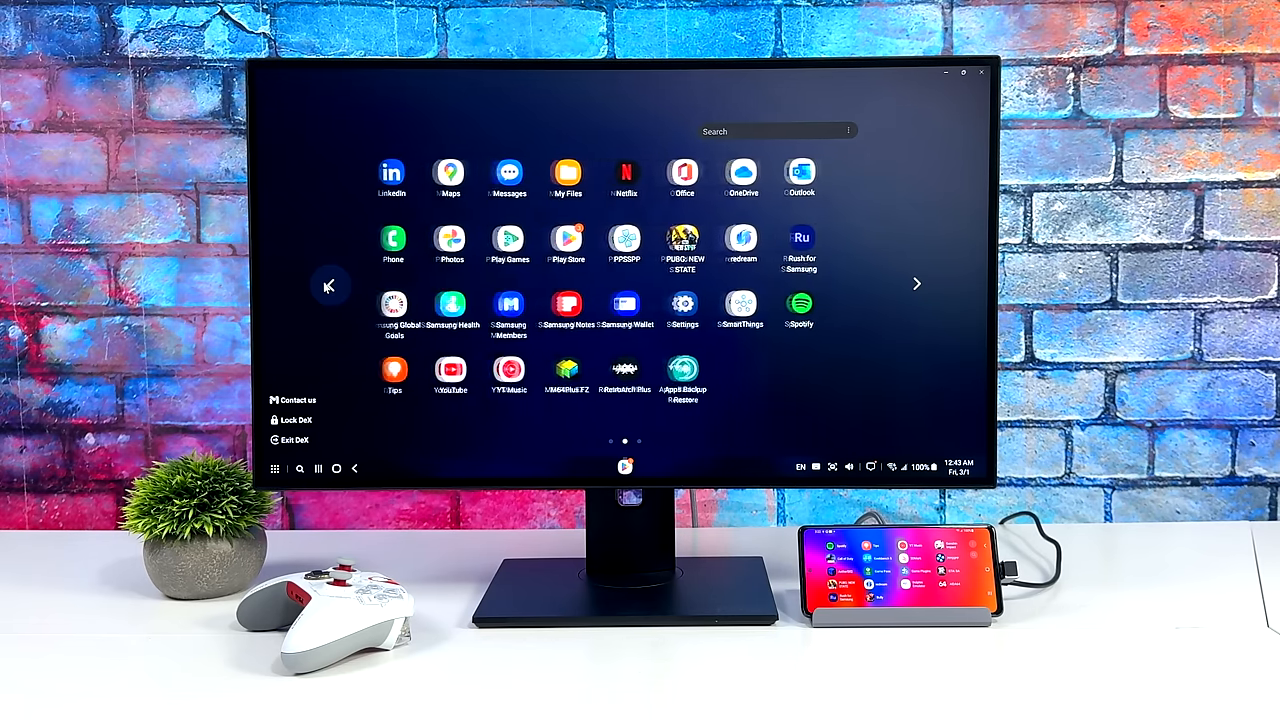
pyautogui.click(566, 240)
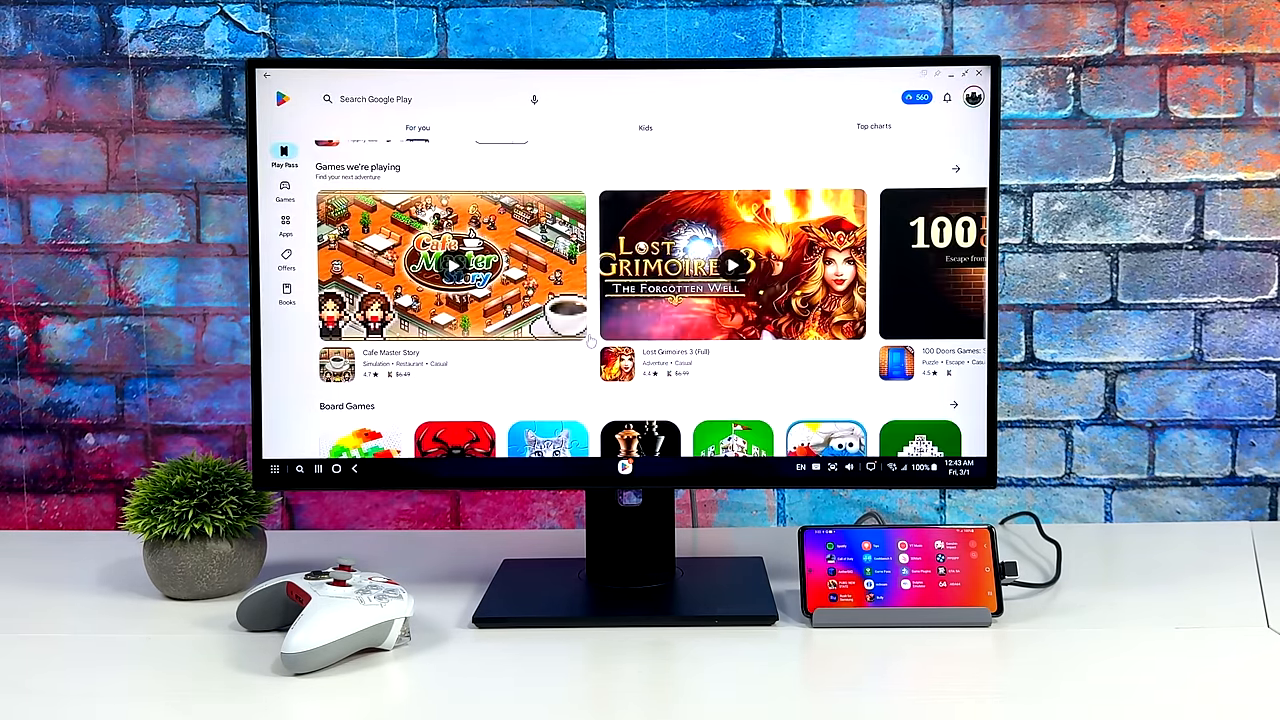
pyautogui.scroll(-3)
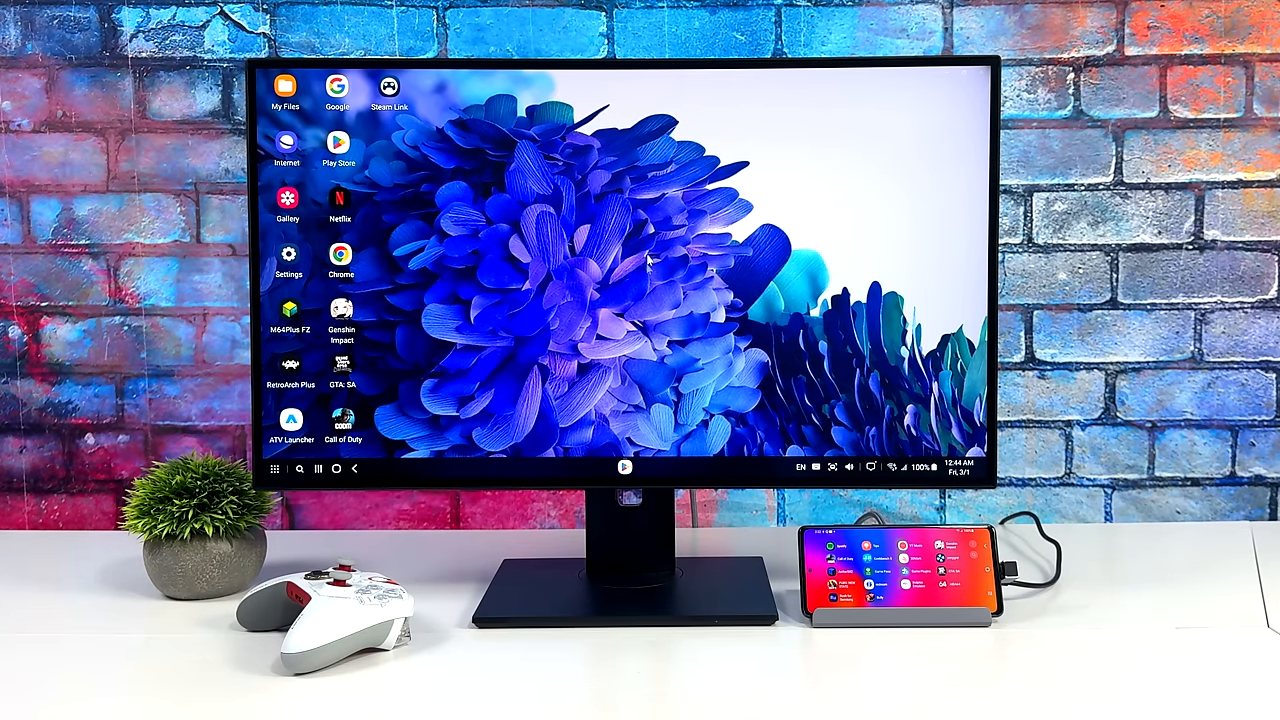
pyautogui.moveTo(495, 370)
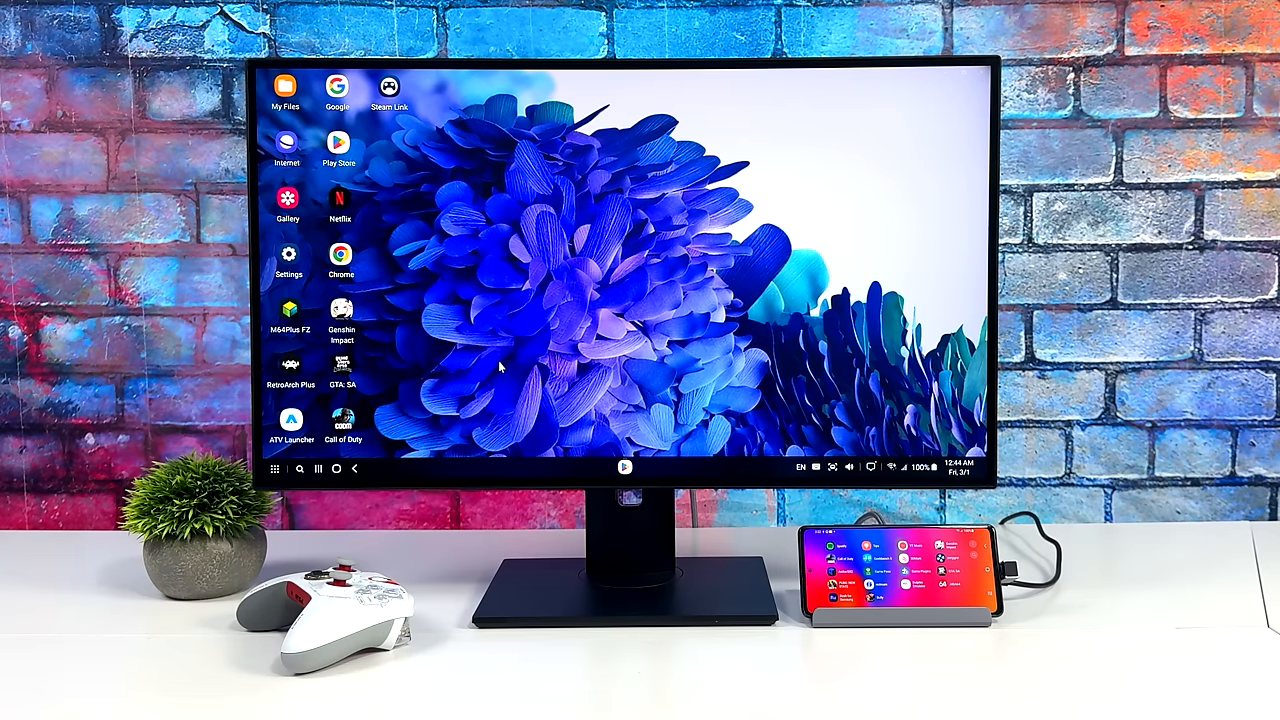
pyautogui.moveTo(645, 395)
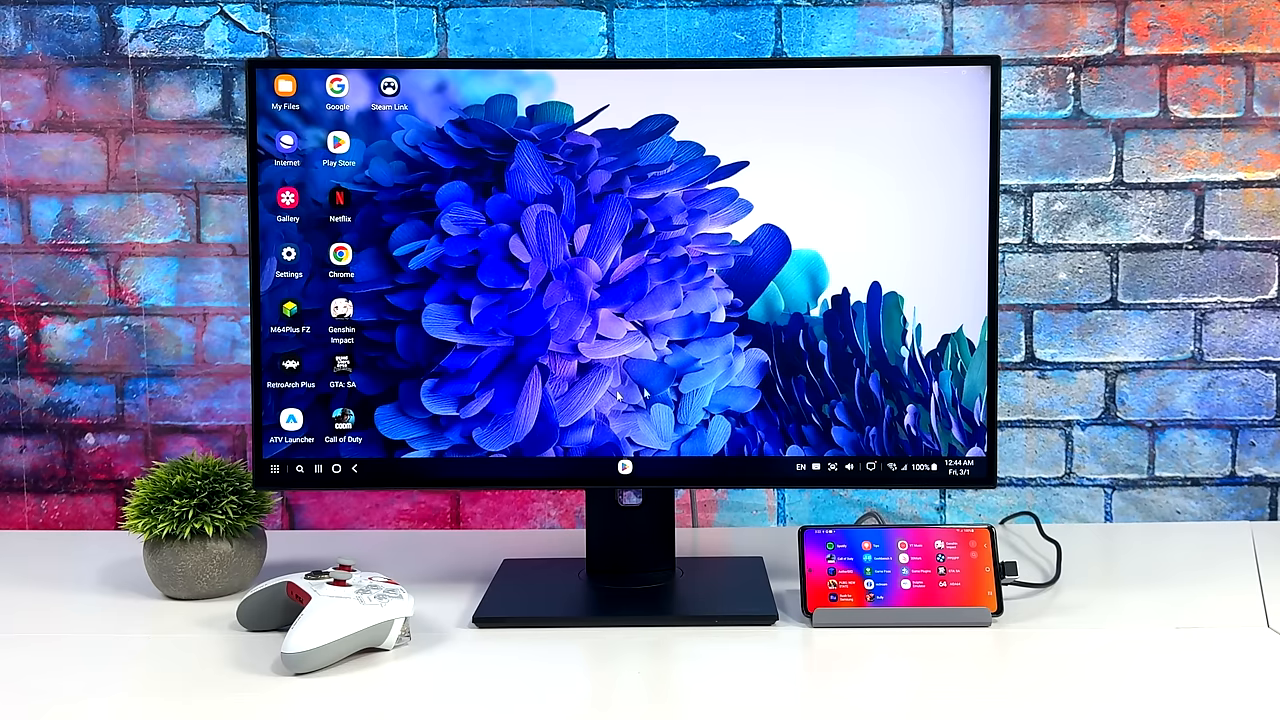
pyautogui.moveTo(575, 278)
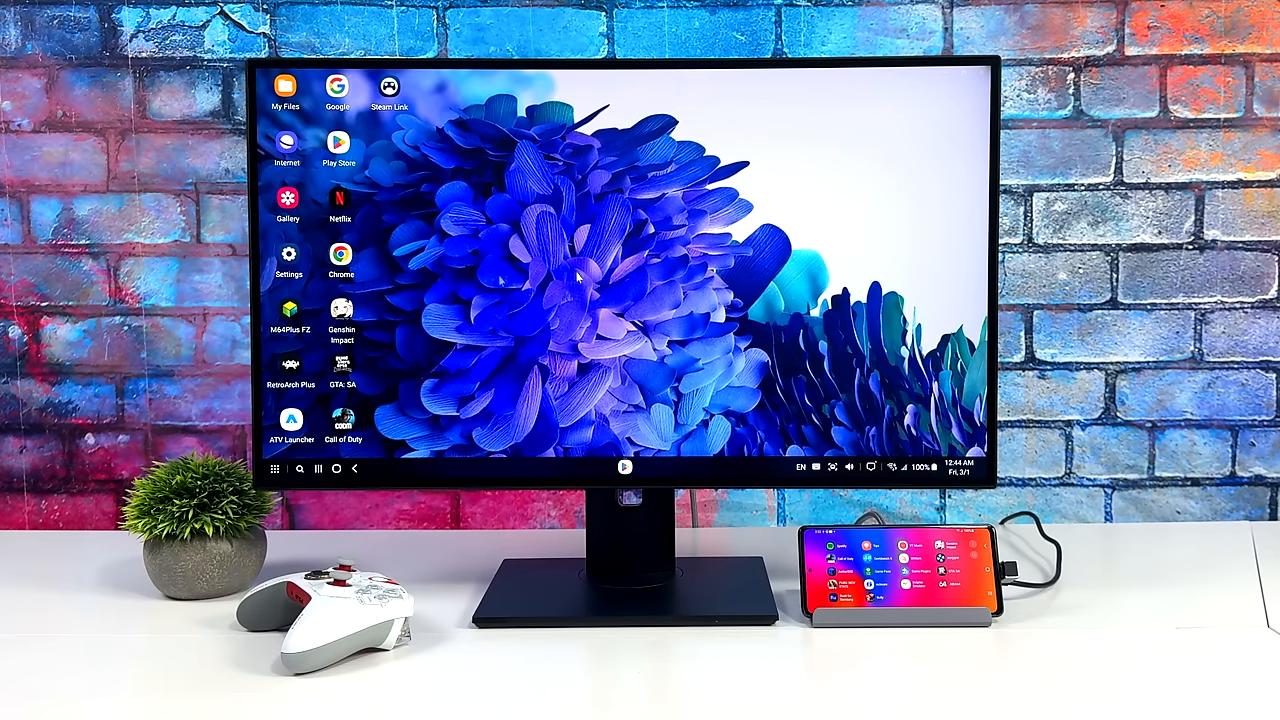
pyautogui.moveTo(640, 330)
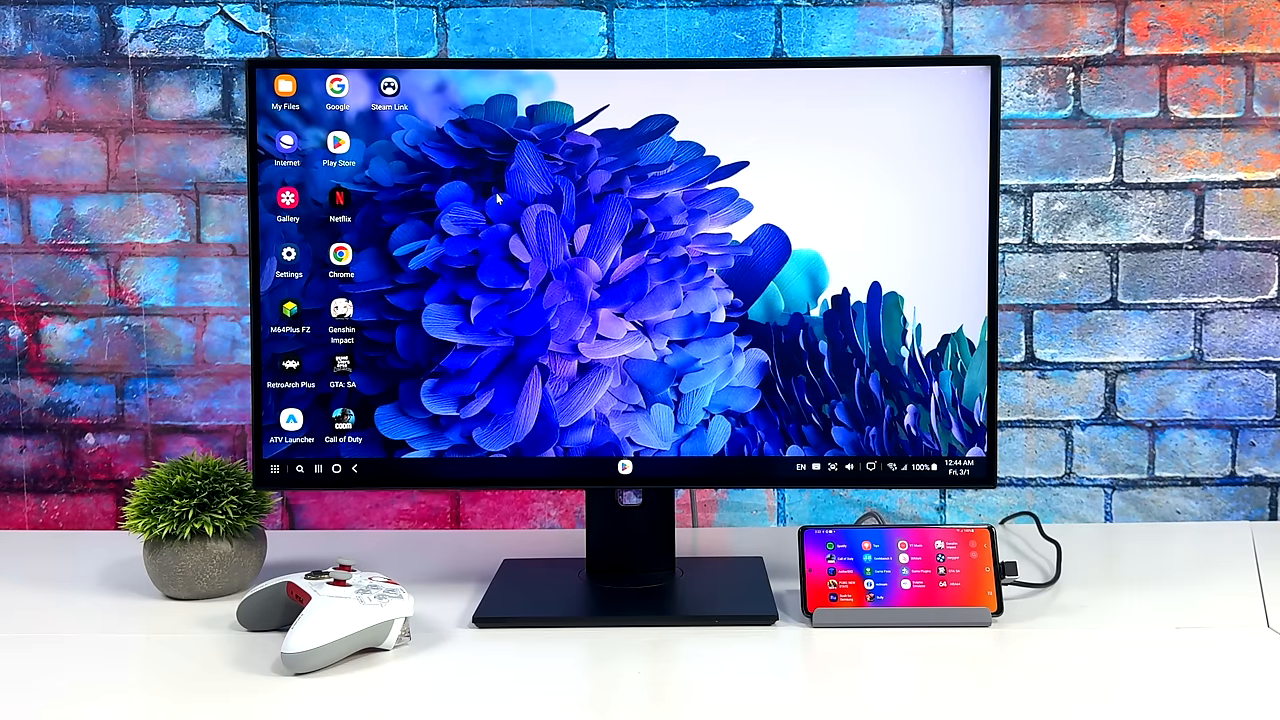
pyautogui.moveTo(505, 231)
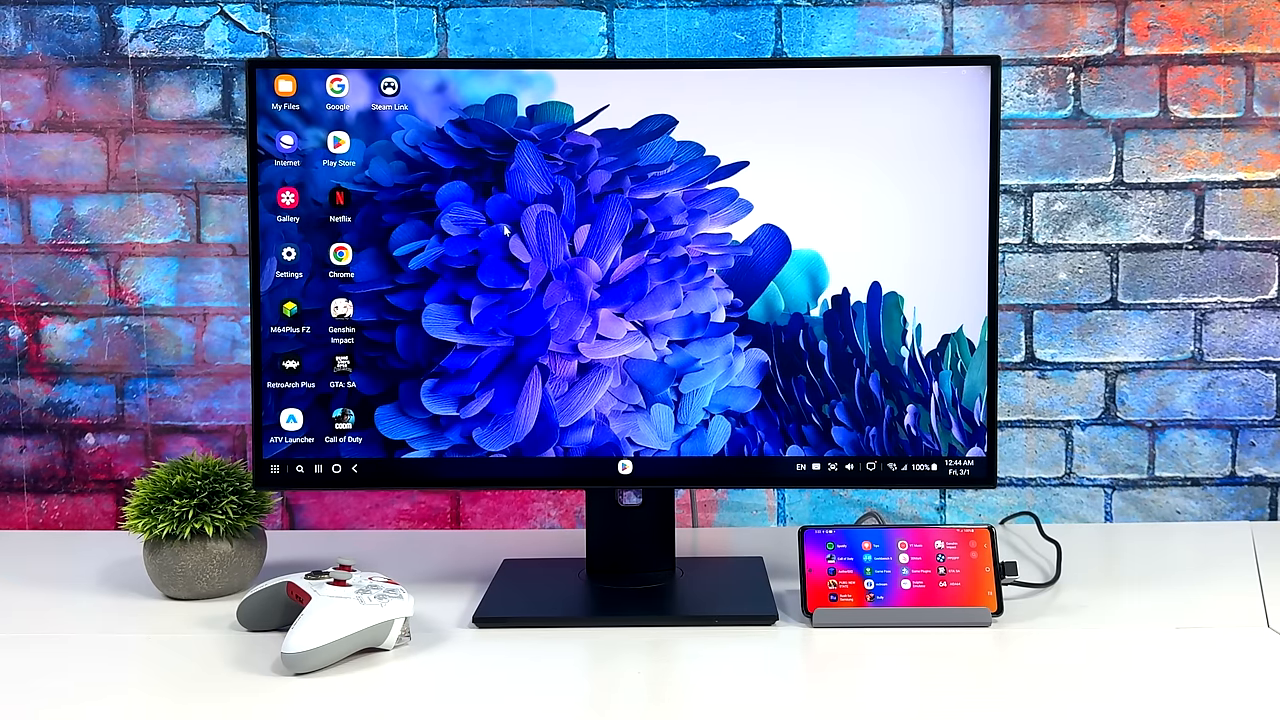